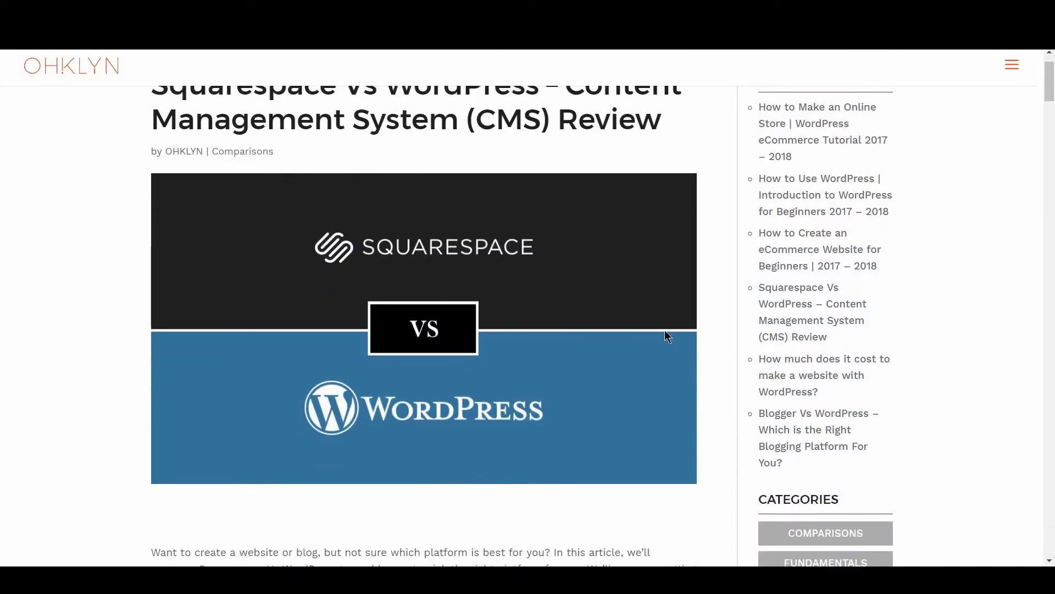
Scroll down through the OHKLYN Squarespace vs WordPress article to its platform links
{"action": "scroll", "scroll_direction": "down", "scroll_amount": 3}
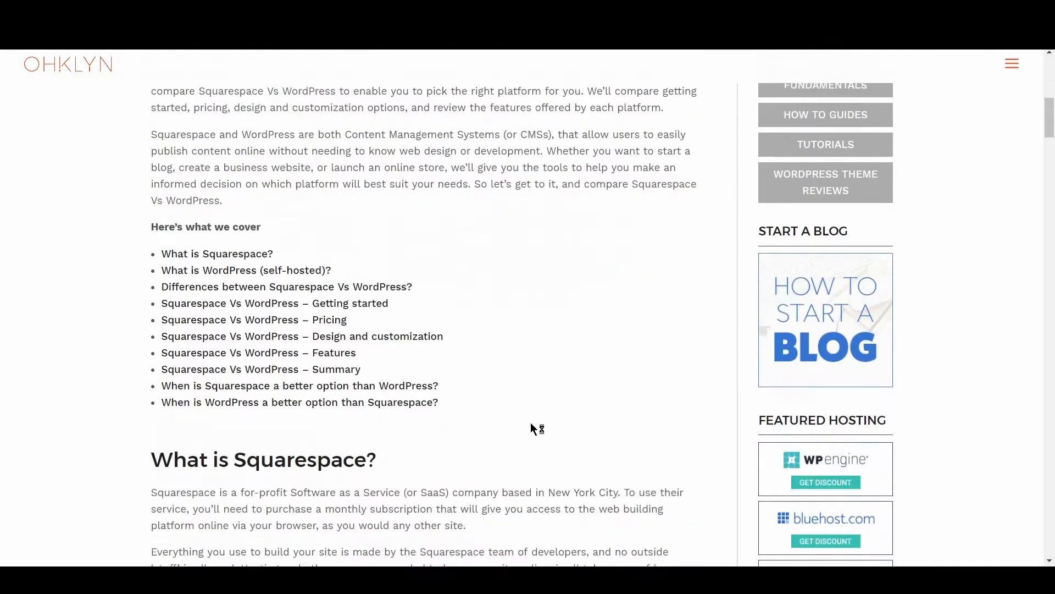
{"action": "scroll", "scroll_direction": "down", "scroll_amount": 3}
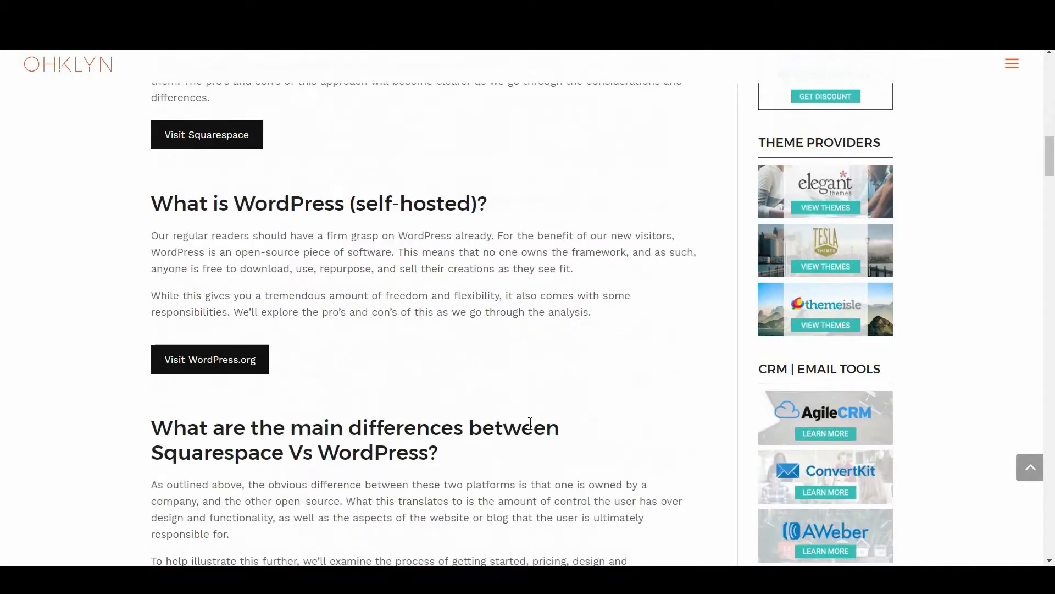
{"action": "scroll", "scroll_direction": "down", "scroll_amount": 3}
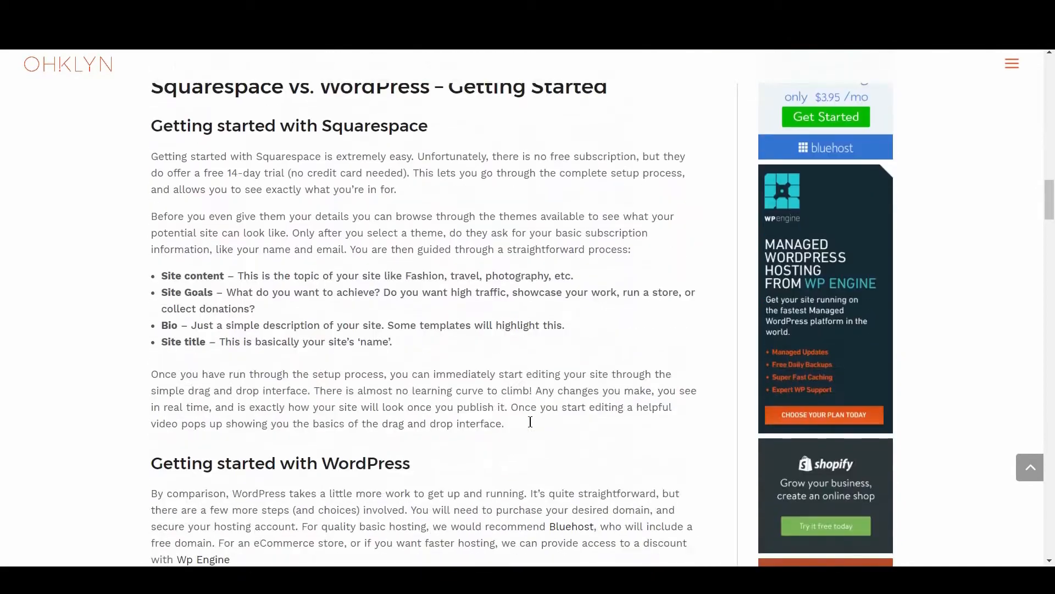
{"action": "scroll", "scroll_direction": "down", "scroll_amount": 3}
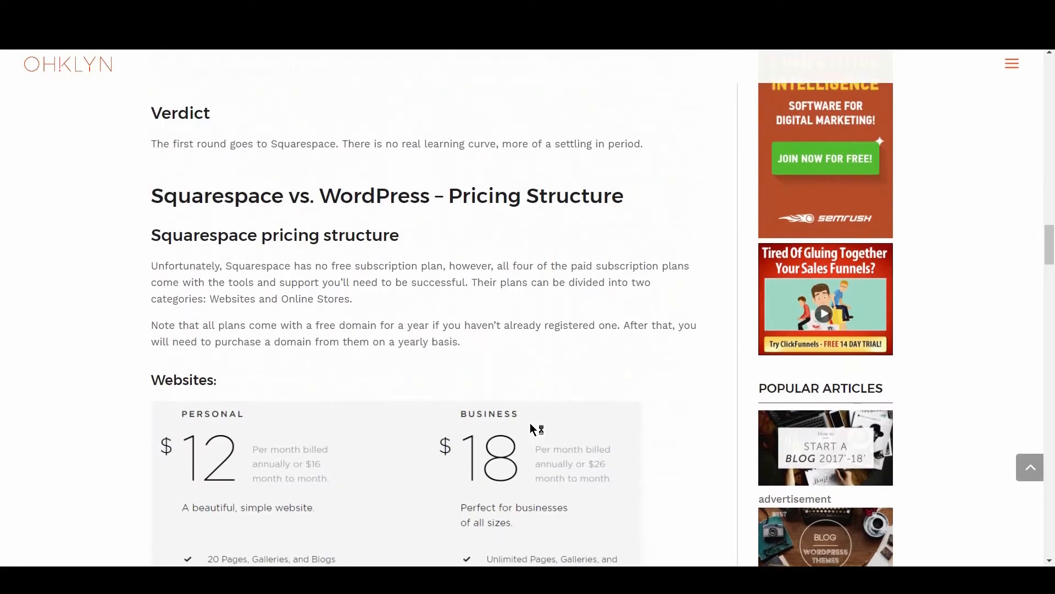
{"action": "scroll", "scroll_direction": "down", "scroll_amount": 3}
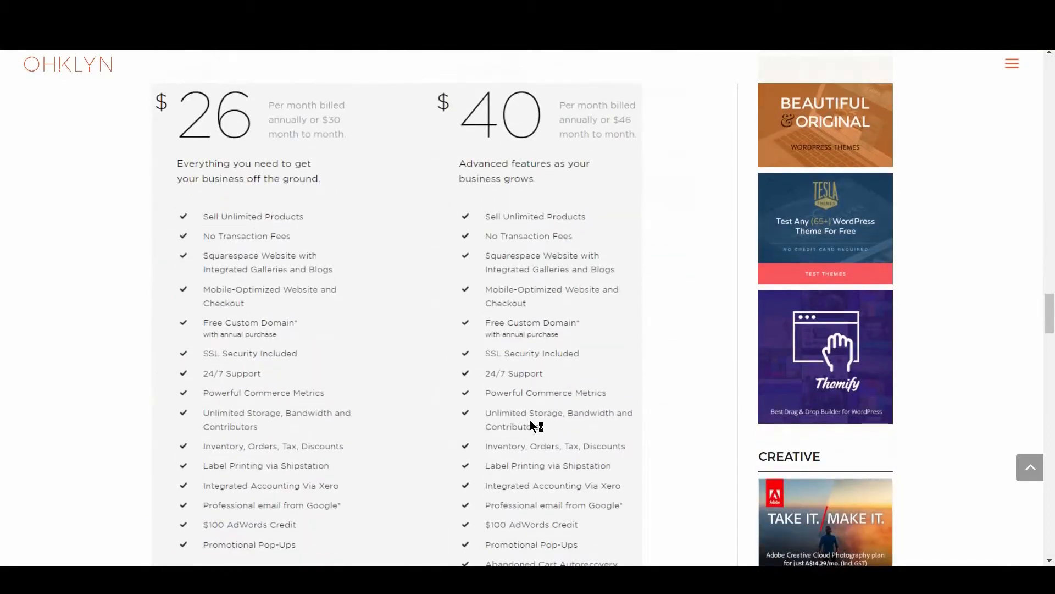
{"action": "scroll", "scroll_direction": "down", "scroll_amount": 3}
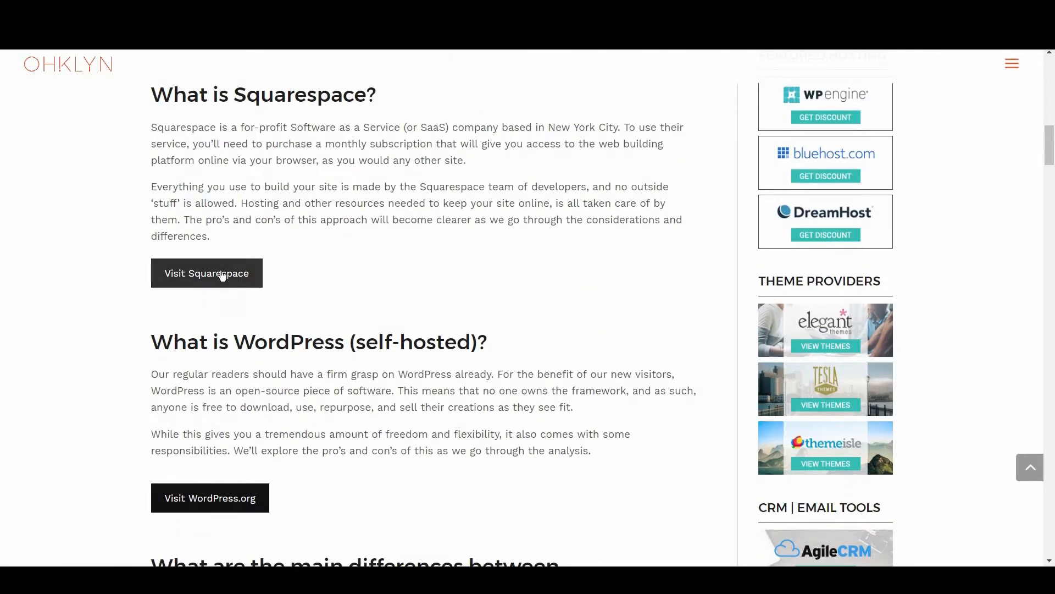
{"action": "mouse_move", "coordinate": [206, 272]}
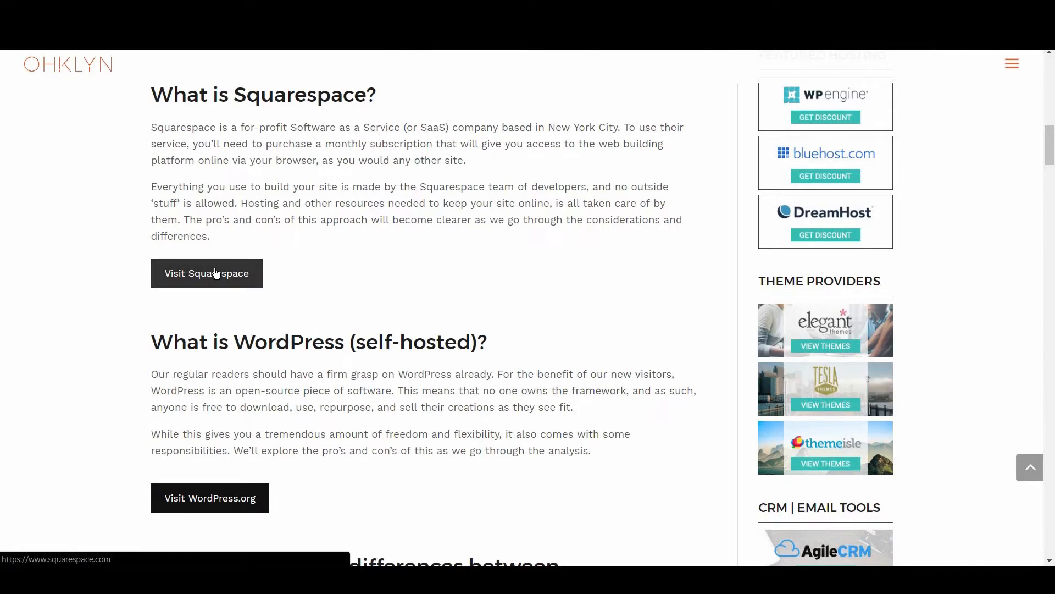
Visit the Squarespace website from the article and browse down its homepage
{"action": "left_click", "coordinate": [206, 272]}
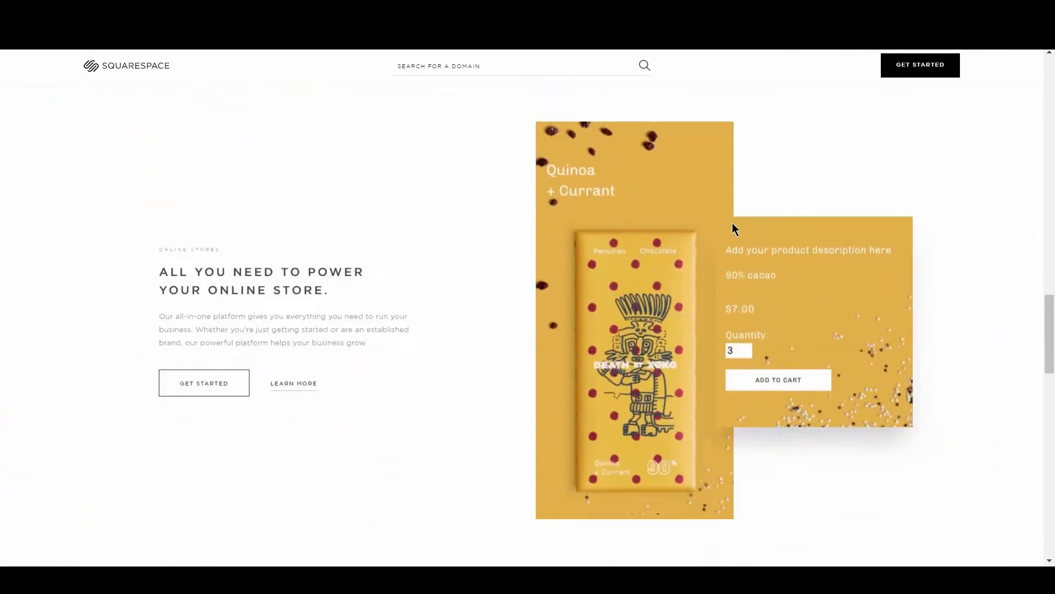
{"action": "scroll", "scroll_direction": "down", "scroll_amount": 3}
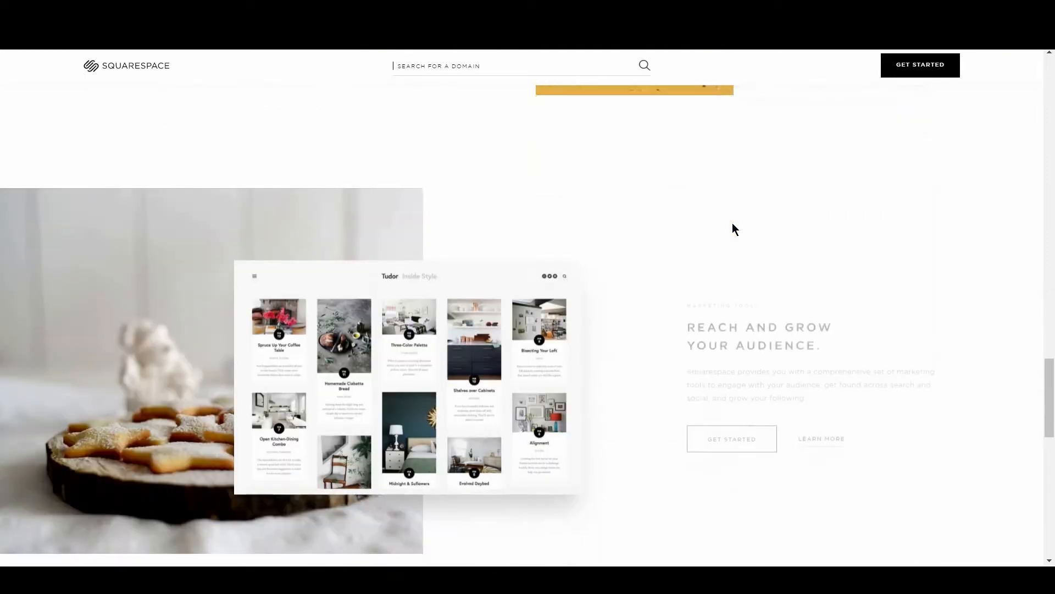
{"action": "scroll", "scroll_direction": "down", "scroll_amount": 3}
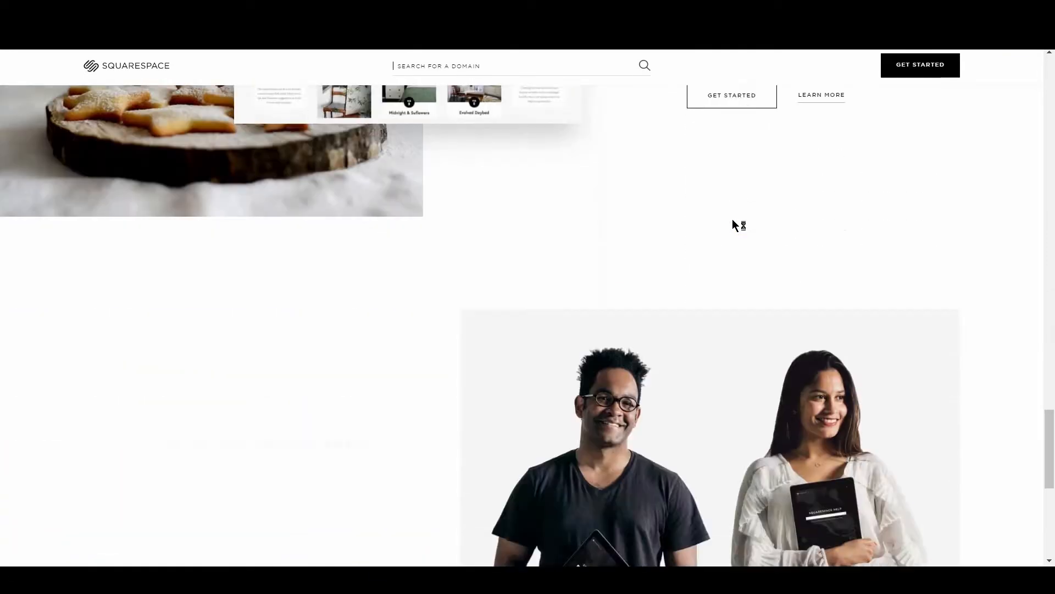
{"action": "scroll", "scroll_direction": "down", "scroll_amount": 3}
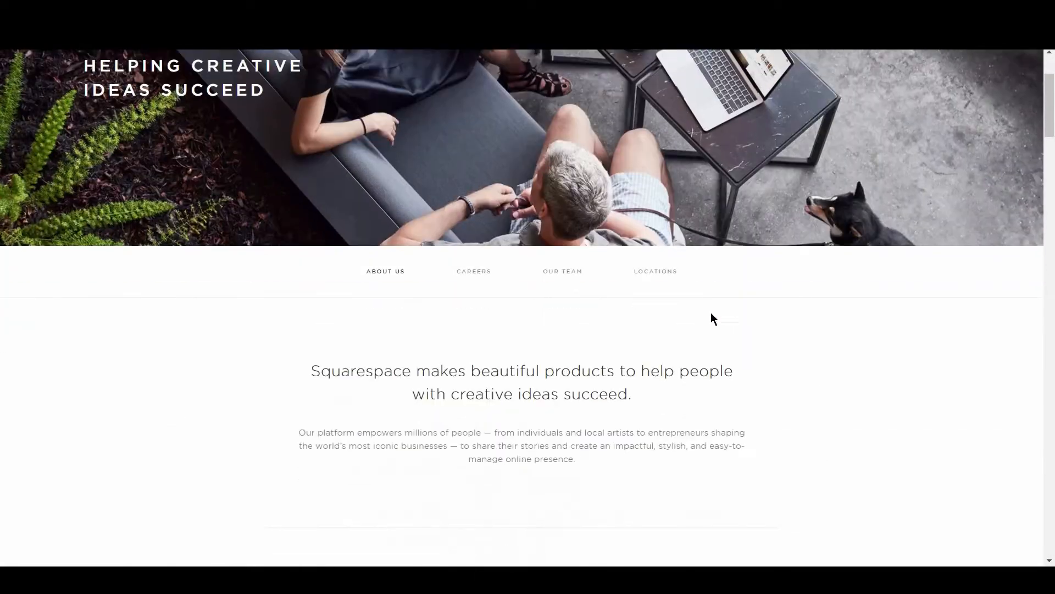
{"action": "scroll", "scroll_direction": "down", "scroll_amount": 3}
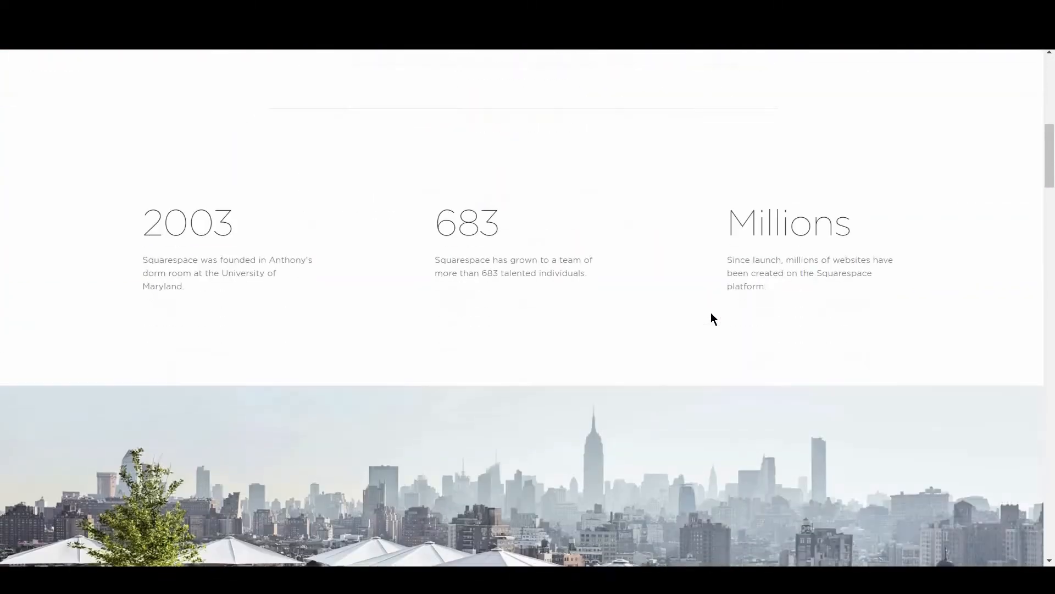
{"action": "scroll", "scroll_direction": "down", "scroll_amount": 3}
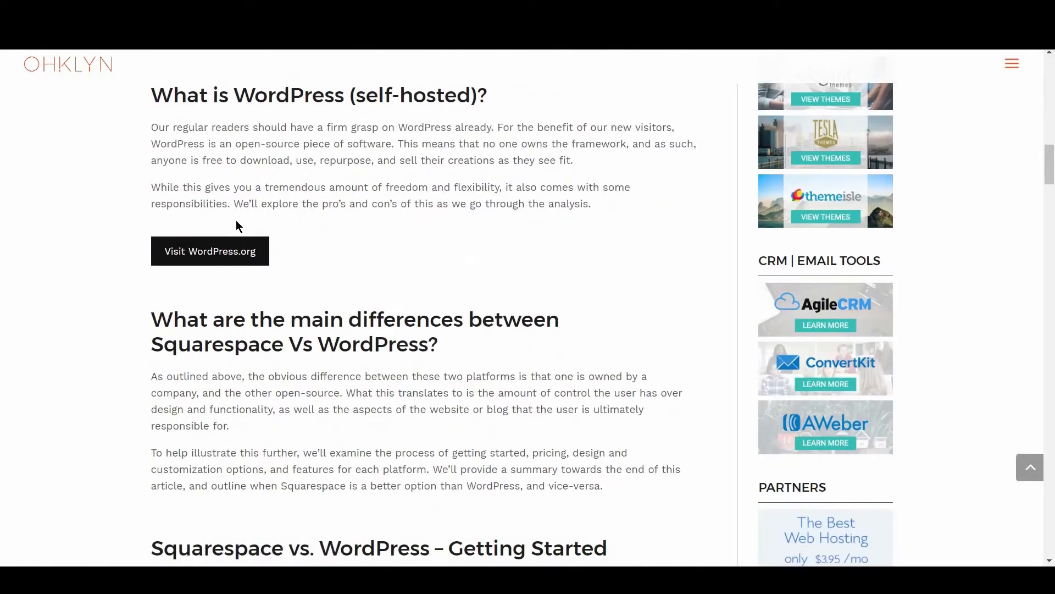
{"action": "mouse_move", "coordinate": [209, 250]}
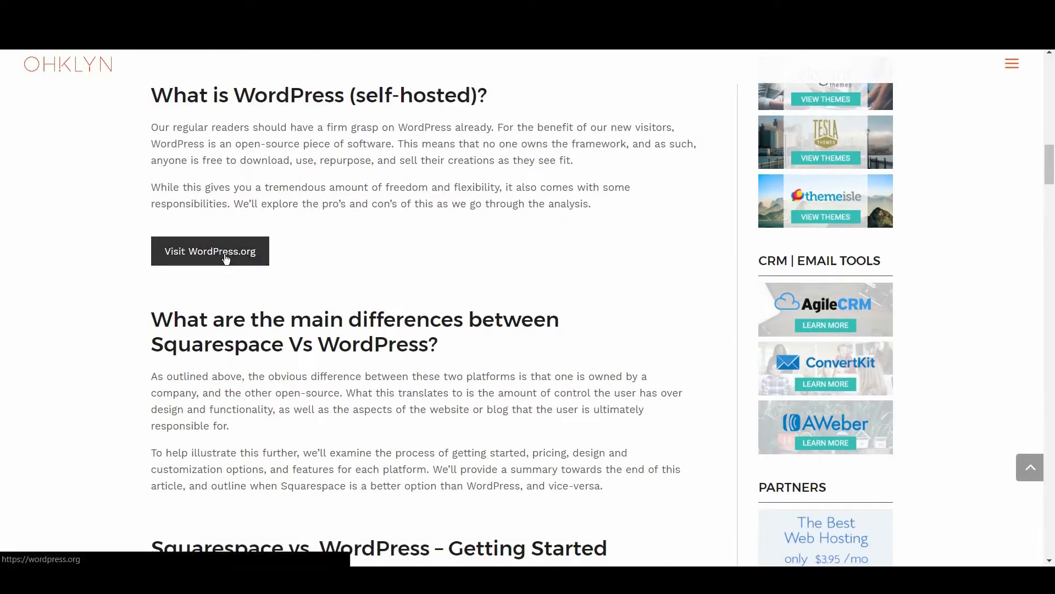
Visit WordPress.org from the article and browse its showcase sites and Powerful Features section
{"action": "left_click", "coordinate": [210, 251]}
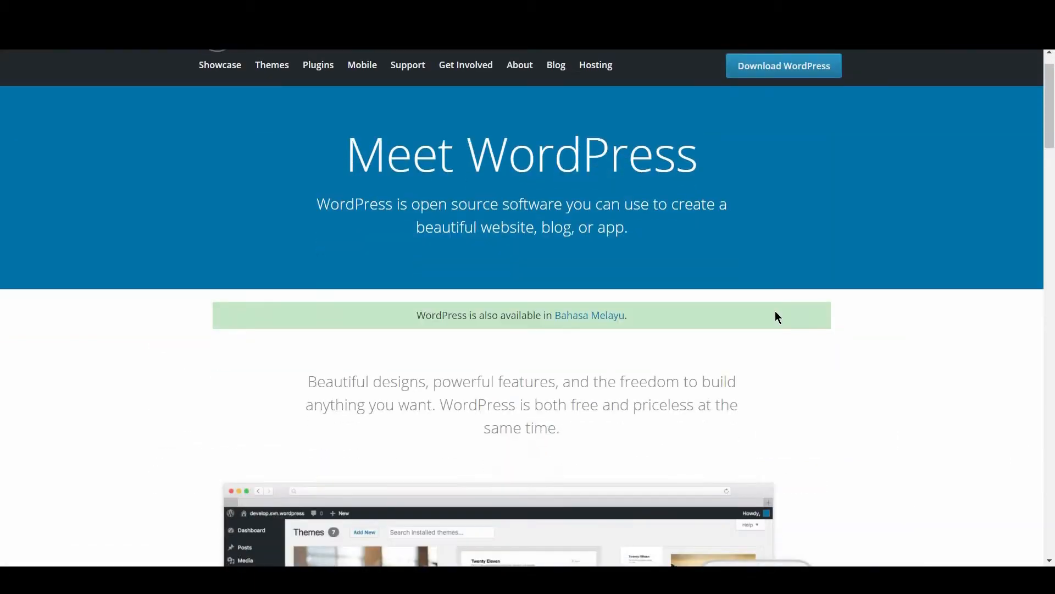
{"action": "scroll", "scroll_direction": "down", "scroll_amount": 3}
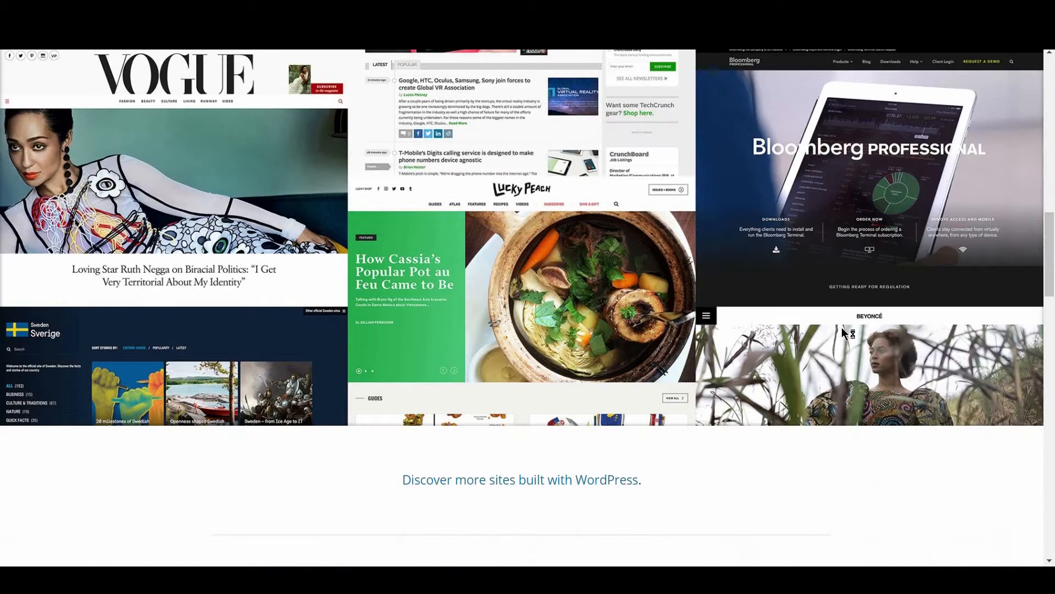
{"action": "scroll", "scroll_direction": "down", "scroll_amount": 3}
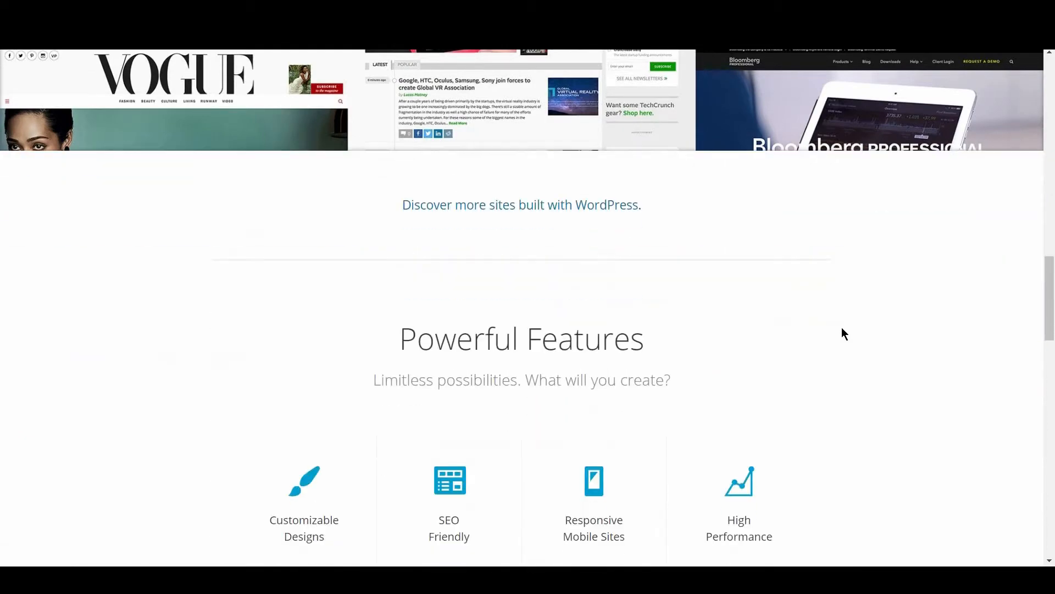
{"action": "scroll", "scroll_direction": "down", "scroll_amount": 3}
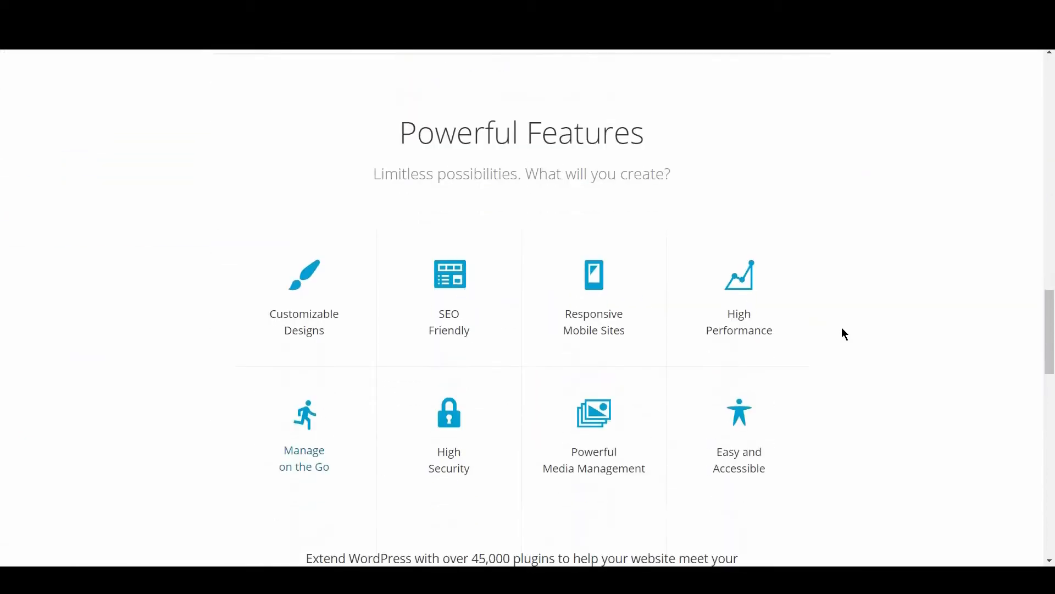
{"action": "scroll", "scroll_direction": "down", "scroll_amount": 3}
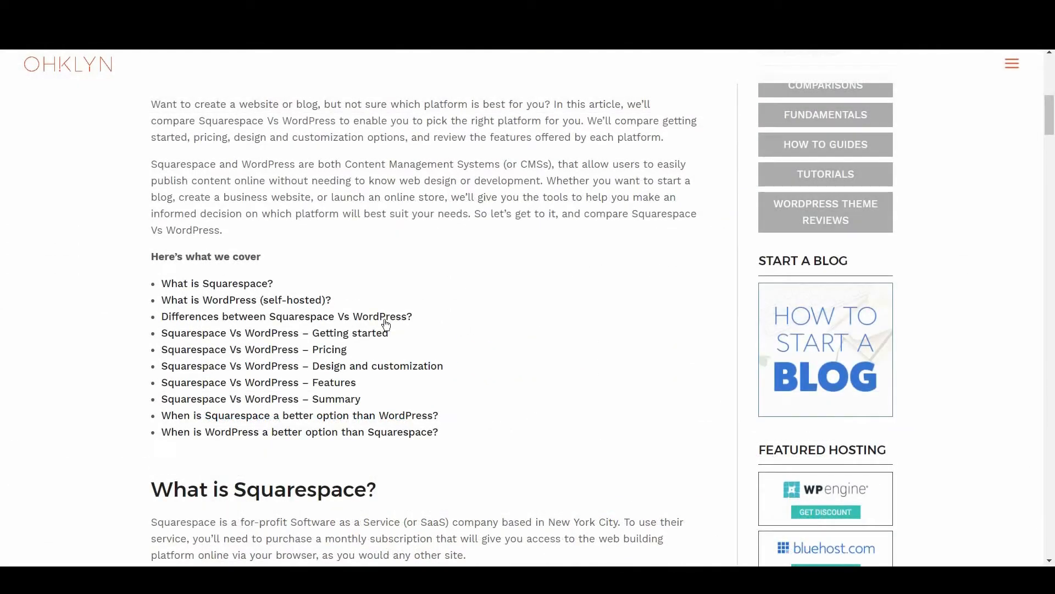
Jump to the 'Squarespace Vs WordPress – Getting started' section from the contents list
{"action": "scroll", "scroll_direction": "down", "scroll_amount": 3}
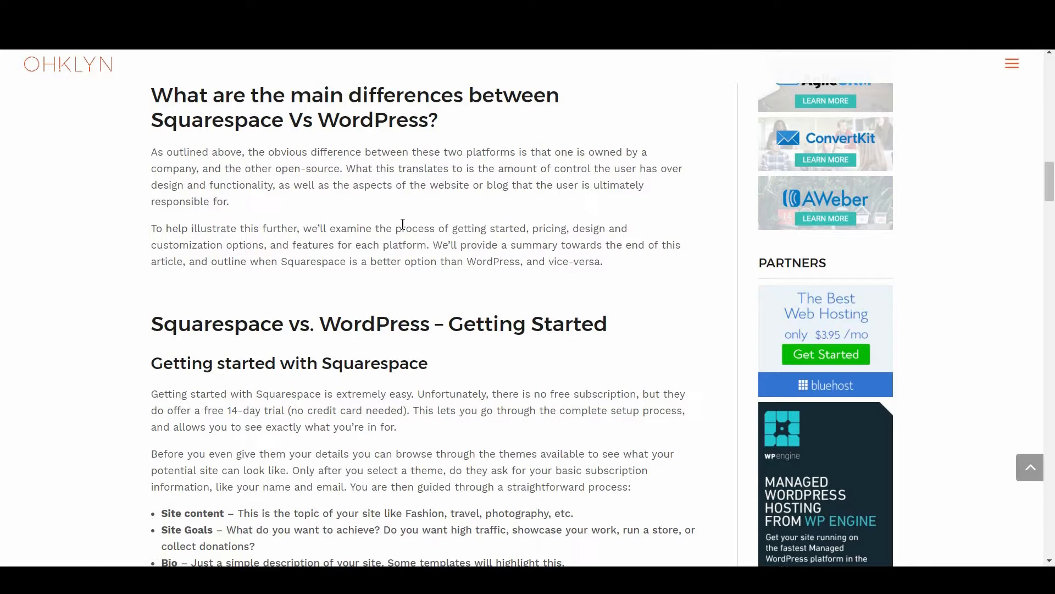
{"action": "scroll", "scroll_direction": "up", "scroll_amount": 3}
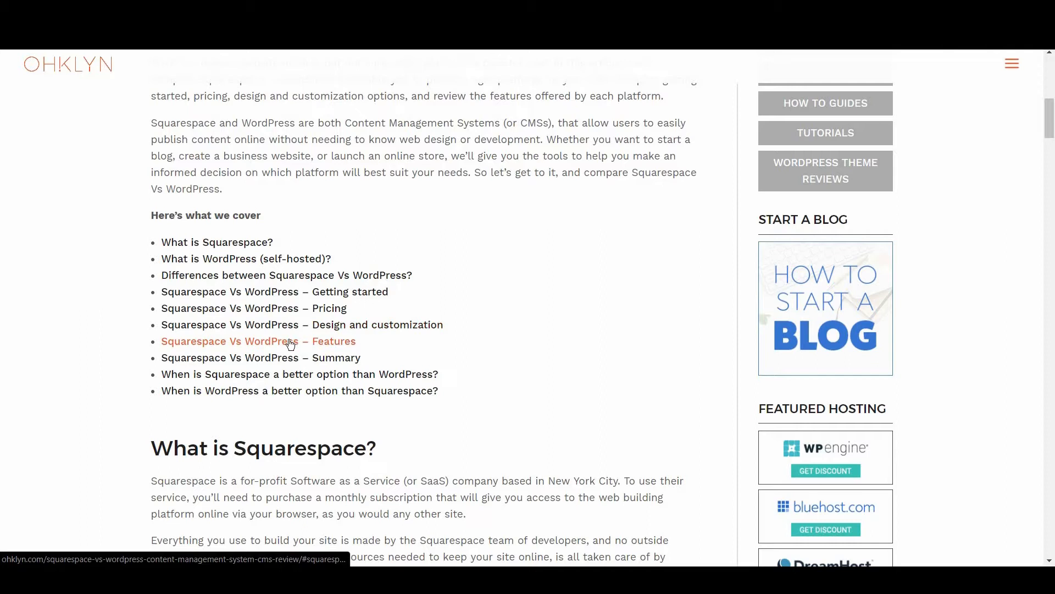
{"action": "mouse_move", "coordinate": [262, 357]}
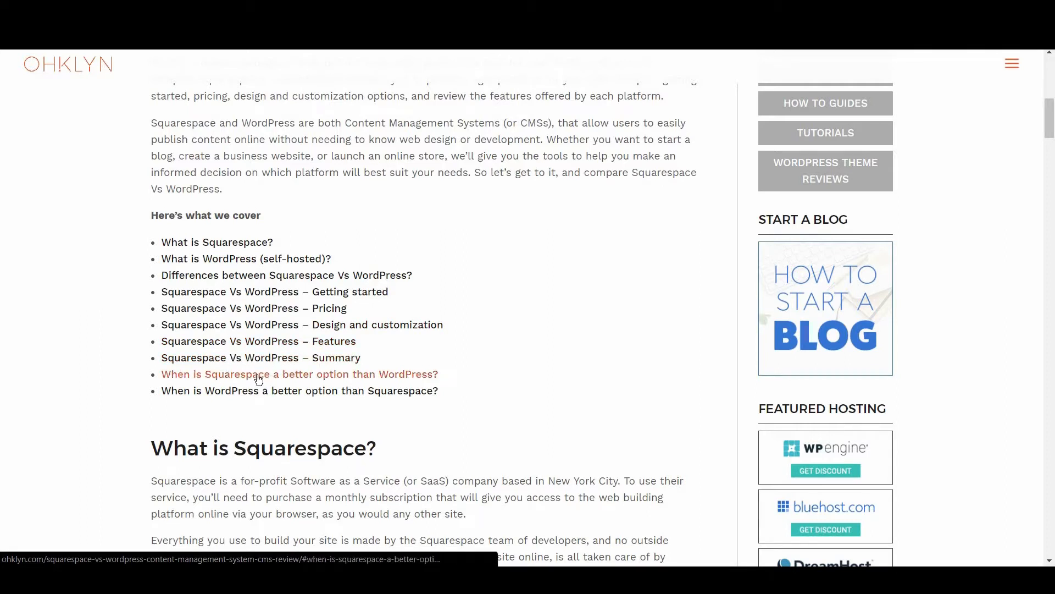
{"action": "mouse_move", "coordinate": [257, 391]}
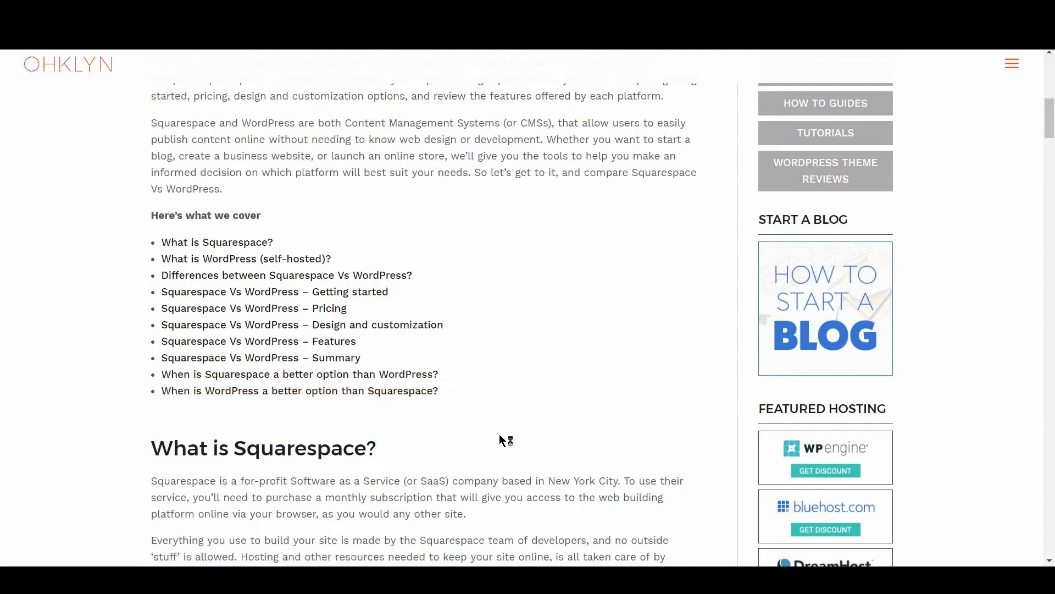
{"action": "mouse_move", "coordinate": [364, 297]}
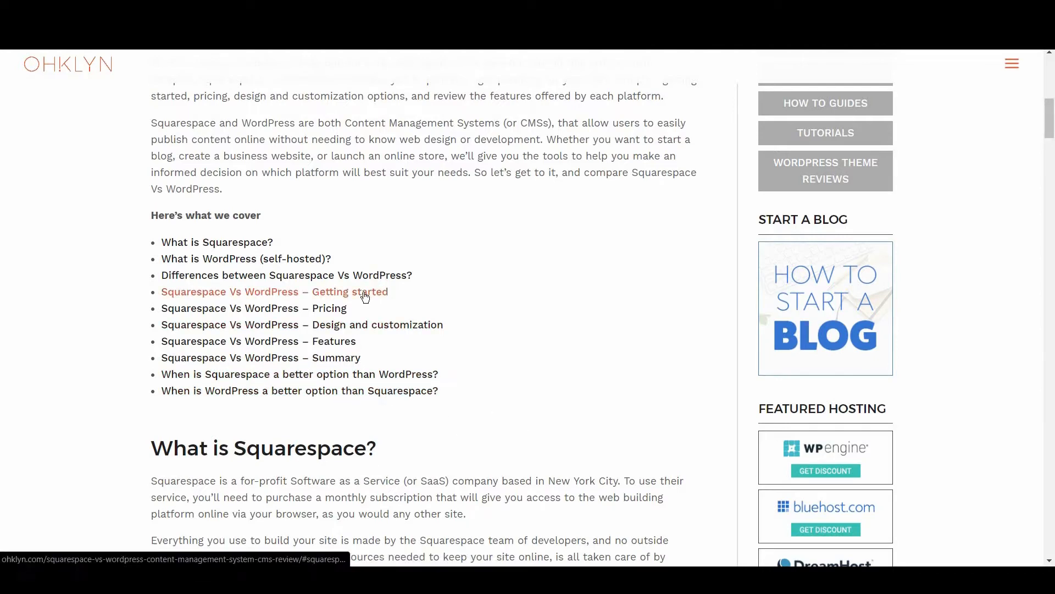
{"action": "left_click", "coordinate": [349, 292]}
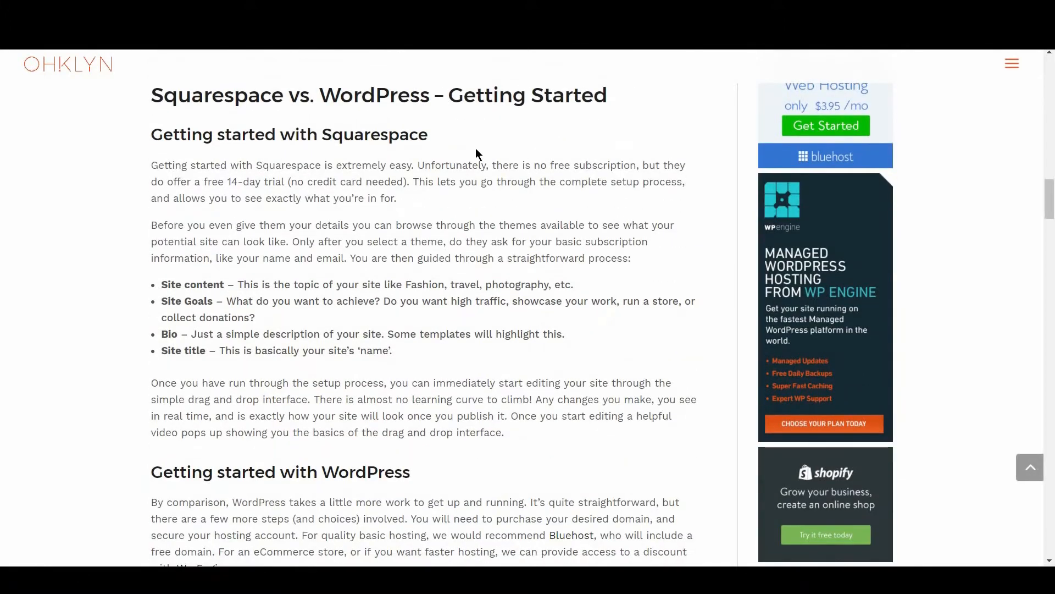
{"action": "mouse_move", "coordinate": [453, 298]}
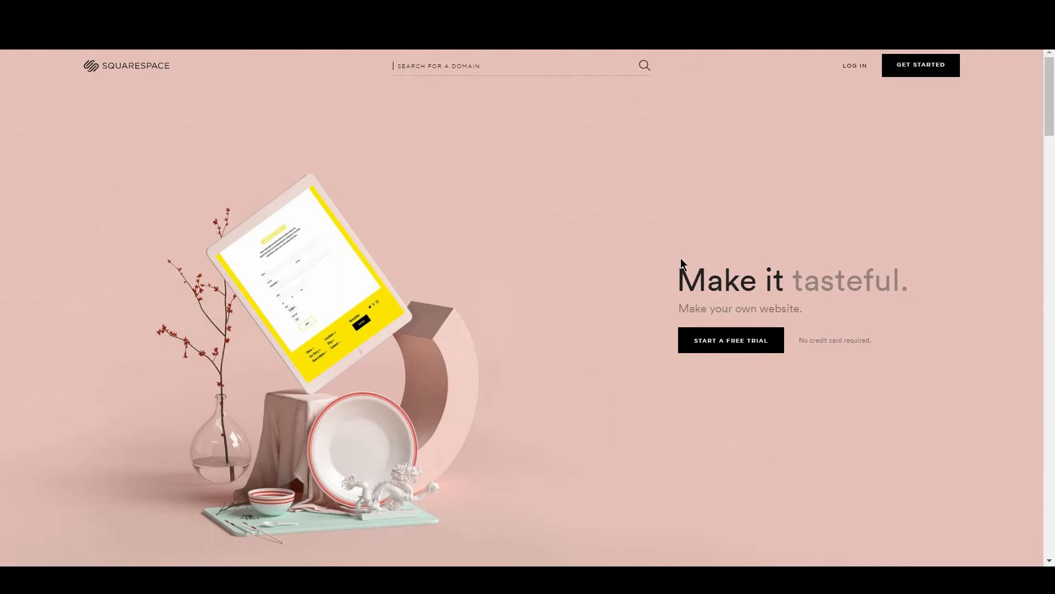
{"action": "mouse_move", "coordinate": [731, 340]}
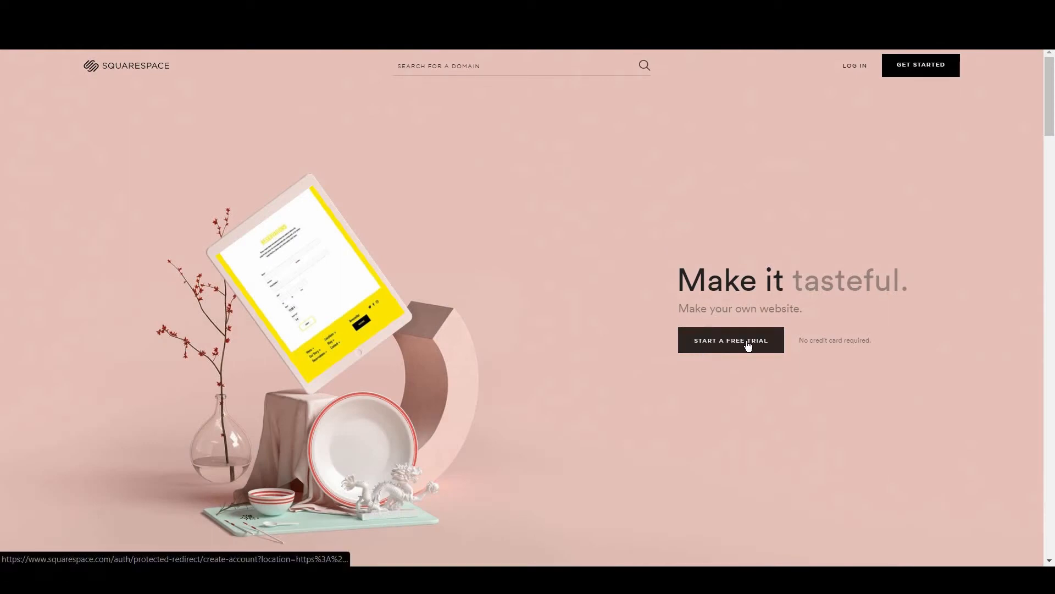
Start a free Squarespace trial to see the Create an account form, then back out to the templates
{"action": "left_click", "coordinate": [731, 340]}
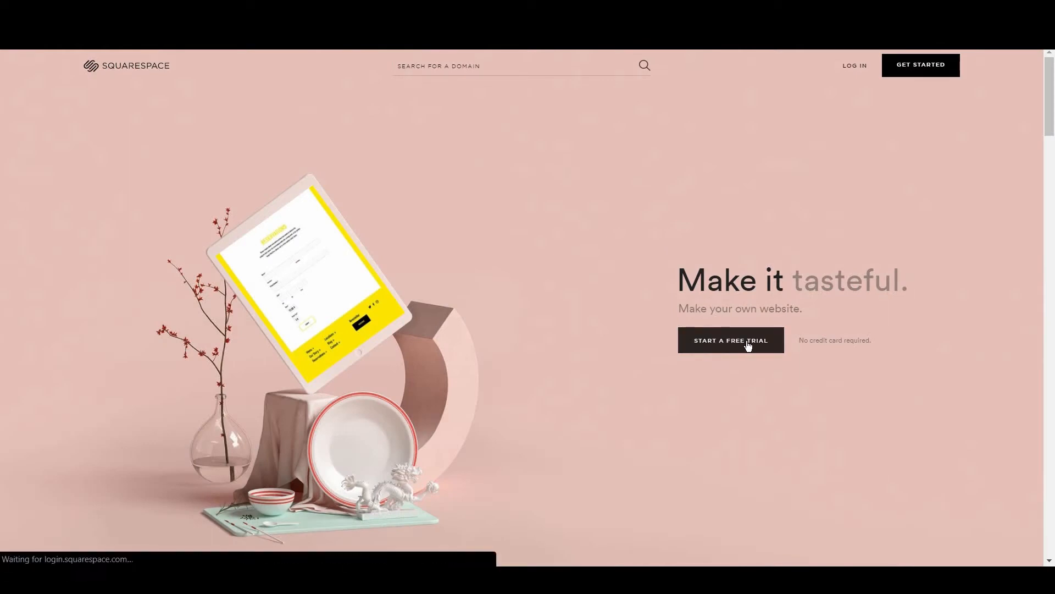
{"action": "left_click", "coordinate": [730, 339]}
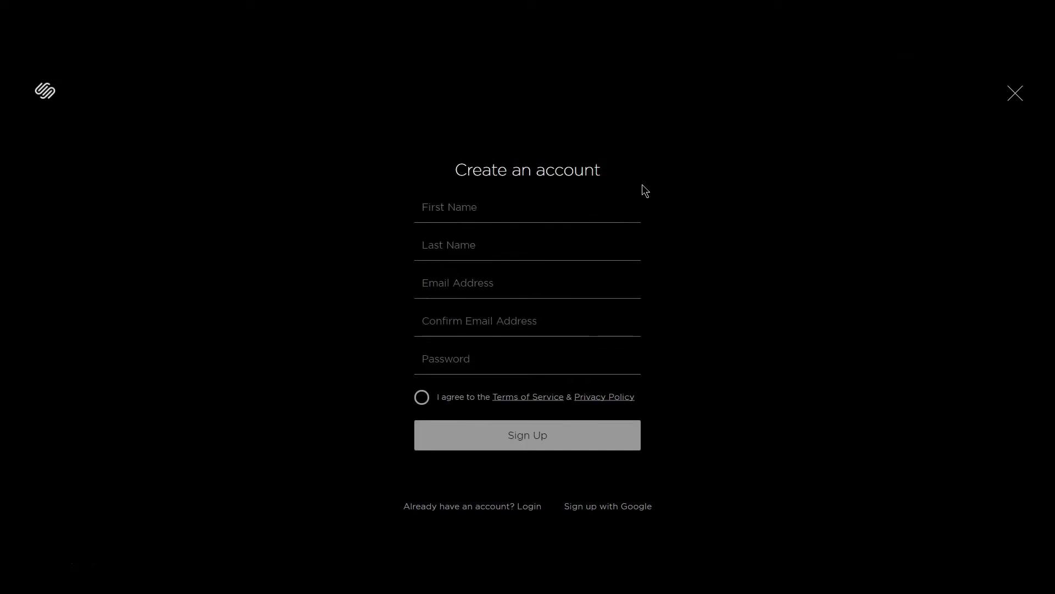
{"action": "mouse_move", "coordinate": [607, 243]}
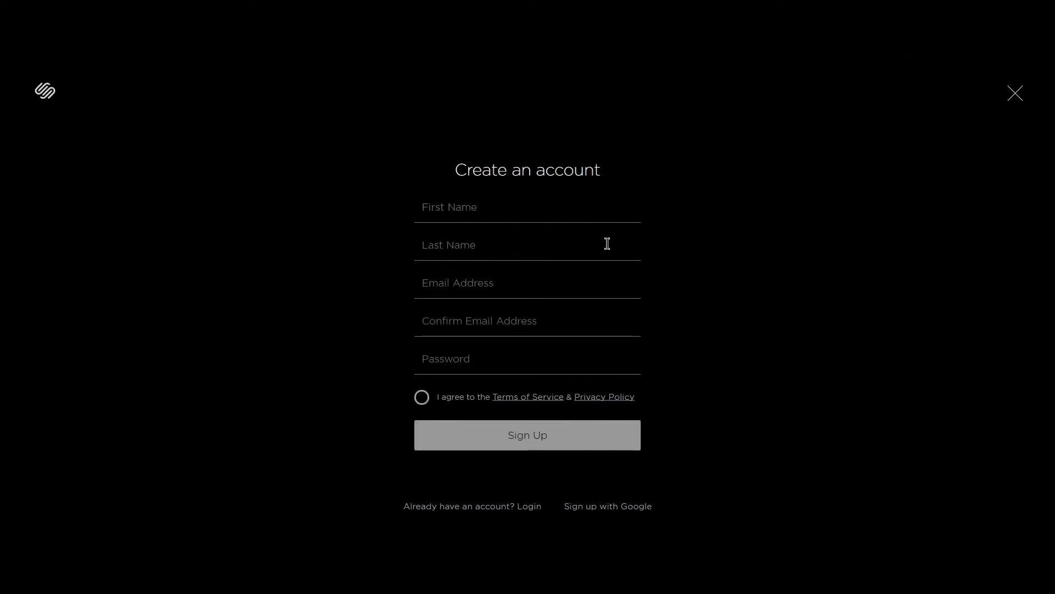
{"action": "left_click", "coordinate": [1015, 92]}
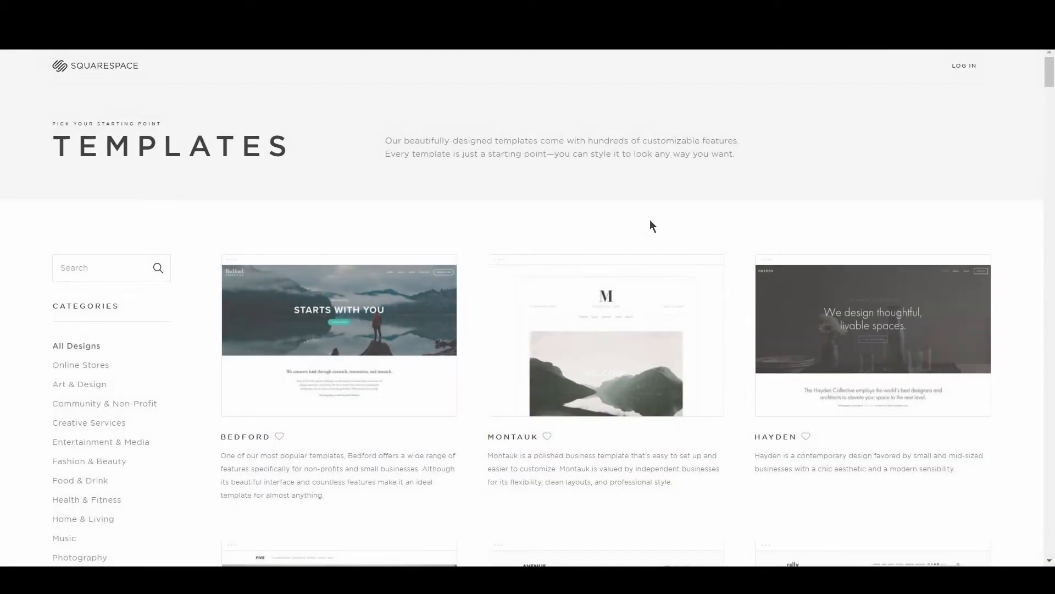
Start a new Squarespace site with the Moksha template from the gallery
{"action": "scroll", "scroll_direction": "down", "scroll_amount": 3}
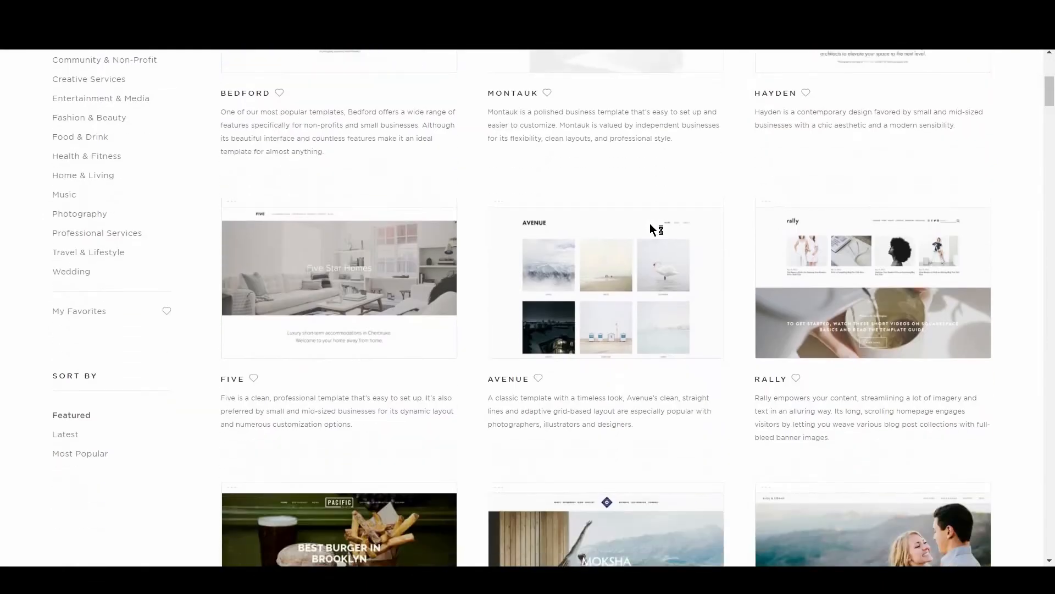
{"action": "scroll", "scroll_direction": "down", "scroll_amount": 3}
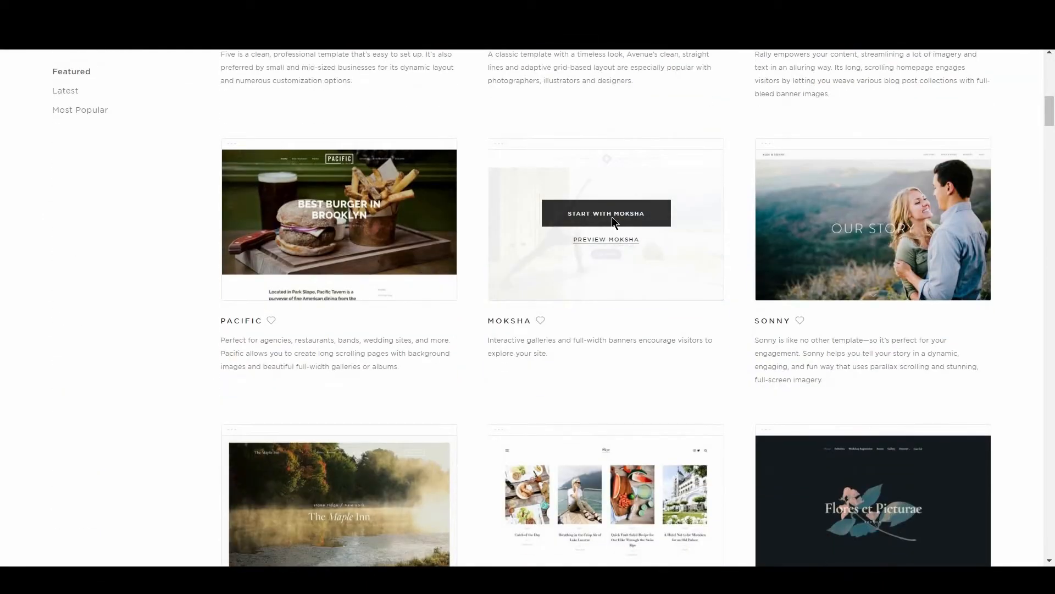
{"action": "left_click", "coordinate": [605, 214]}
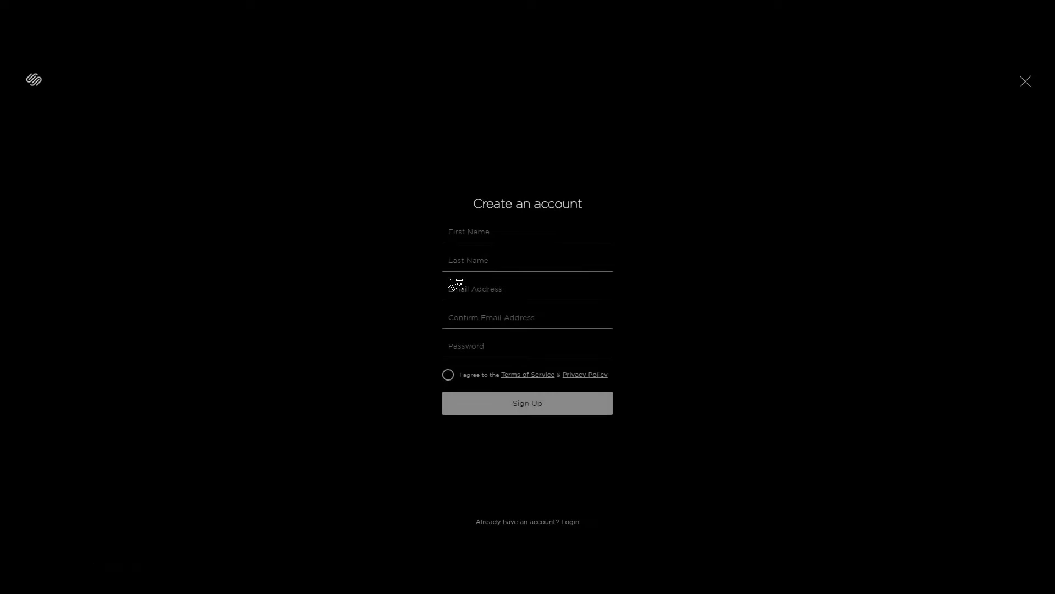
{"action": "mouse_move", "coordinate": [603, 308]}
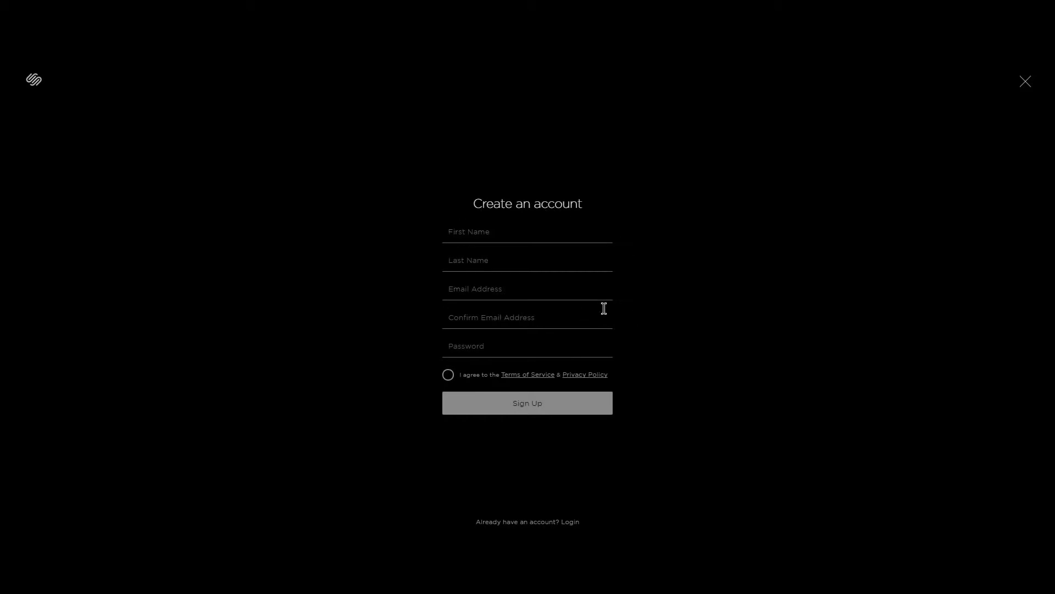
{"action": "mouse_move", "coordinate": [633, 307]}
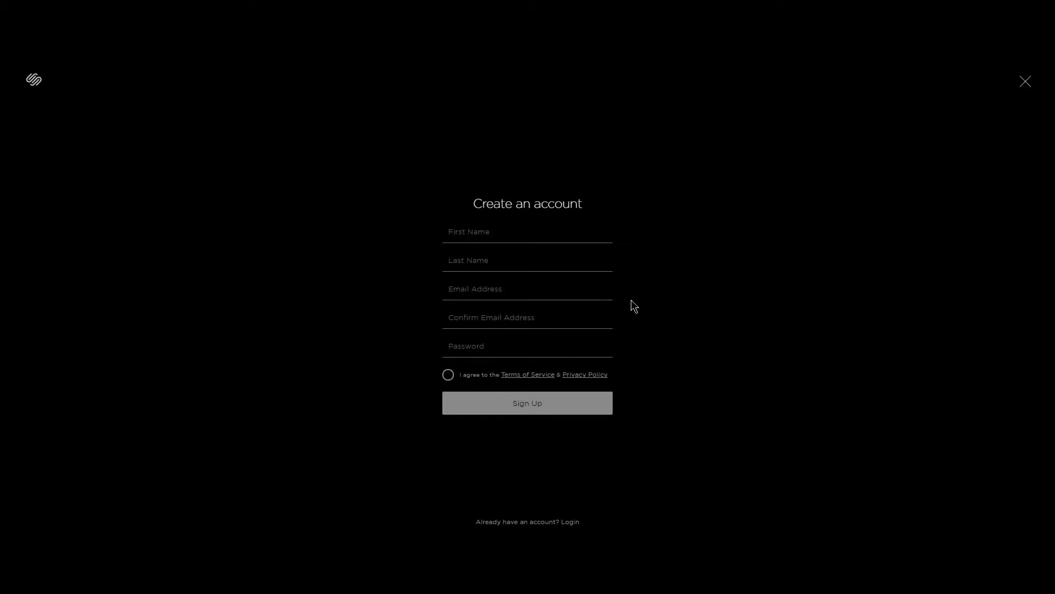
Begin the setup questions, marking the site as about Education with selling services online as the goal
{"action": "left_click", "coordinate": [527, 402]}
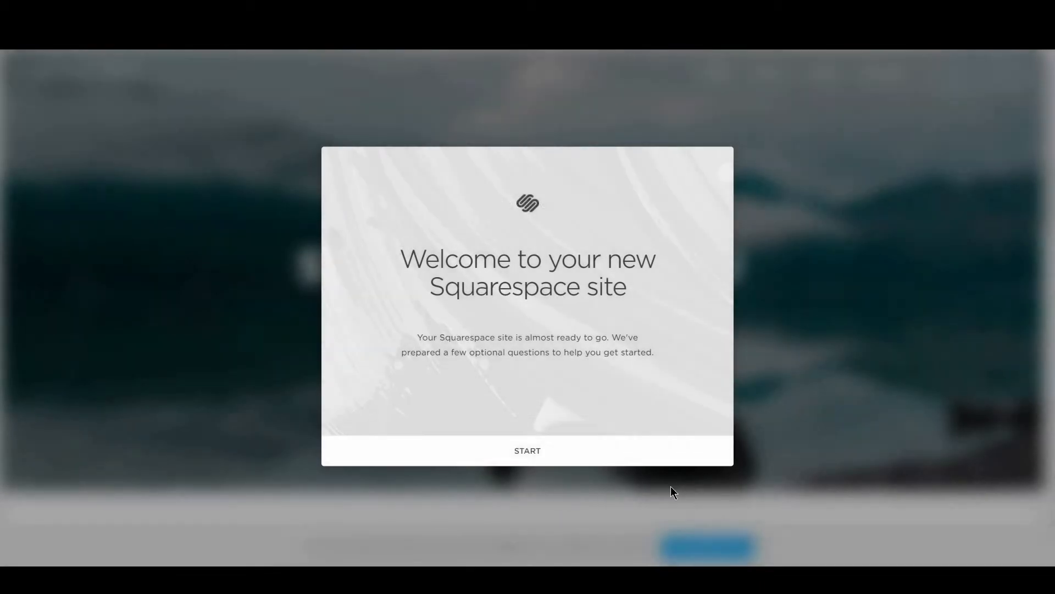
{"action": "mouse_move", "coordinate": [574, 451]}
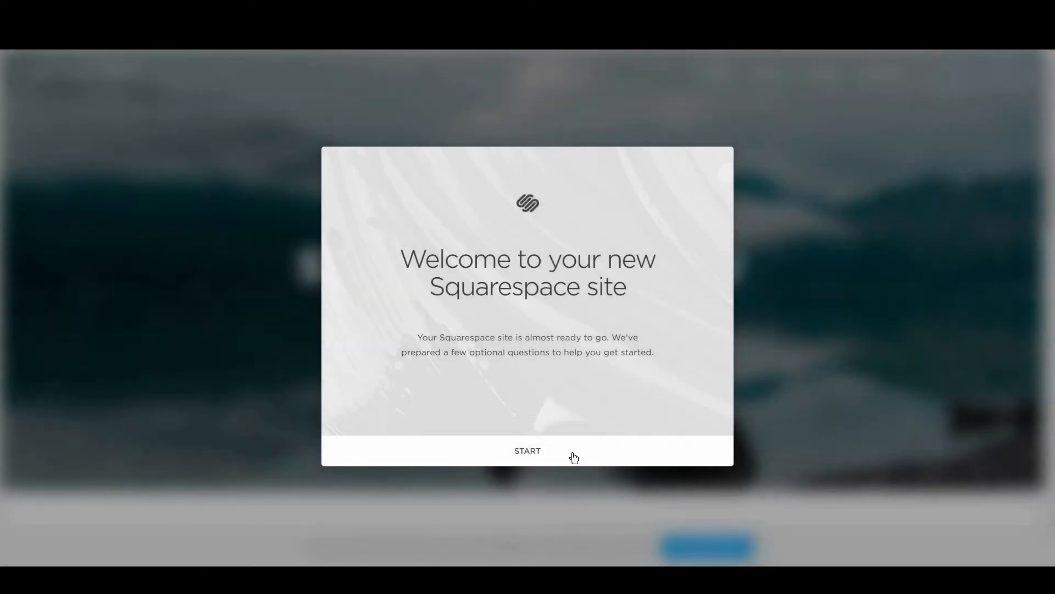
{"action": "left_click", "coordinate": [526, 450]}
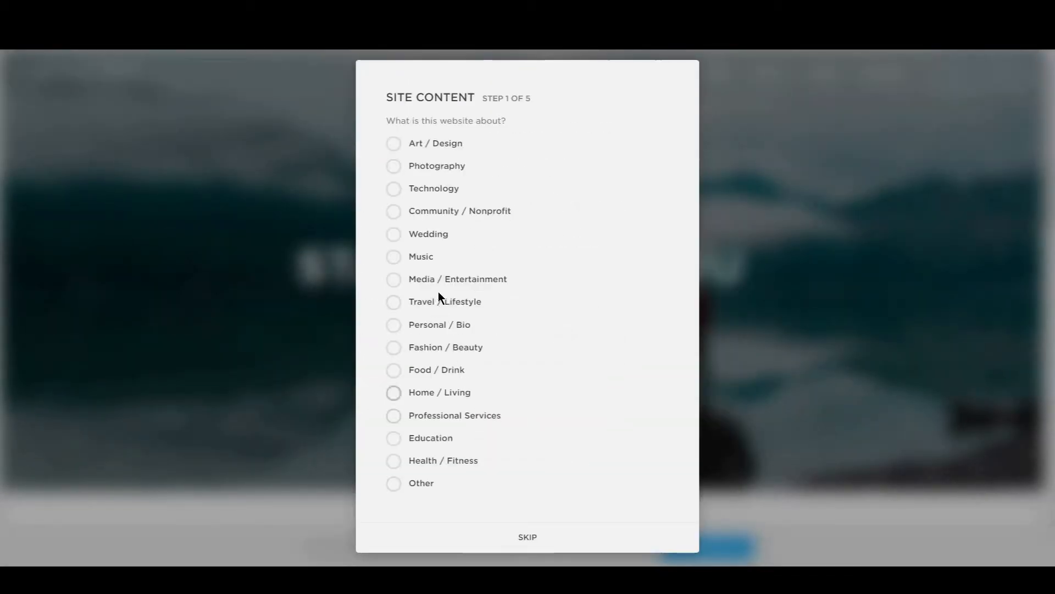
{"action": "left_click", "coordinate": [393, 437]}
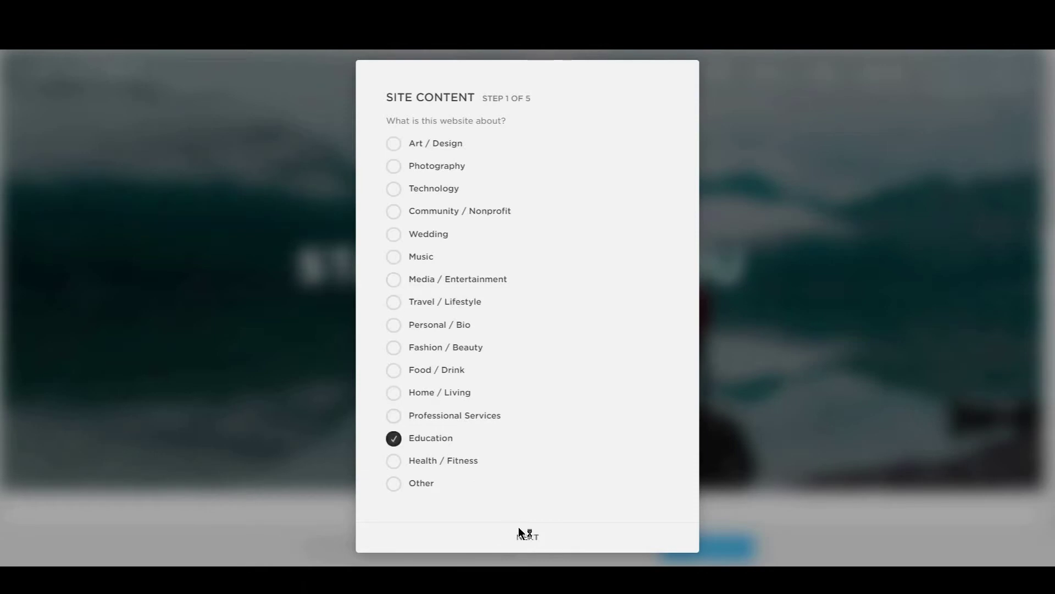
{"action": "left_click", "coordinate": [527, 536]}
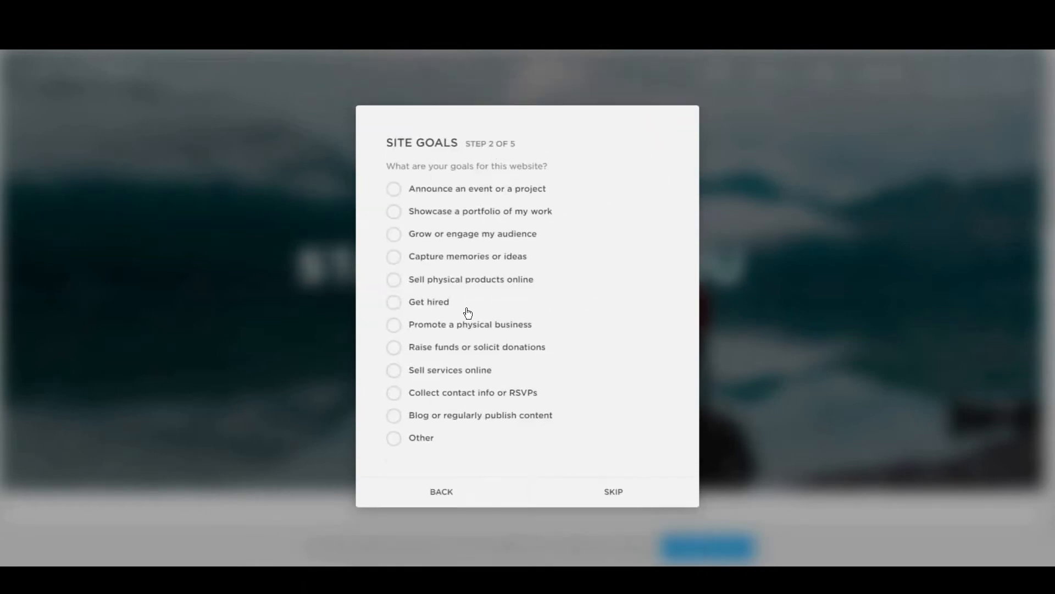
{"action": "mouse_move", "coordinate": [451, 346]}
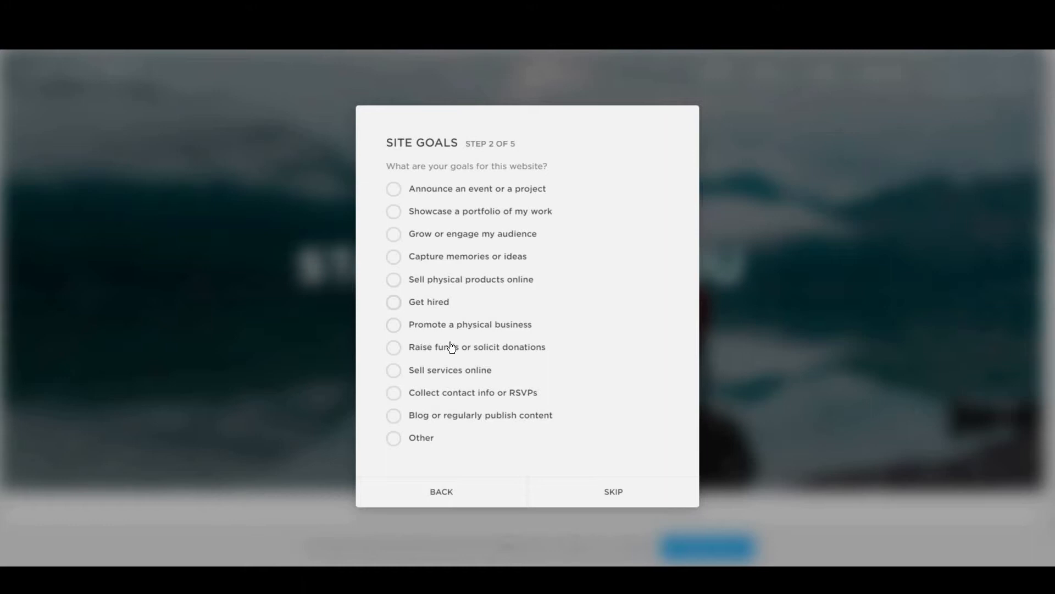
{"action": "left_click", "coordinate": [394, 369]}
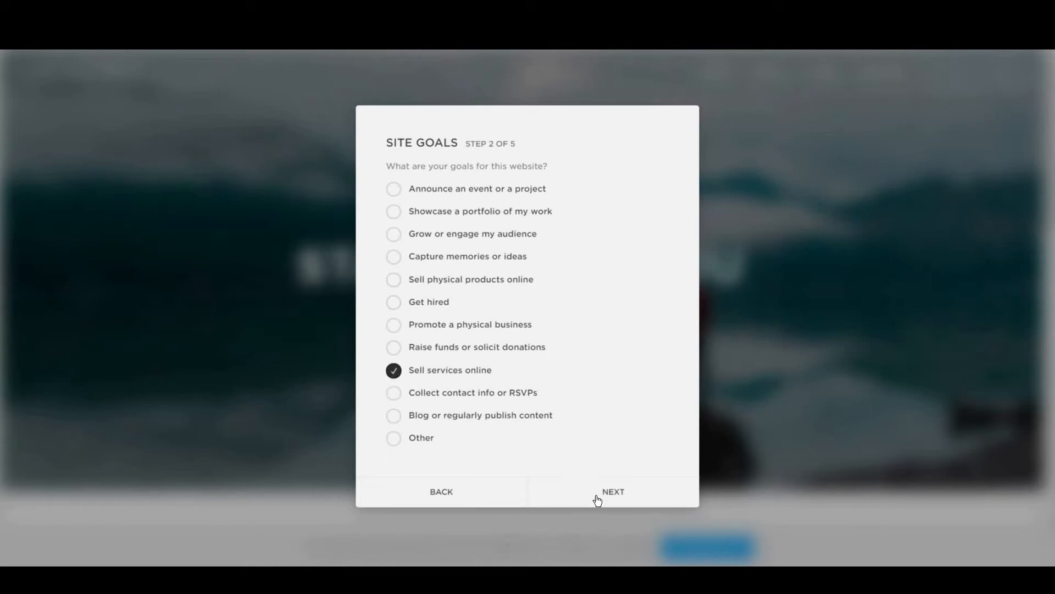
Set the audience to Business / Organization, skip the description and finish into the site editor
{"action": "left_click", "coordinate": [612, 491]}
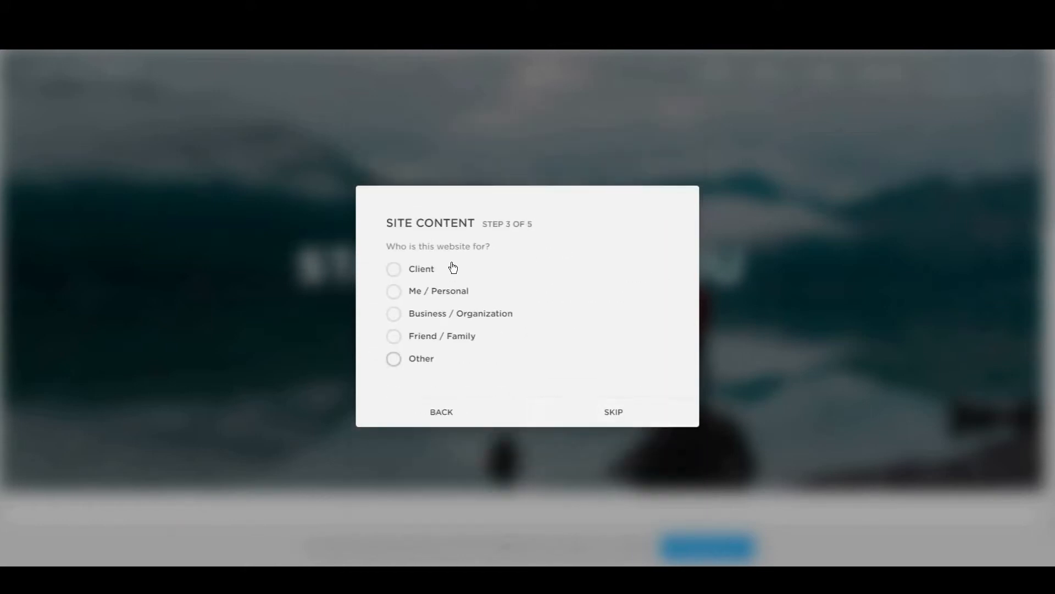
{"action": "left_click", "coordinate": [393, 313]}
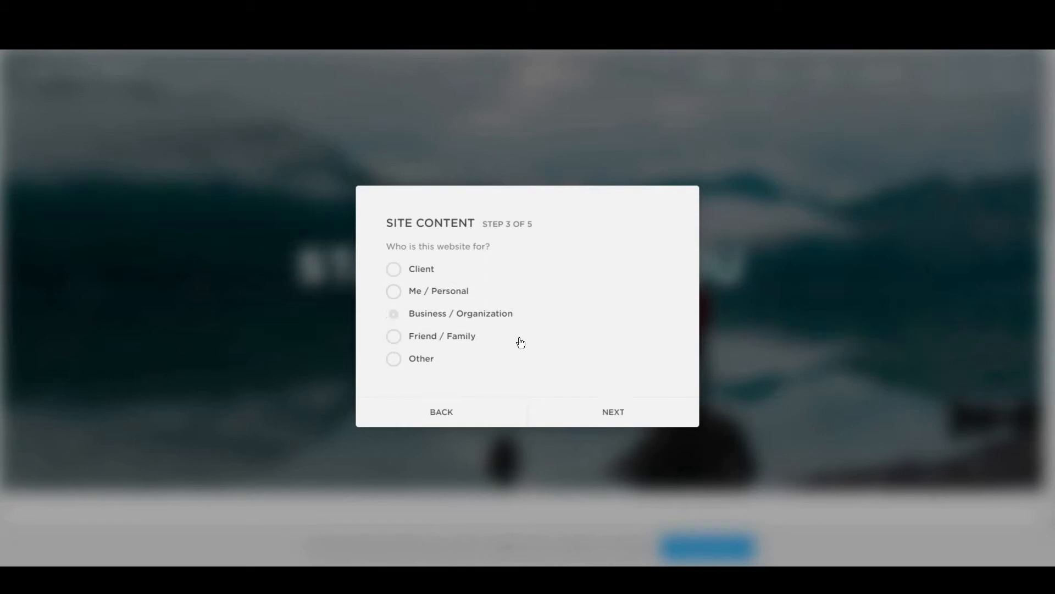
{"action": "left_click", "coordinate": [612, 411]}
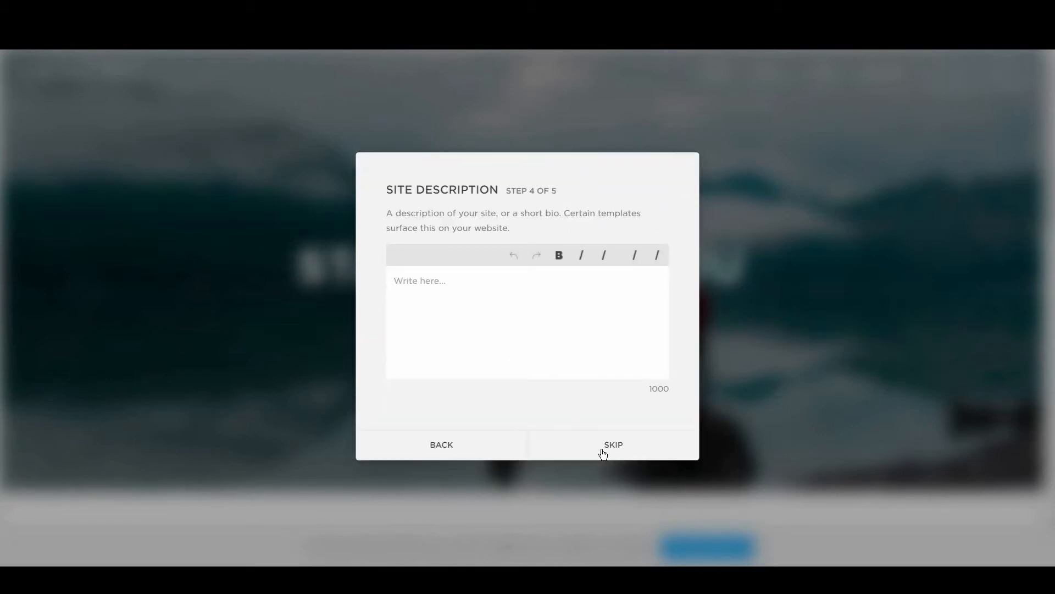
{"action": "left_click", "coordinate": [612, 444]}
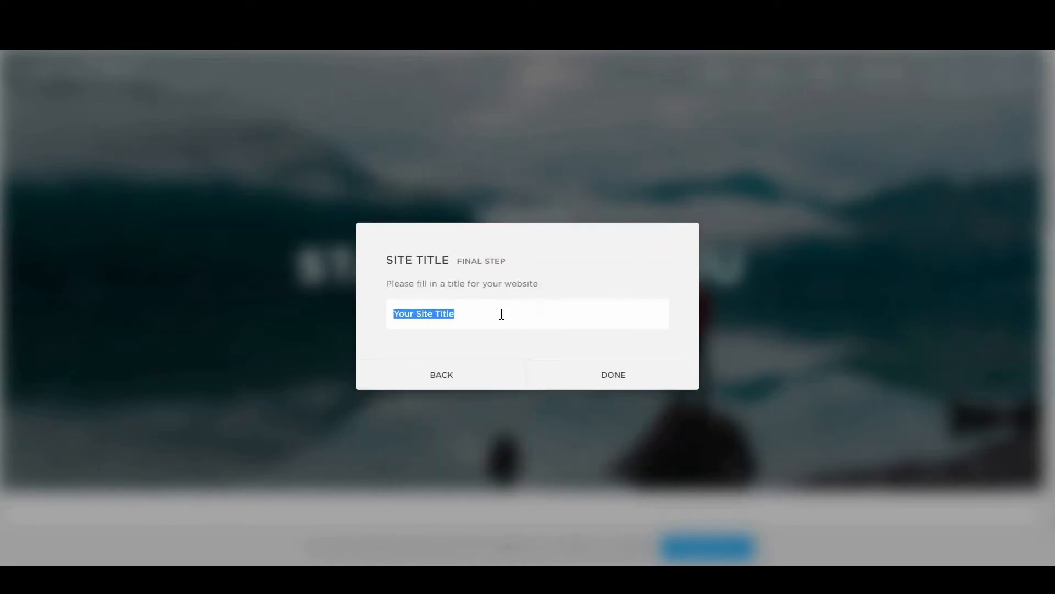
{"action": "left_click", "coordinate": [612, 375]}
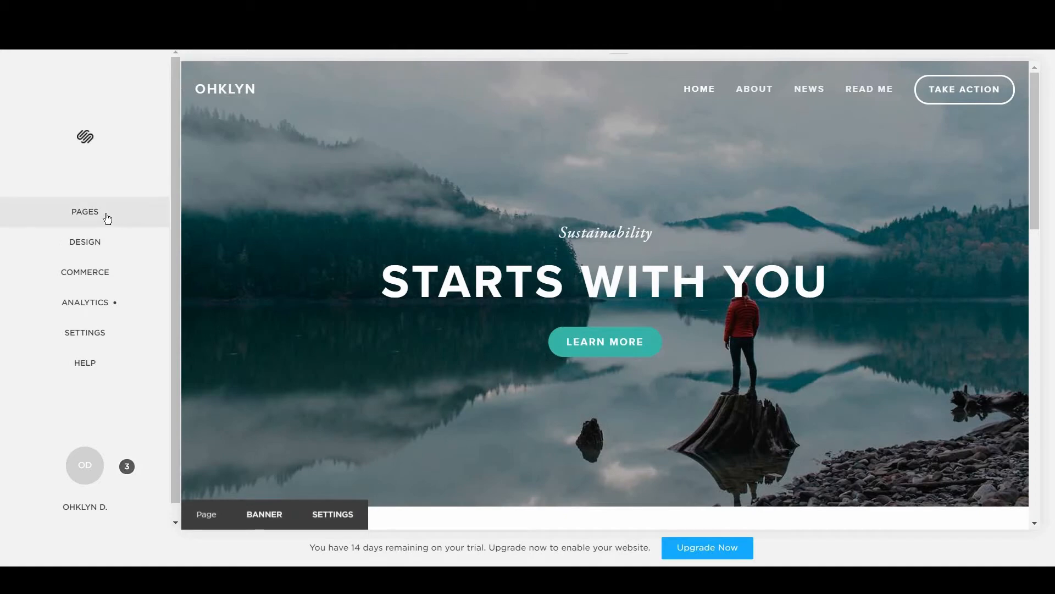
Show the Pages panel listing the site's main navigation: Home, About, News, Read Me, Take Action
{"action": "left_click", "coordinate": [85, 211]}
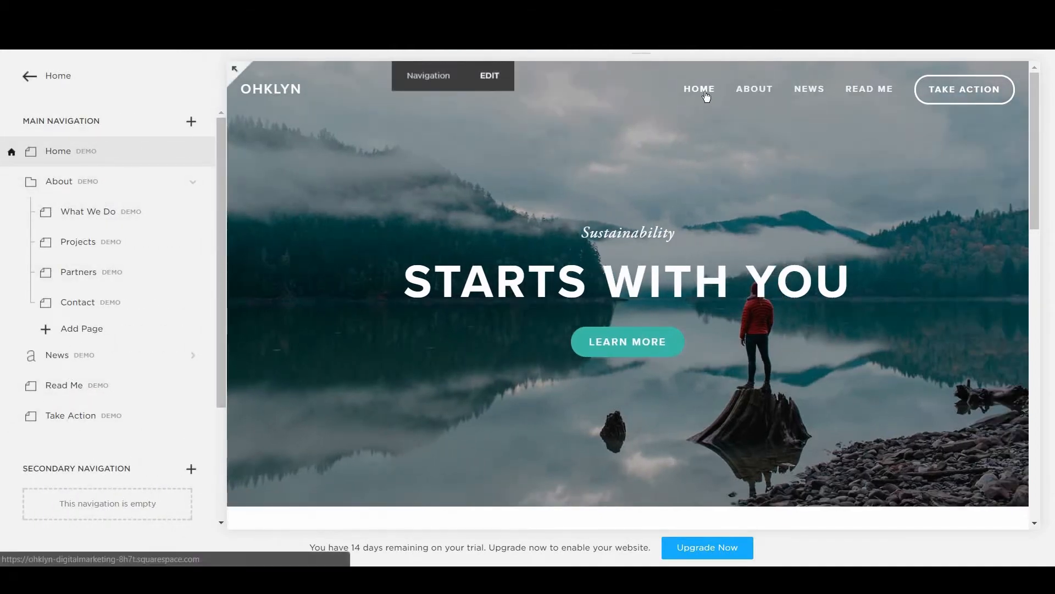
{"action": "mouse_move", "coordinate": [489, 76]}
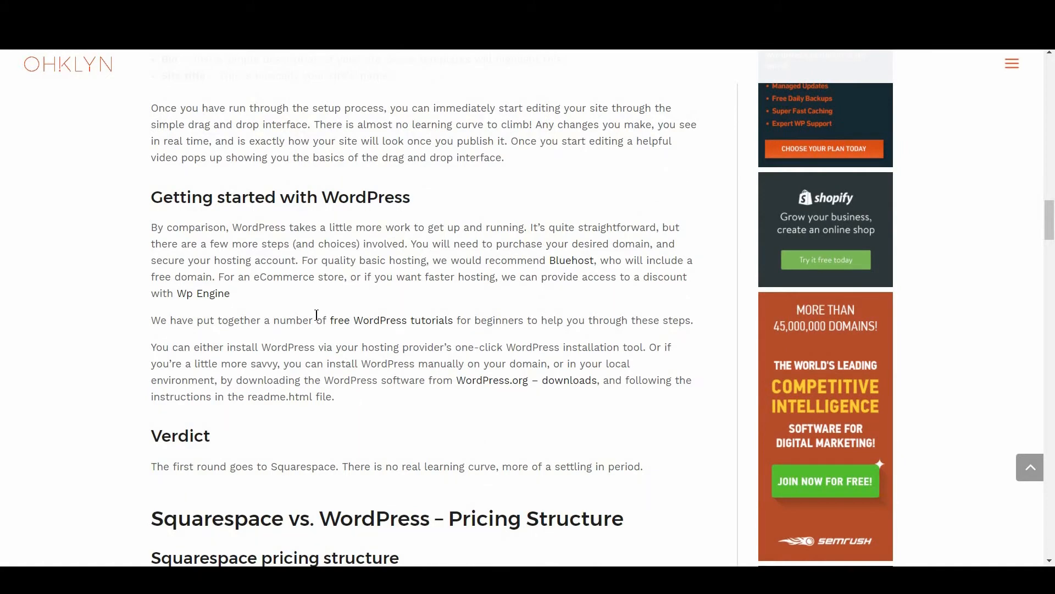
Visit the recommended Bluehost hosting site, then browse WP Engine's Plans page
{"action": "left_click", "coordinate": [570, 259]}
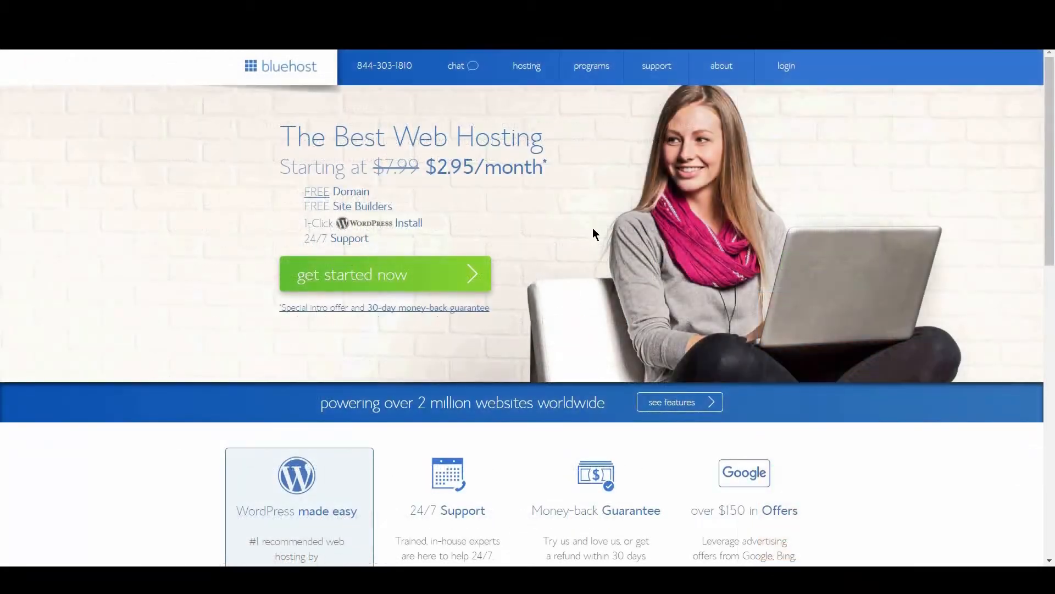
{"action": "mouse_move", "coordinate": [384, 203]}
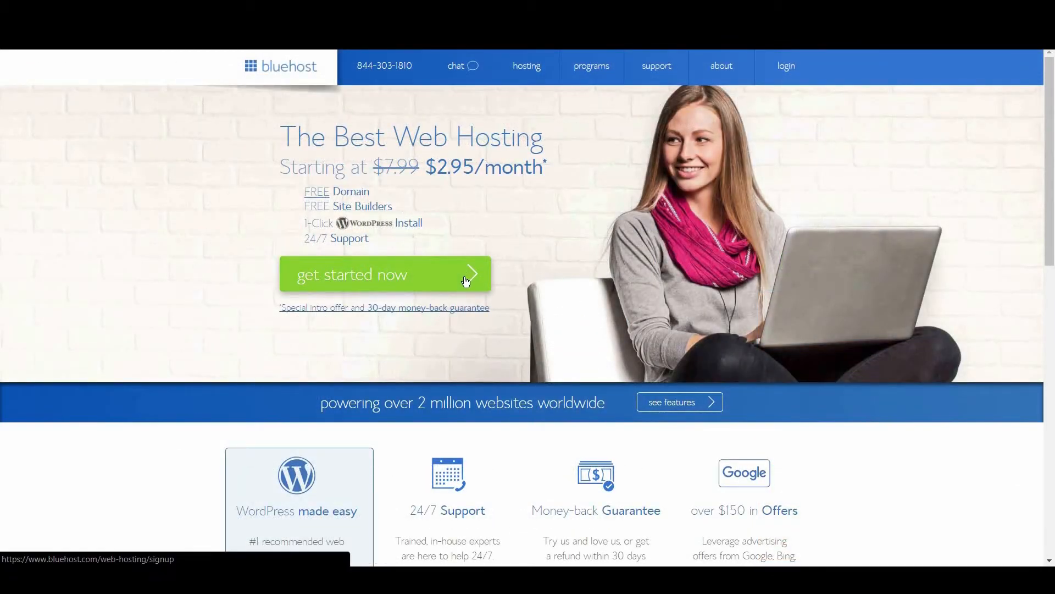
{"action": "mouse_move", "coordinate": [304, 109]}
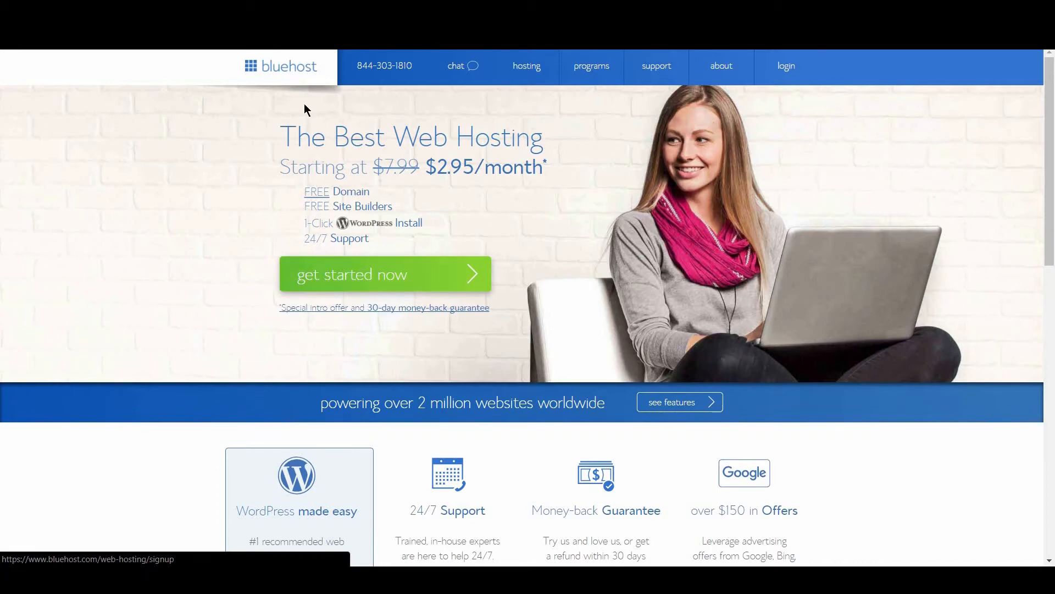
{"action": "mouse_move", "coordinate": [482, 225]}
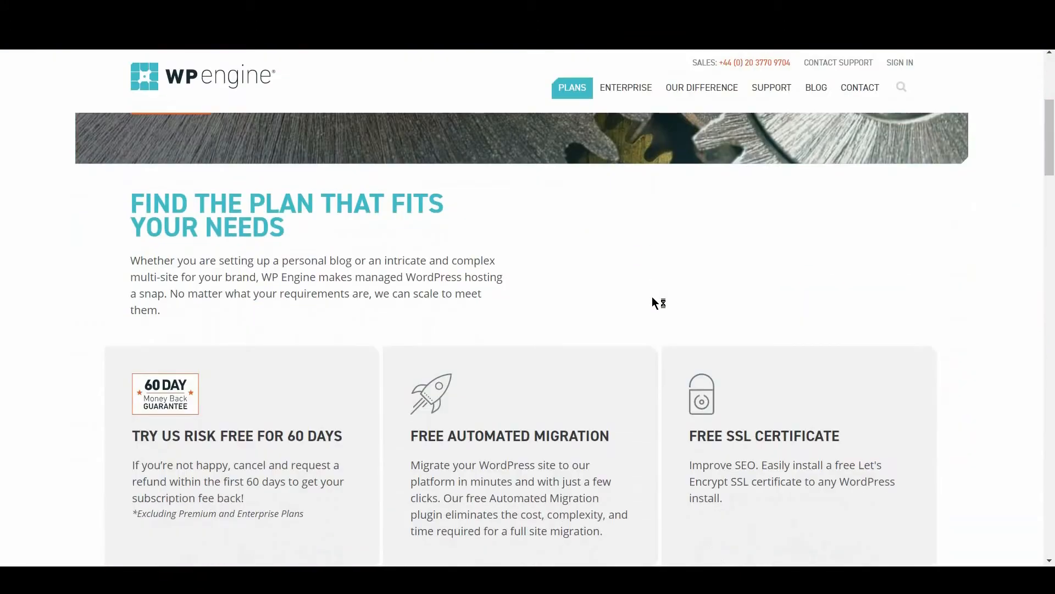
{"action": "scroll", "scroll_direction": "down", "scroll_amount": 3}
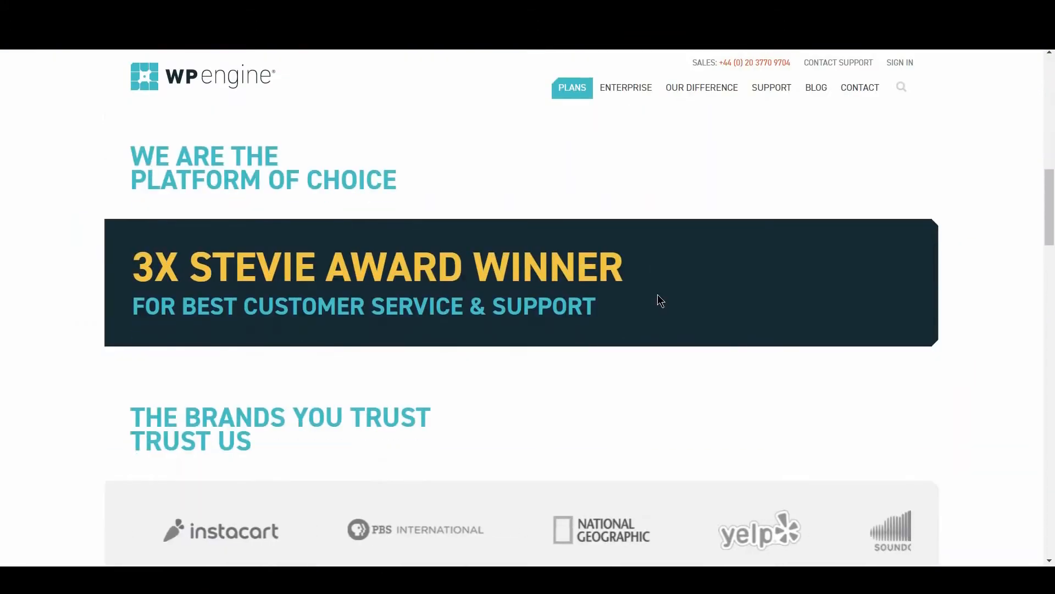
{"action": "scroll", "scroll_direction": "down", "scroll_amount": 3}
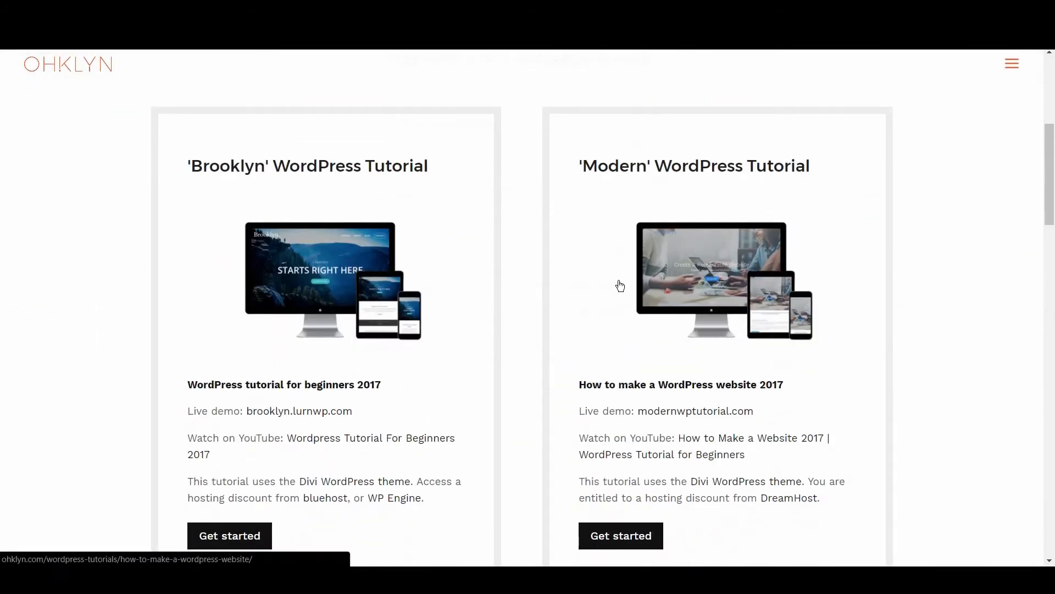
View the Codex 'Installing WordPress' guide from WordPress.org, then the article's Pricing Structure section
{"action": "scroll", "scroll_direction": "down", "scroll_amount": 3}
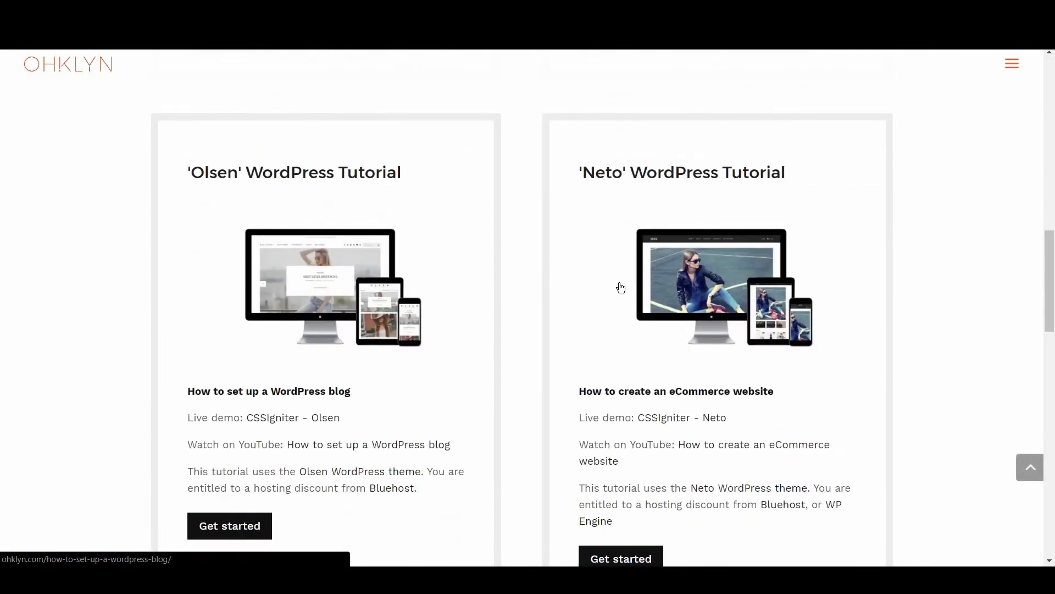
{"action": "scroll", "scroll_direction": "down", "scroll_amount": 3}
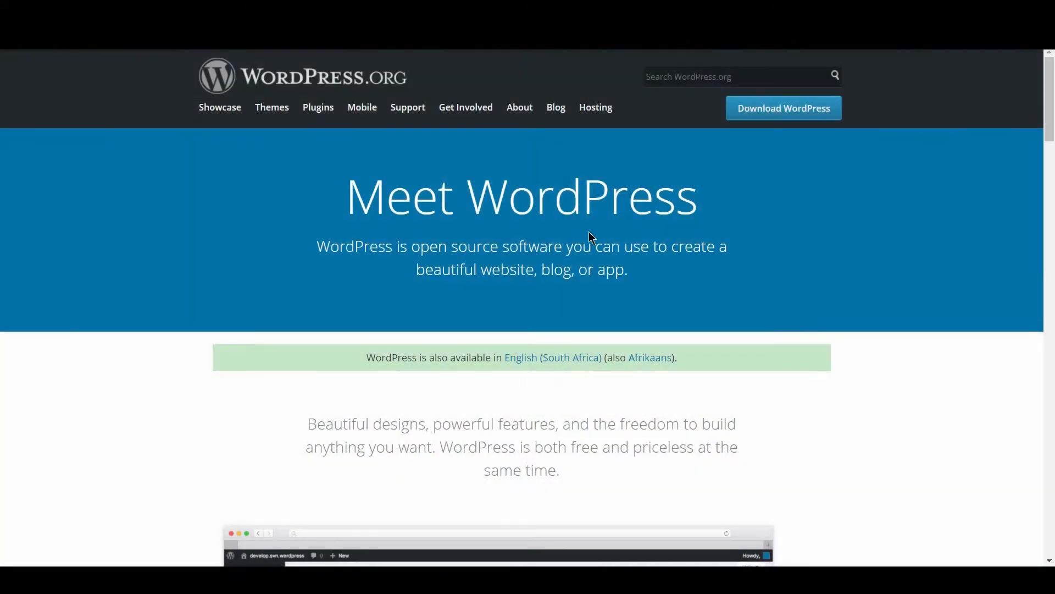
{"action": "mouse_move", "coordinate": [801, 115]}
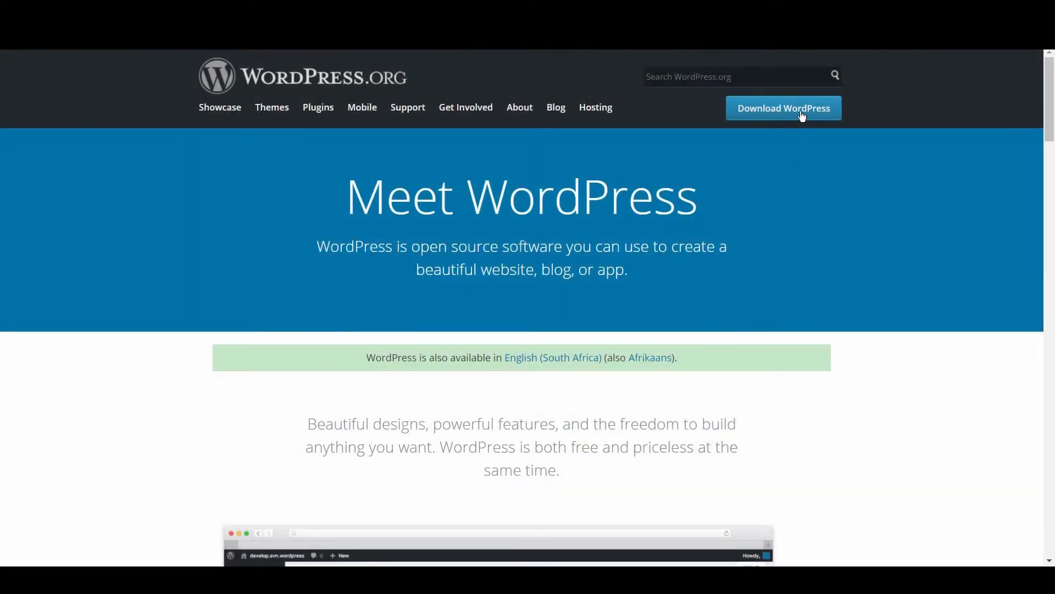
{"action": "mouse_move", "coordinate": [783, 108]}
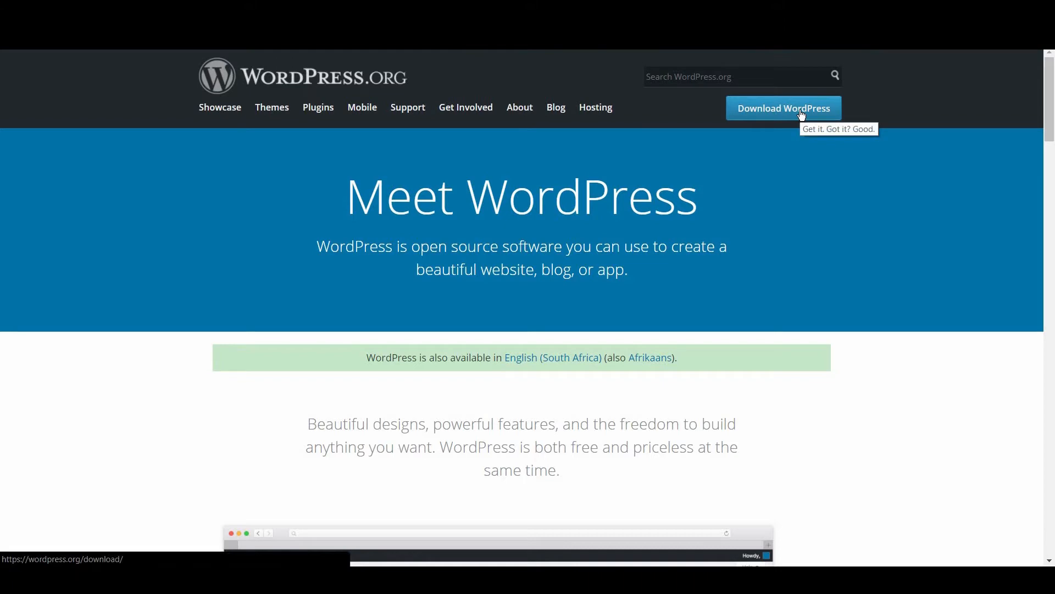
{"action": "left_click", "coordinate": [407, 107]}
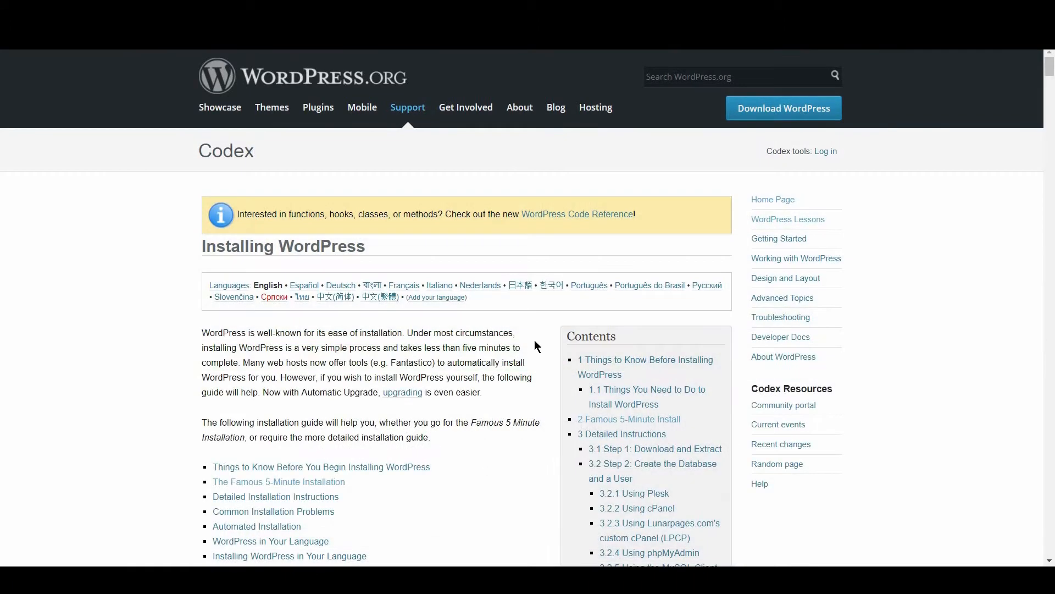
{"action": "scroll", "scroll_direction": "down", "scroll_amount": 3}
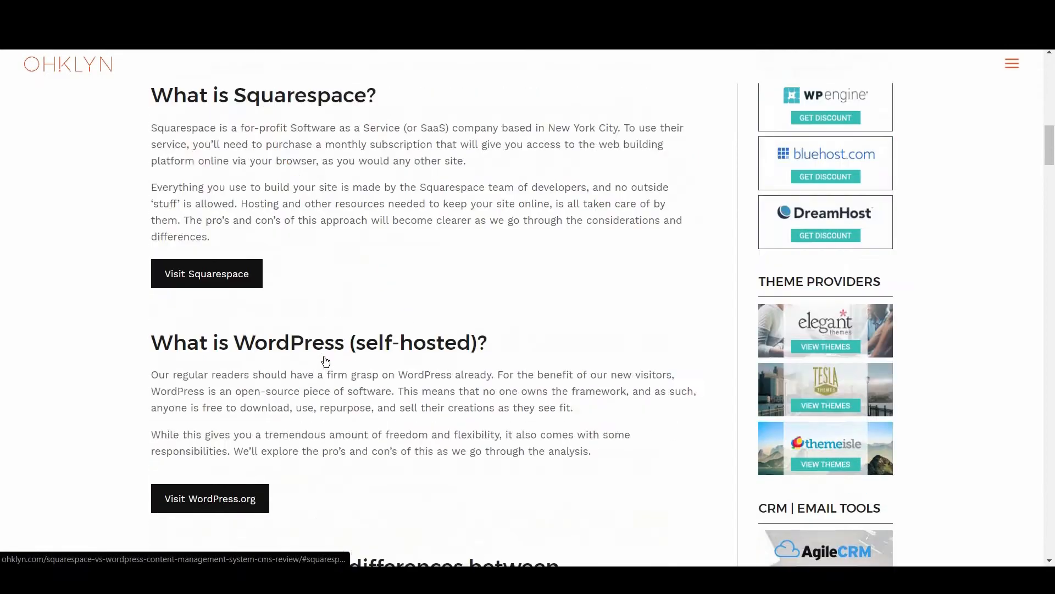
{"action": "scroll", "scroll_direction": "down", "scroll_amount": 3}
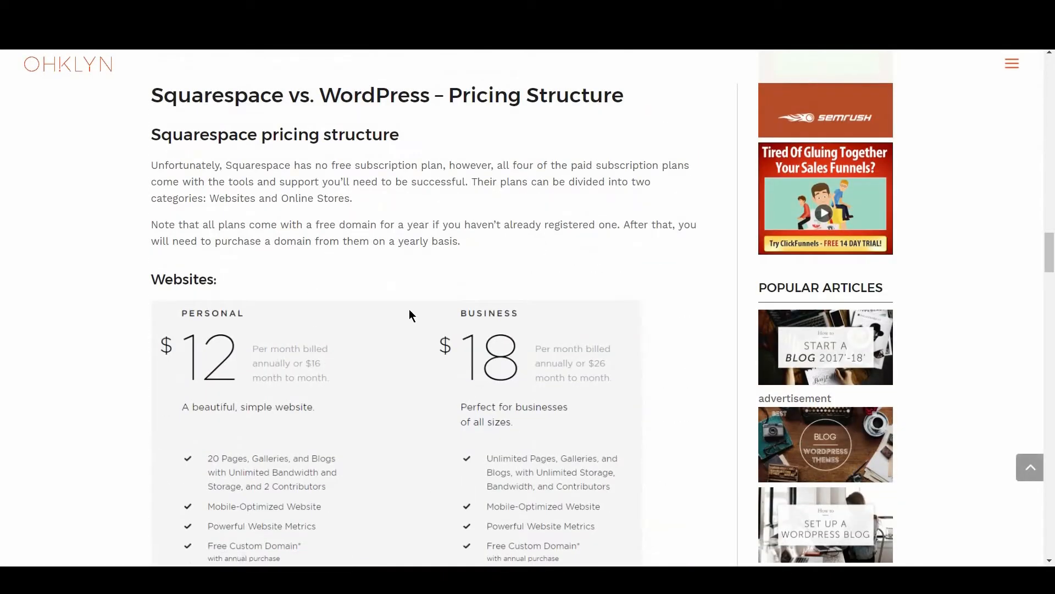
{"action": "mouse_move", "coordinate": [433, 262]}
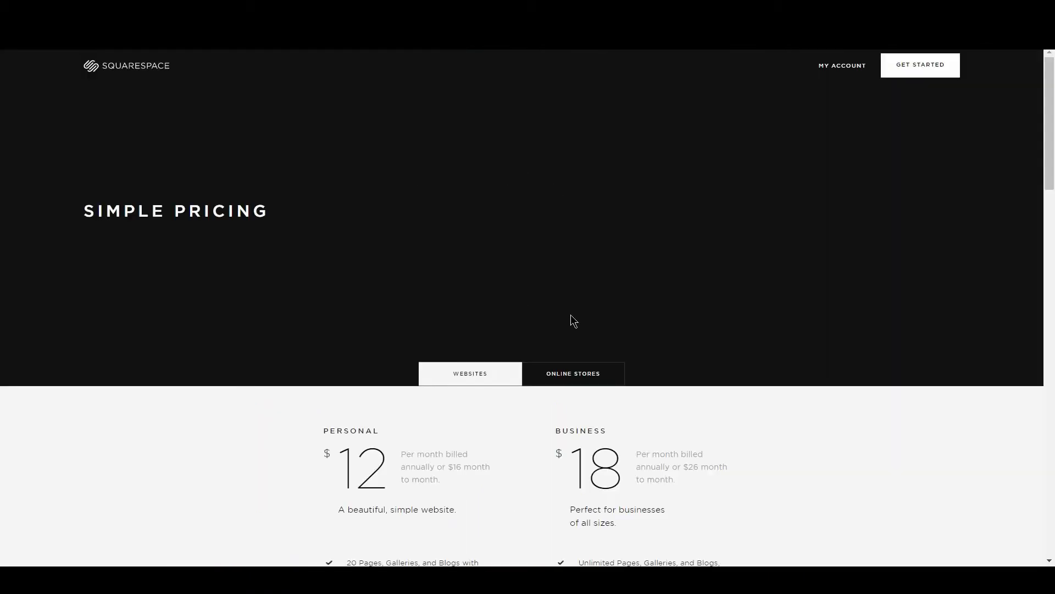
Show Squarespace's Online Stores plans, Basic at $26 and Advanced at $40 per month
{"action": "scroll", "scroll_direction": "down", "scroll_amount": 3}
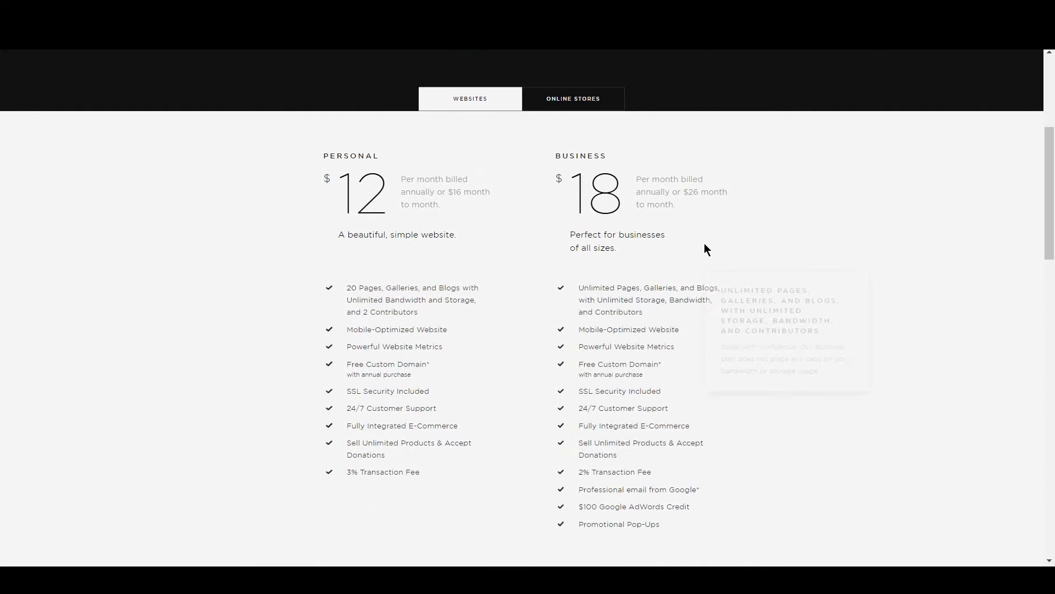
{"action": "mouse_move", "coordinate": [473, 99]}
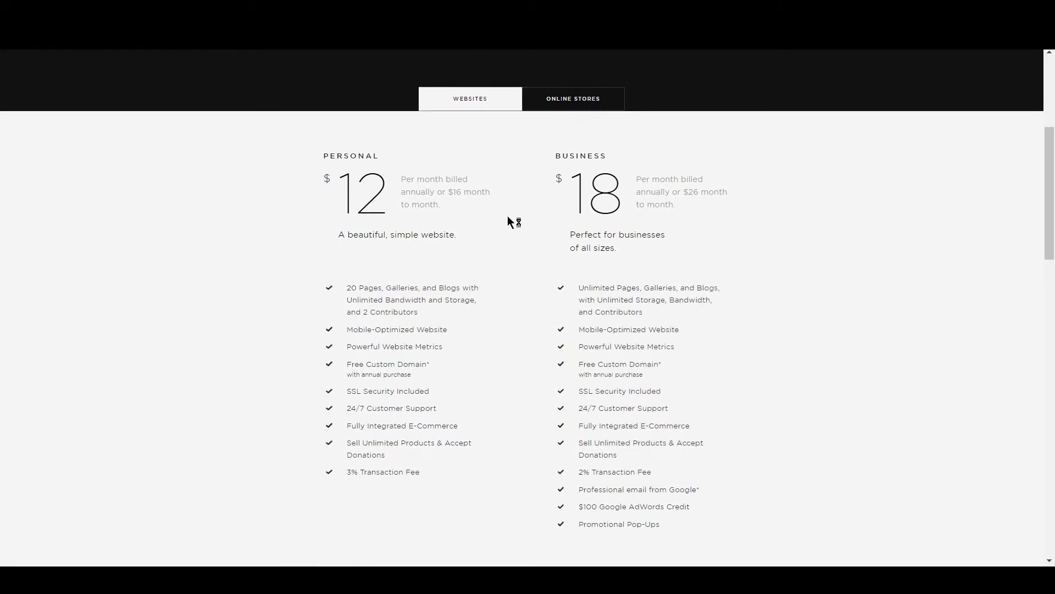
{"action": "mouse_move", "coordinate": [490, 327]}
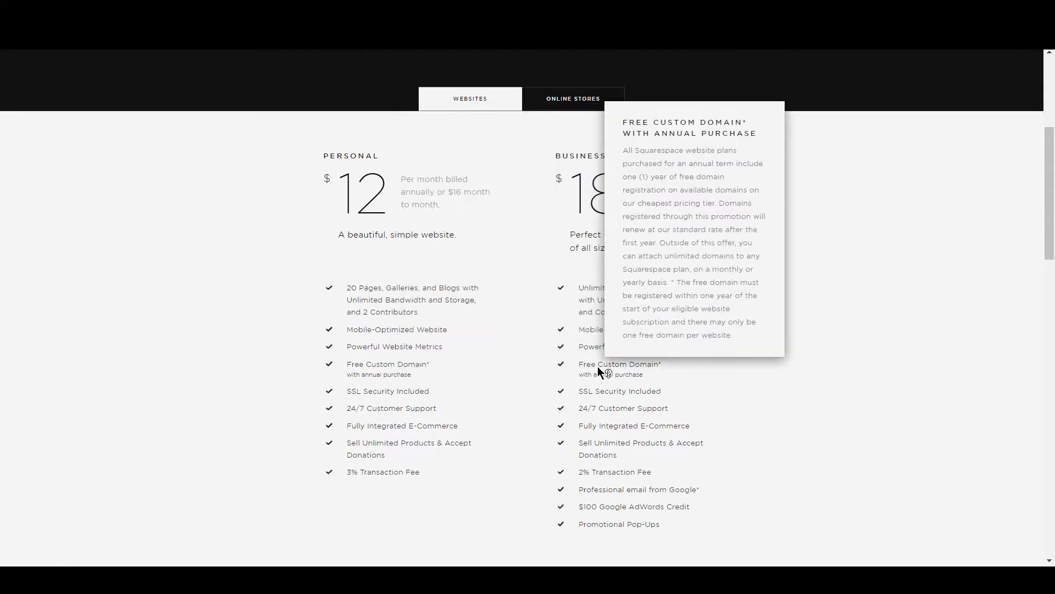
{"action": "mouse_move", "coordinate": [542, 360]}
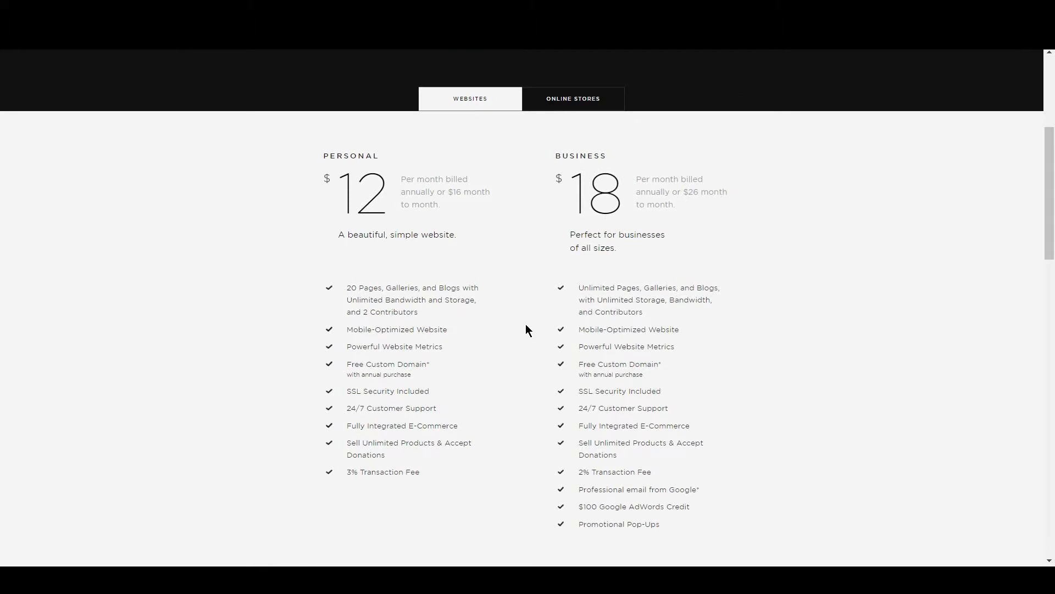
{"action": "mouse_move", "coordinate": [459, 289]}
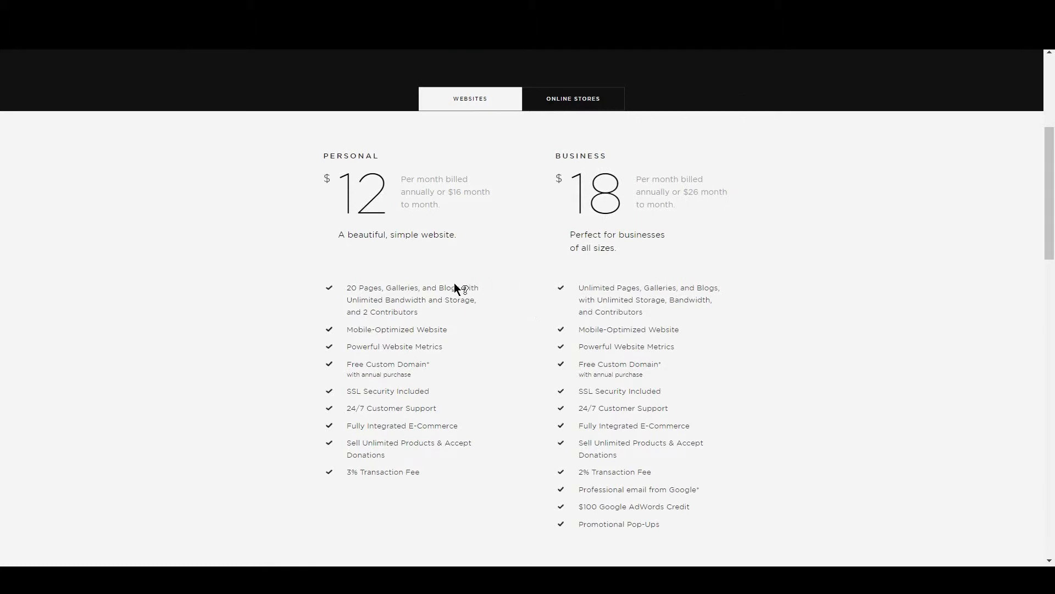
{"action": "mouse_move", "coordinate": [394, 346]}
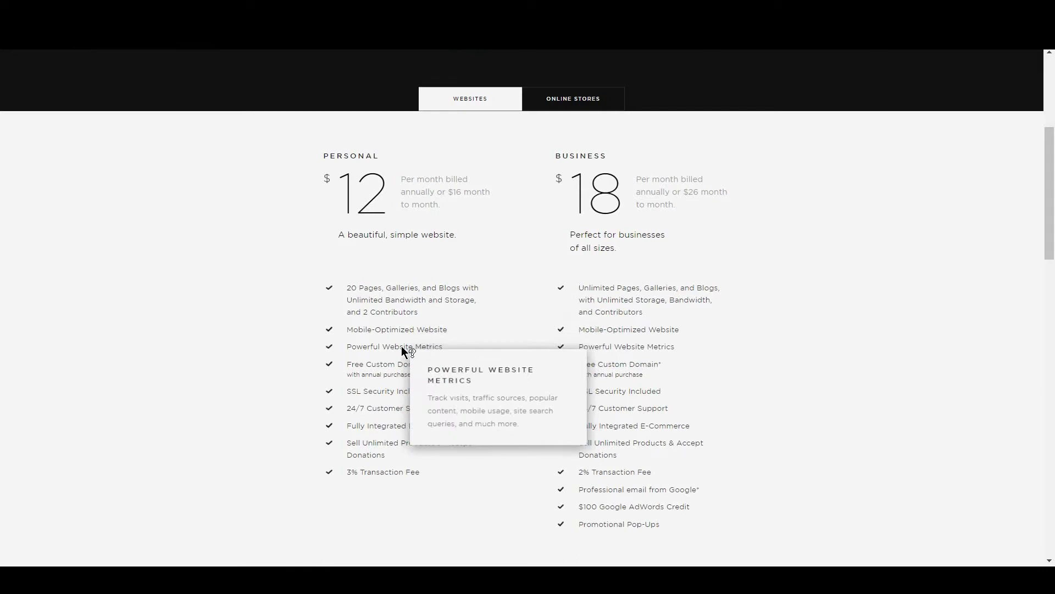
{"action": "mouse_move", "coordinate": [397, 397]}
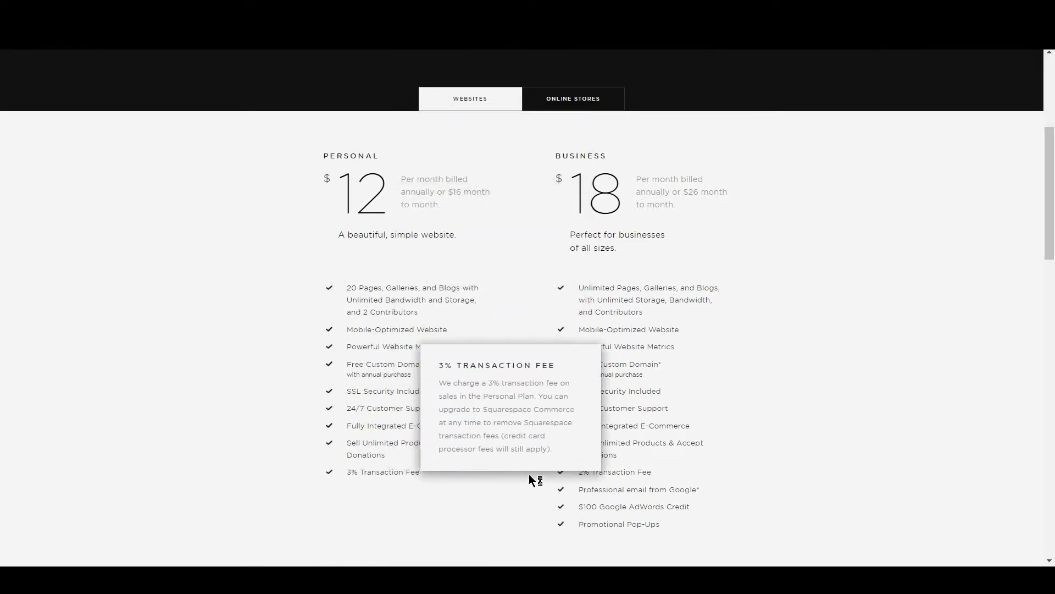
{"action": "mouse_move", "coordinate": [633, 506]}
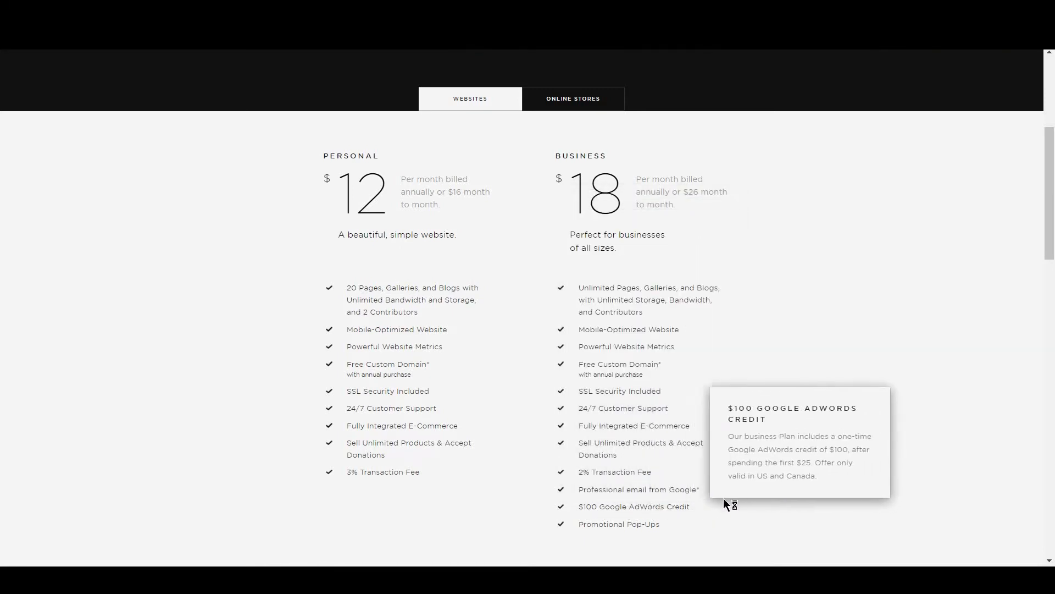
{"action": "left_click", "coordinate": [572, 98]}
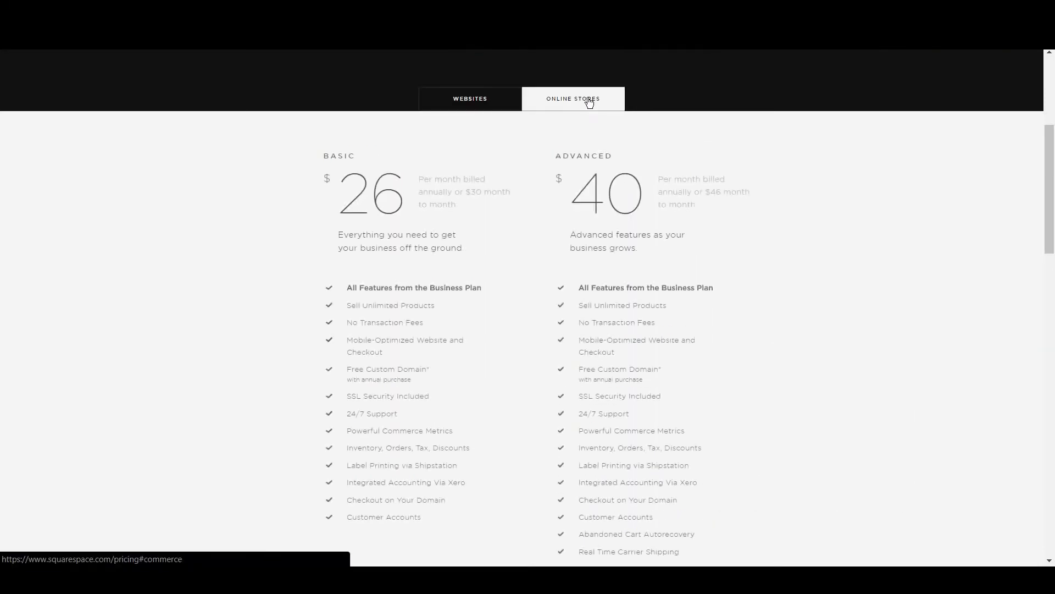
{"action": "mouse_move", "coordinate": [518, 373]}
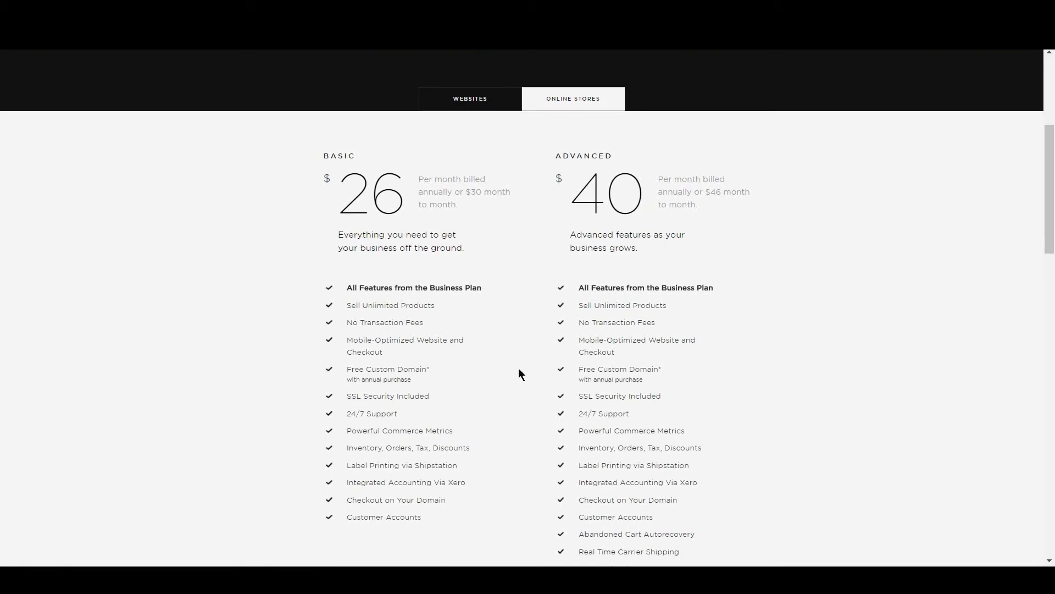
{"action": "mouse_move", "coordinate": [489, 435]}
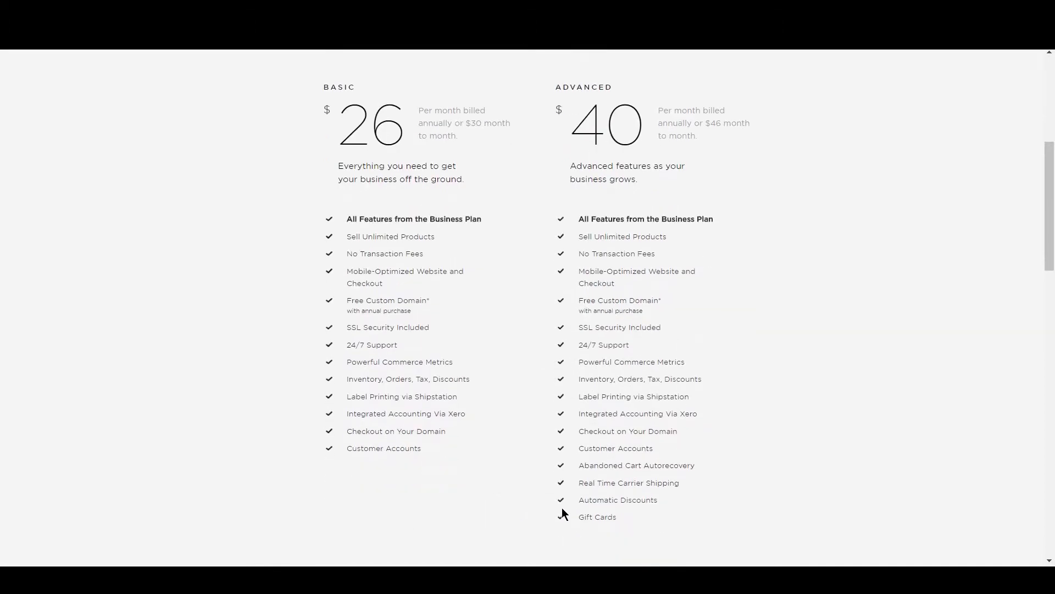
{"action": "mouse_move", "coordinate": [616, 499]}
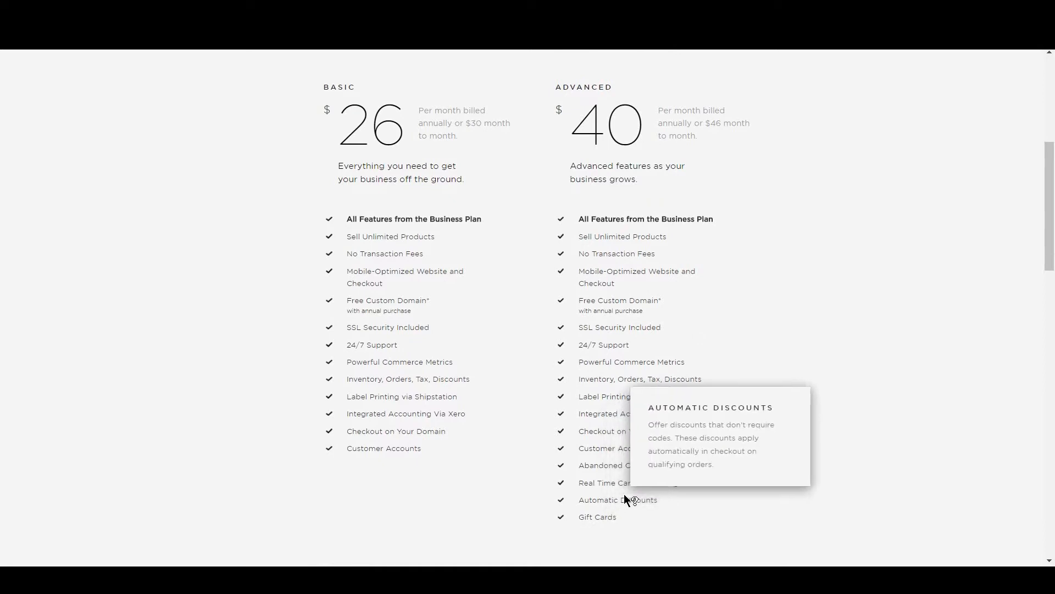
{"action": "mouse_move", "coordinate": [649, 452]}
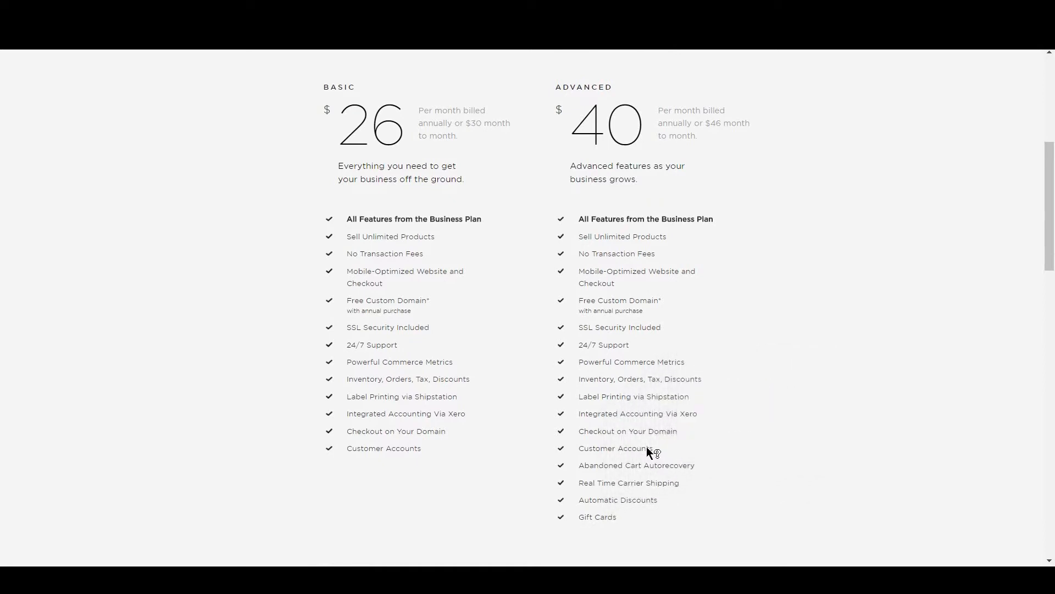
{"action": "mouse_move", "coordinate": [628, 431]}
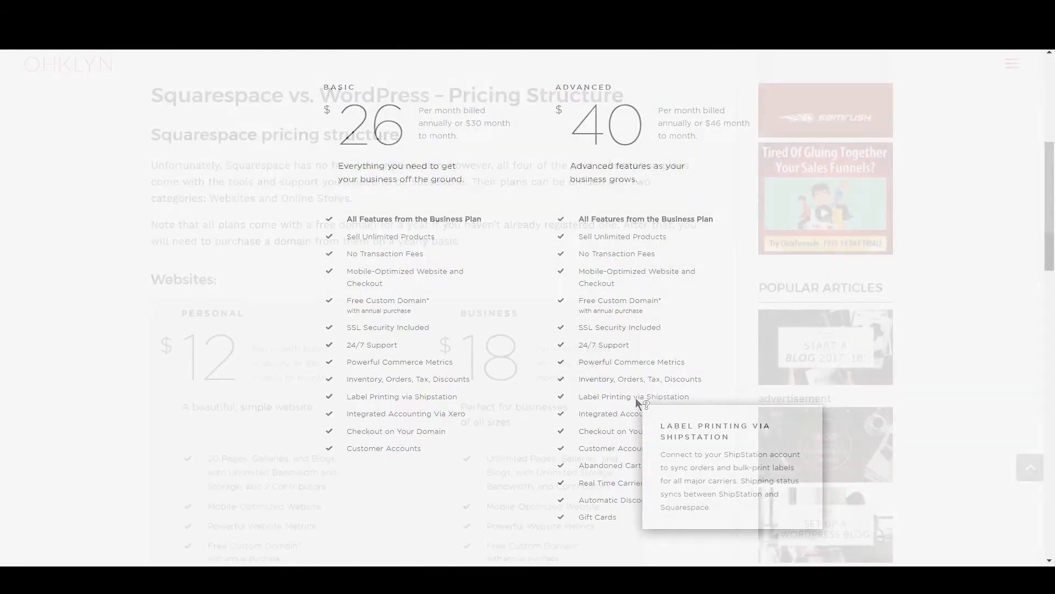
Scroll the OHKLYN article down to its WordPress pricing structure heading
{"action": "scroll", "scroll_direction": "down", "scroll_amount": 3}
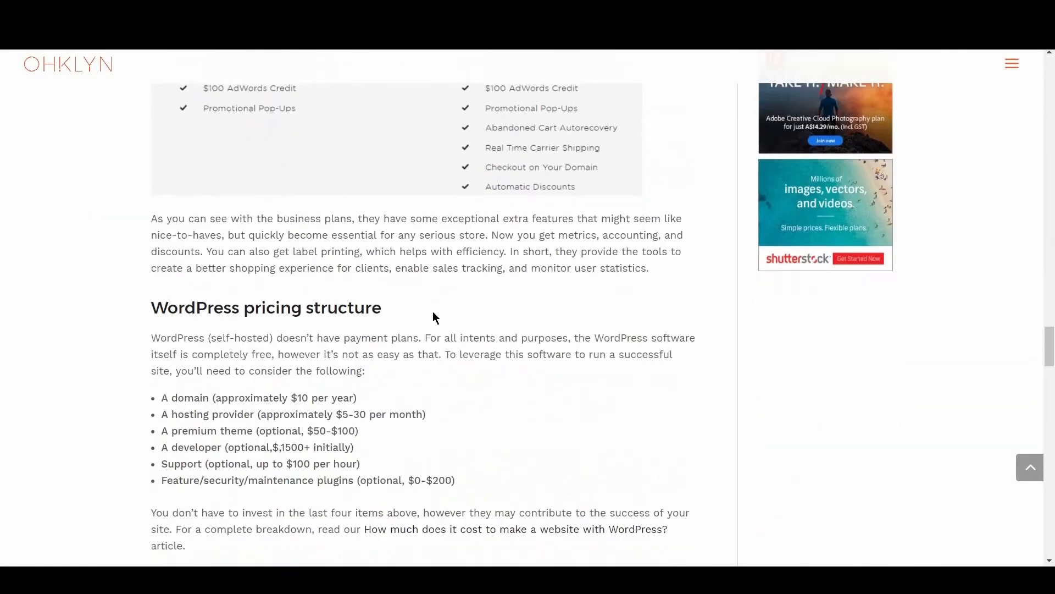
{"action": "scroll", "scroll_direction": "down", "scroll_amount": 3}
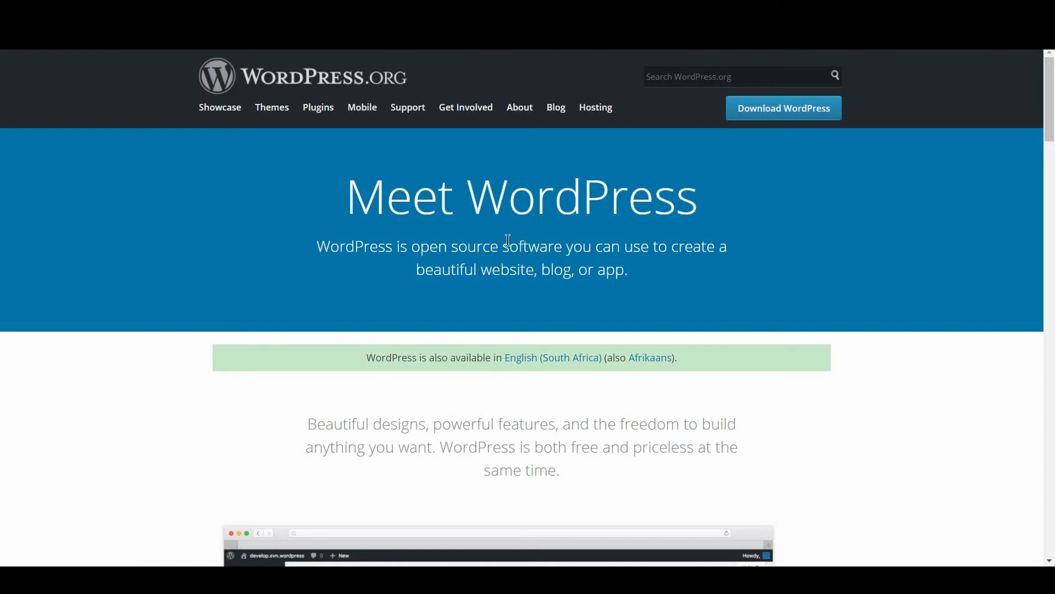
{"action": "mouse_move", "coordinate": [793, 103]}
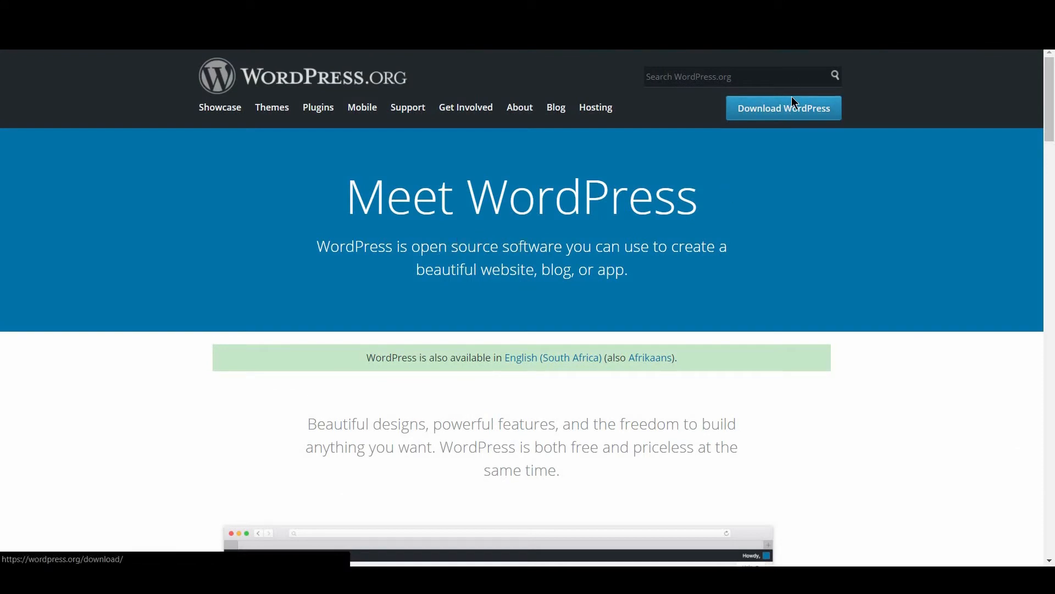
Go to the Download WordPress page and start downloading the 4.8.2 release
{"action": "left_click", "coordinate": [783, 108]}
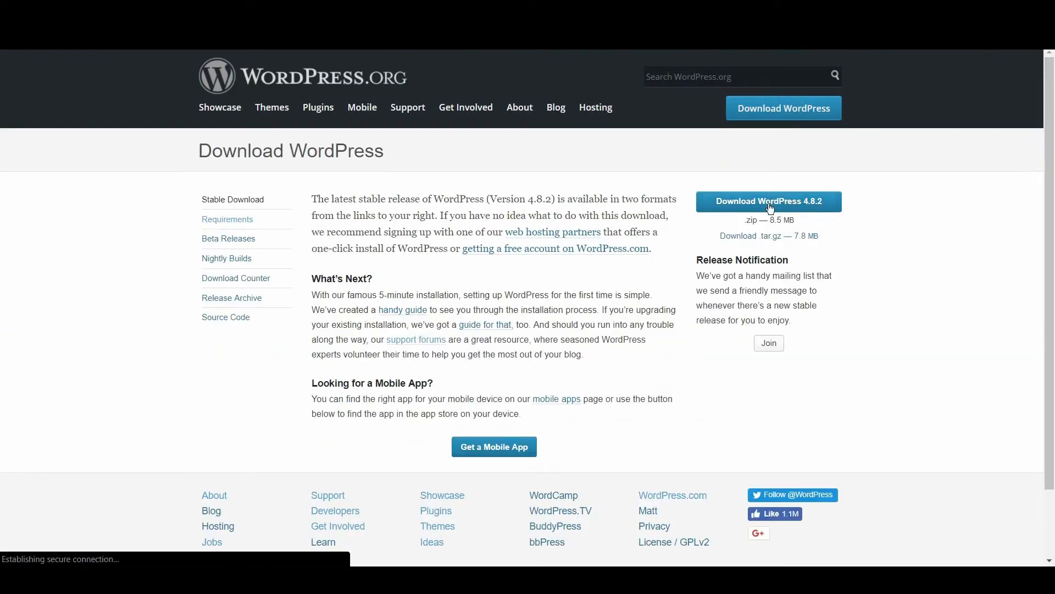
{"action": "left_click", "coordinate": [768, 200]}
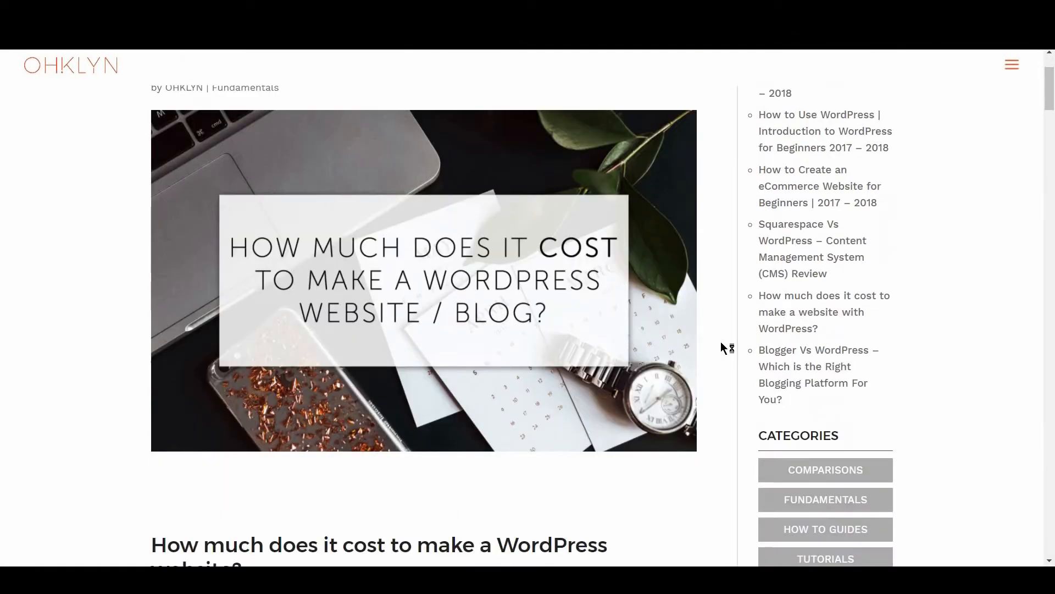
Skim the WordPress.com hosted costs, then jump to the article's Design and customization section
{"action": "scroll", "scroll_direction": "down", "scroll_amount": 3}
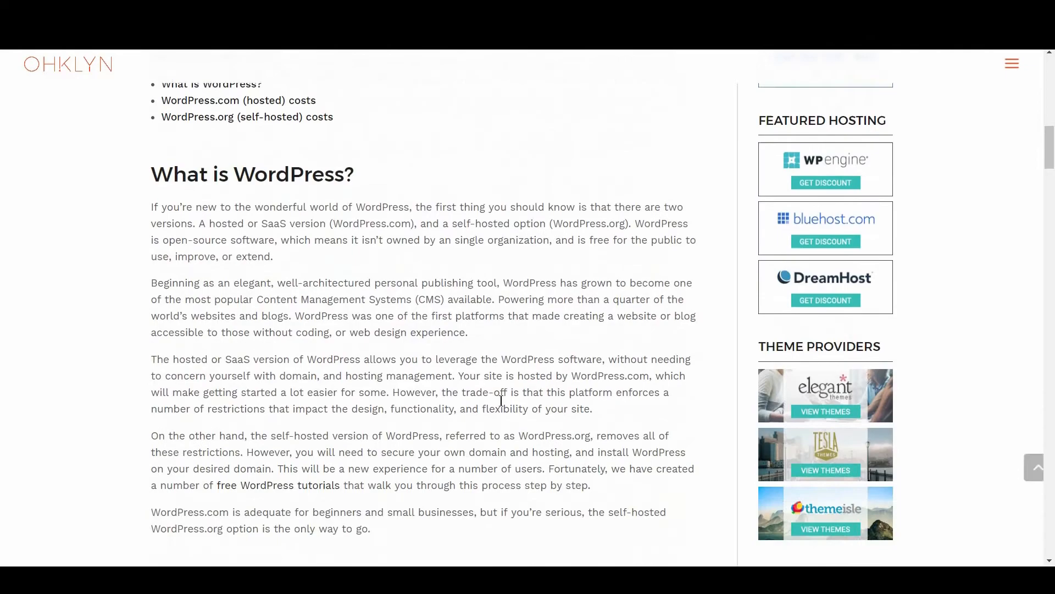
{"action": "scroll", "scroll_direction": "down", "scroll_amount": 3}
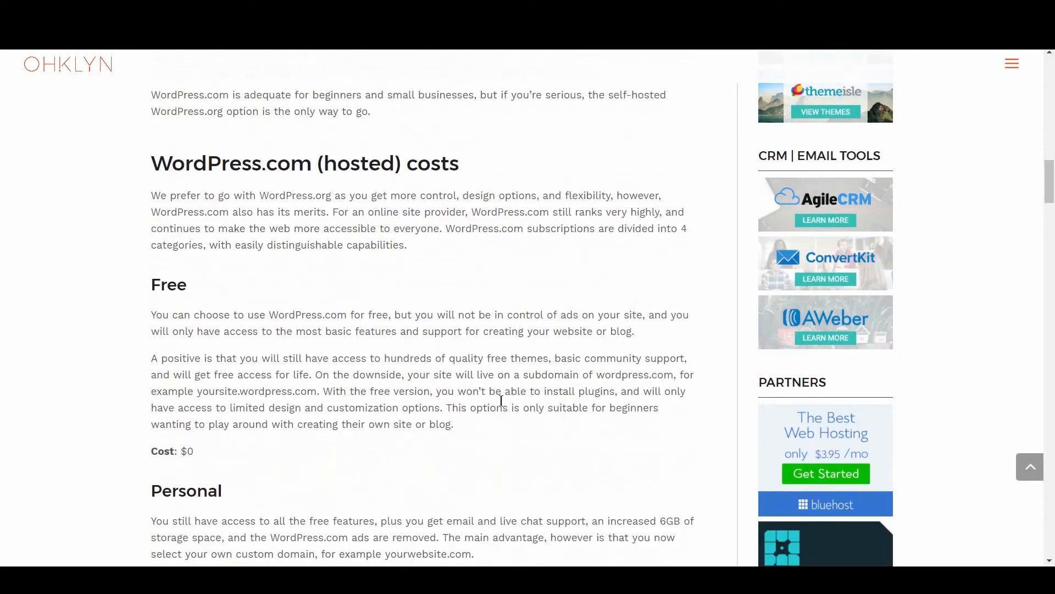
{"action": "scroll", "scroll_direction": "down", "scroll_amount": 3}
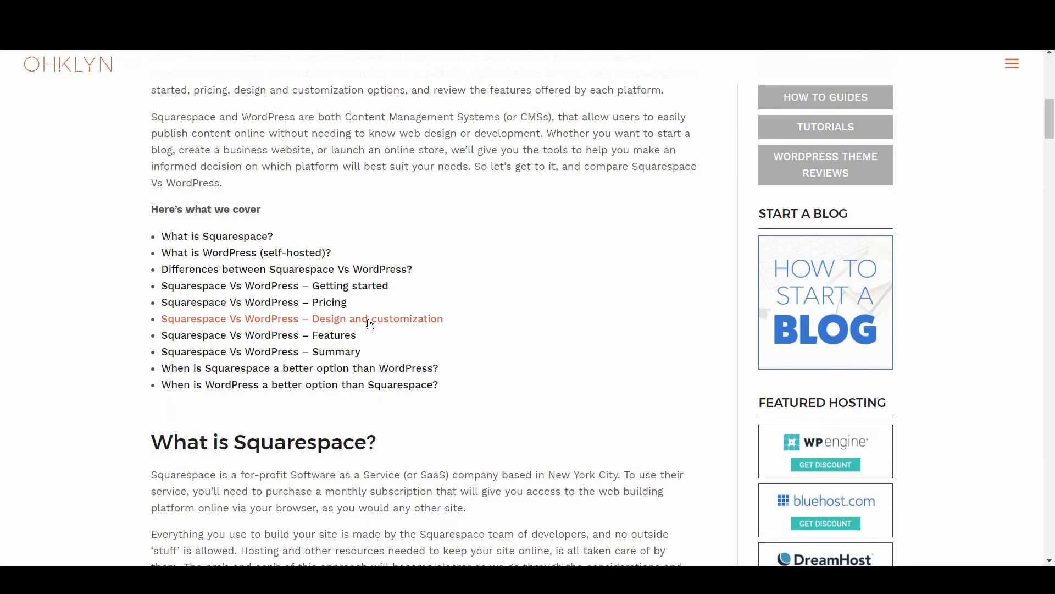
{"action": "left_click", "coordinate": [301, 319]}
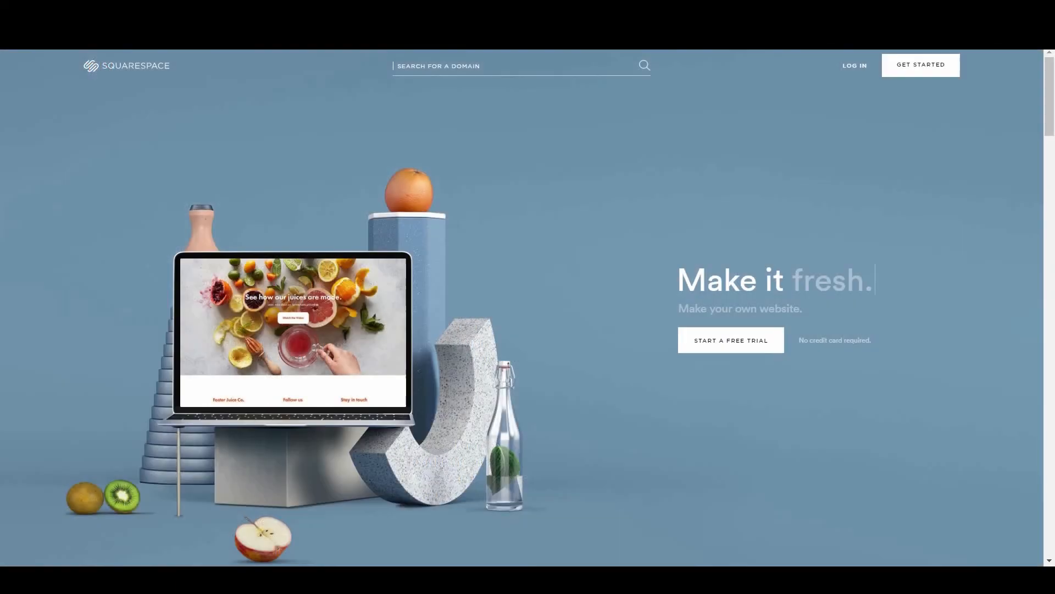
Scroll the Squarespace homepage past the trusted-by logos and featured stories to the Templates gallery
{"action": "scroll", "scroll_direction": "down", "scroll_amount": 3}
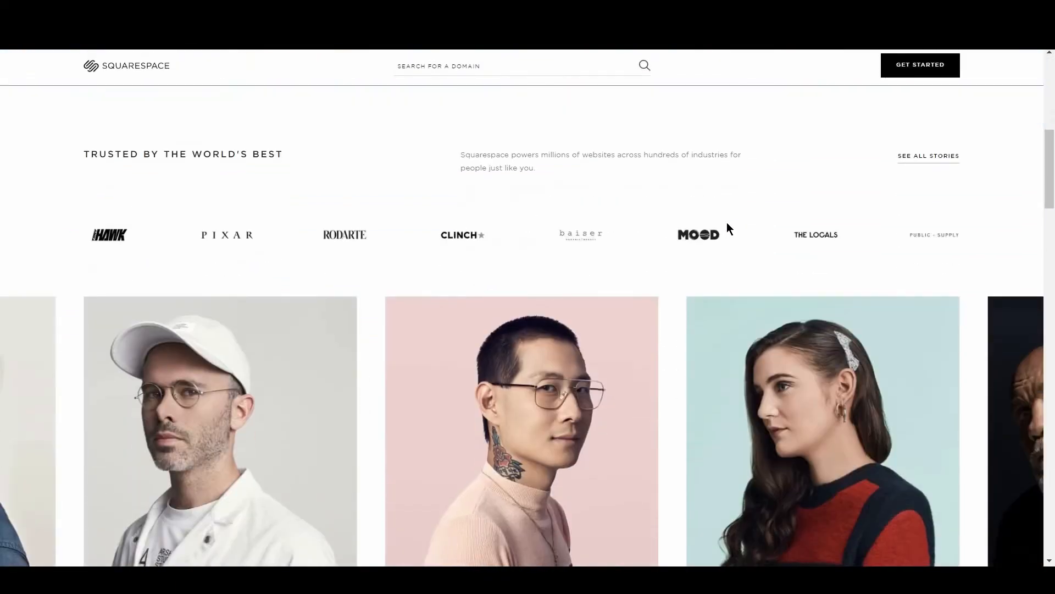
{"action": "scroll", "scroll_direction": "down", "scroll_amount": 3}
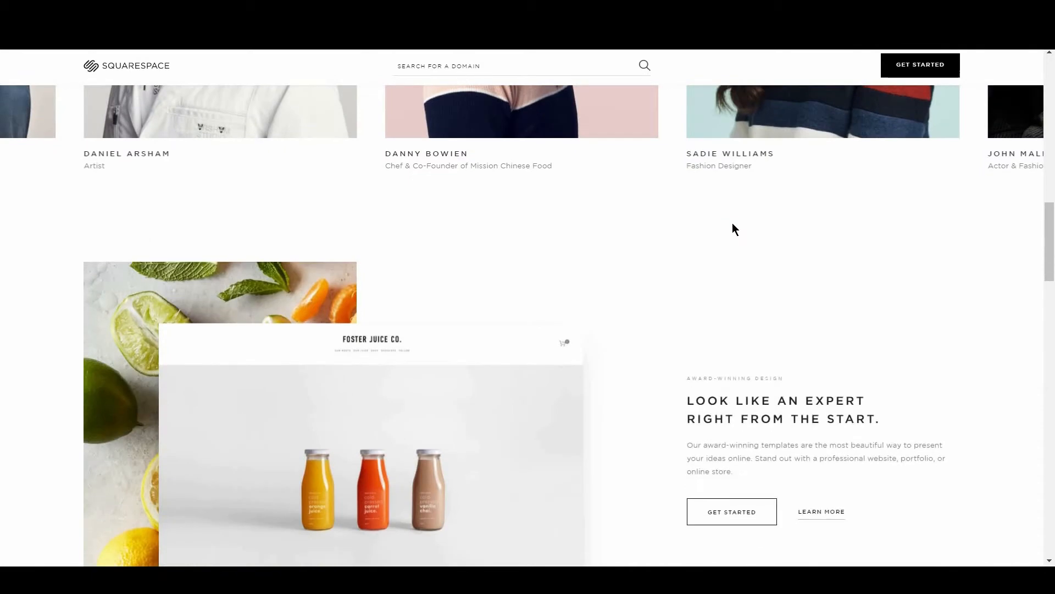
{"action": "scroll", "scroll_direction": "down", "scroll_amount": 3}
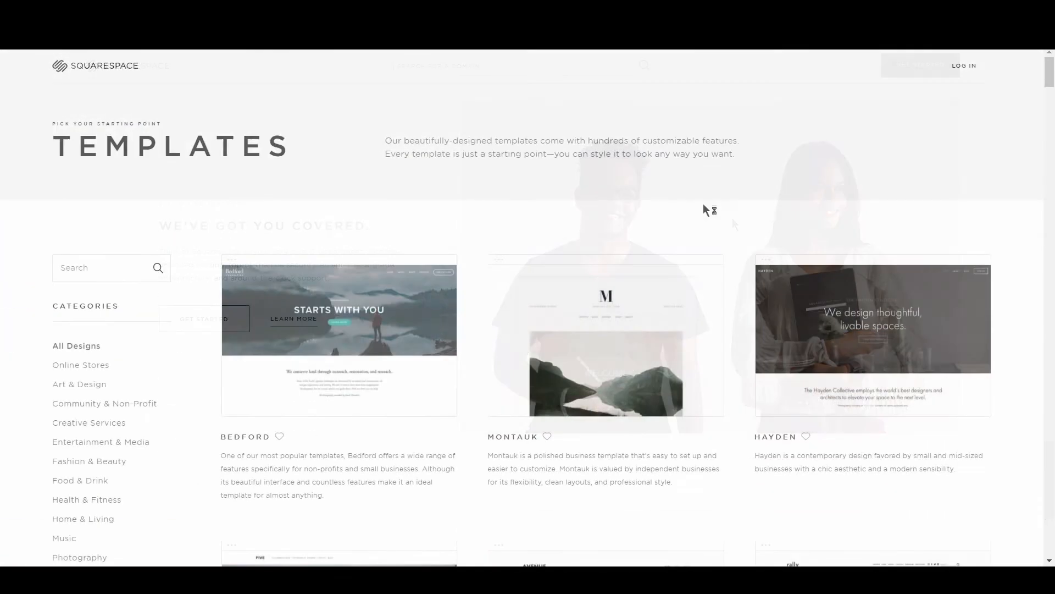
Browse the Templates gallery and start the live preview of the Rover template
{"action": "scroll", "scroll_direction": "down", "scroll_amount": 3}
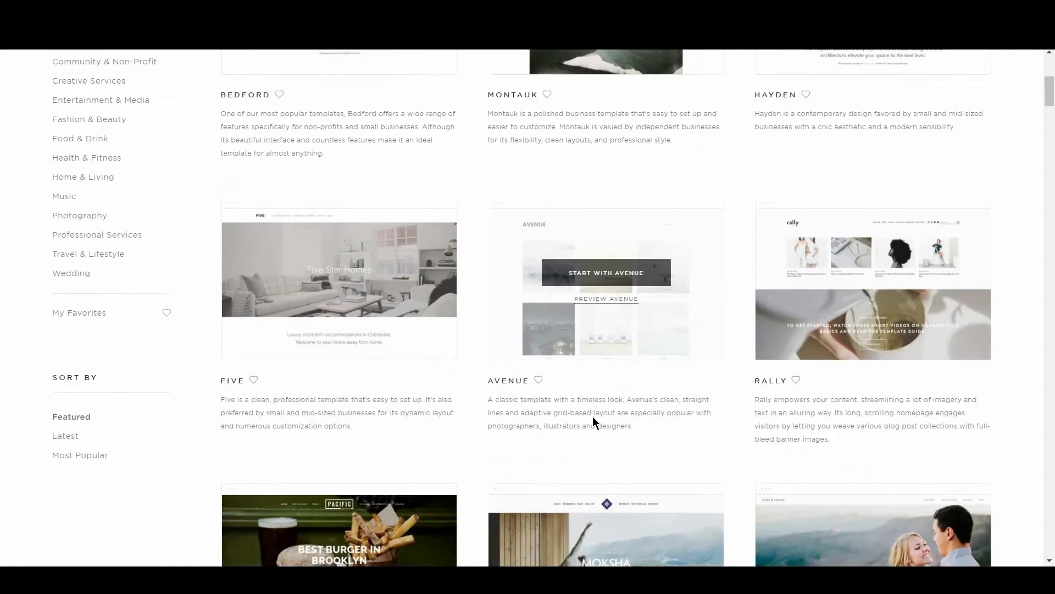
{"action": "scroll", "scroll_direction": "down", "scroll_amount": 3}
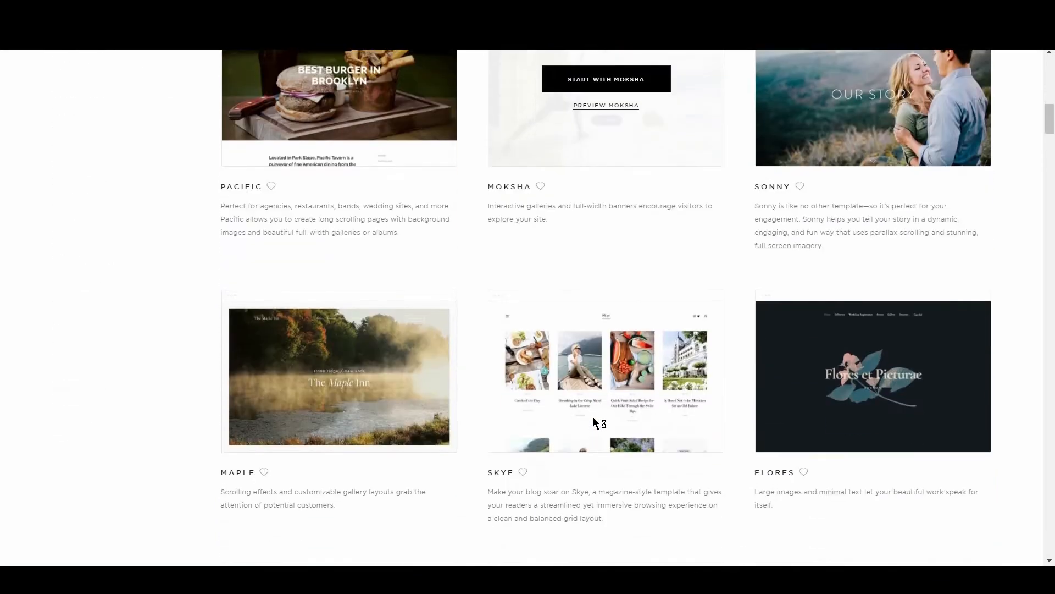
{"action": "scroll", "scroll_direction": "down", "scroll_amount": 3}
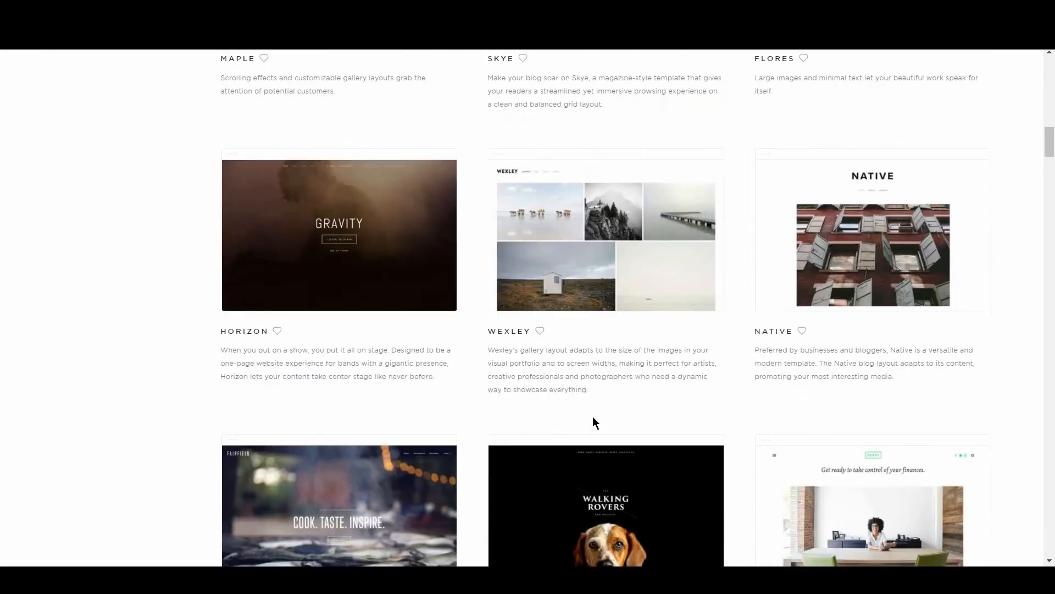
{"action": "scroll", "scroll_direction": "down", "scroll_amount": 3}
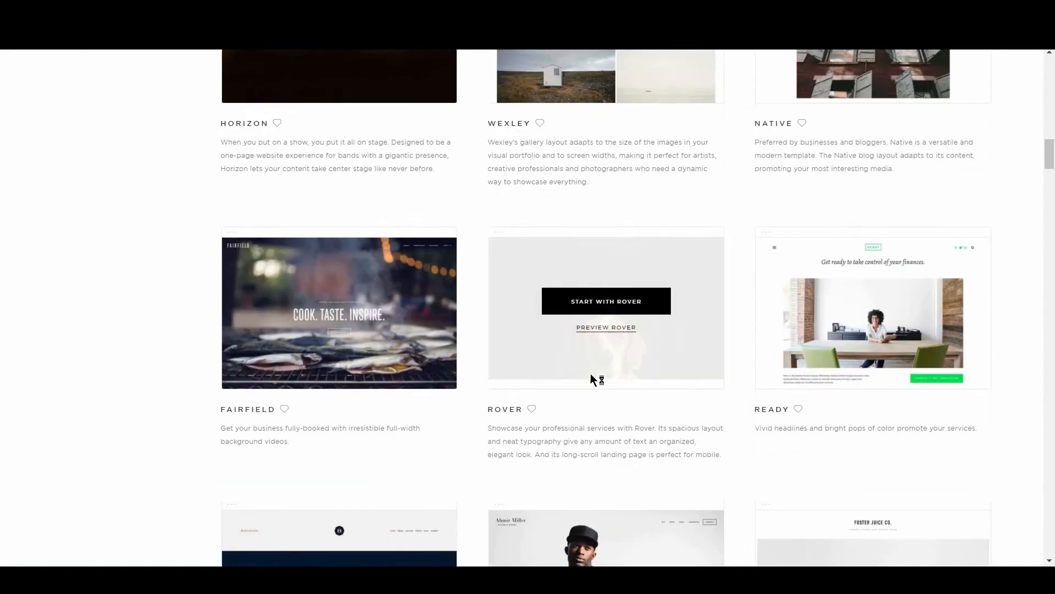
{"action": "left_click", "coordinate": [604, 328]}
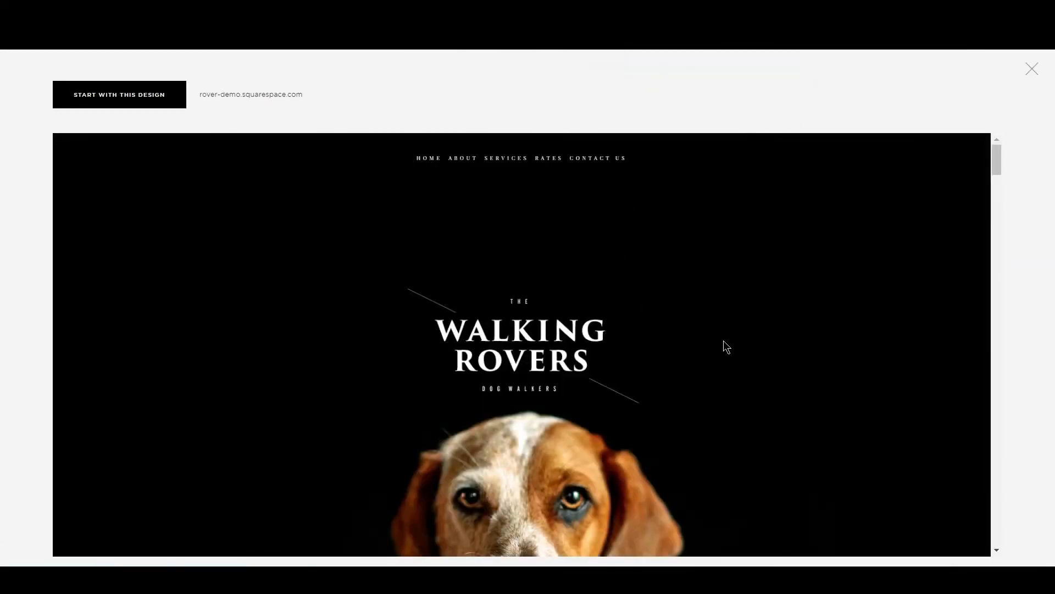
Look through the Walking Rovers demo site and close the preview overlay
{"action": "scroll", "scroll_direction": "down", "scroll_amount": 3}
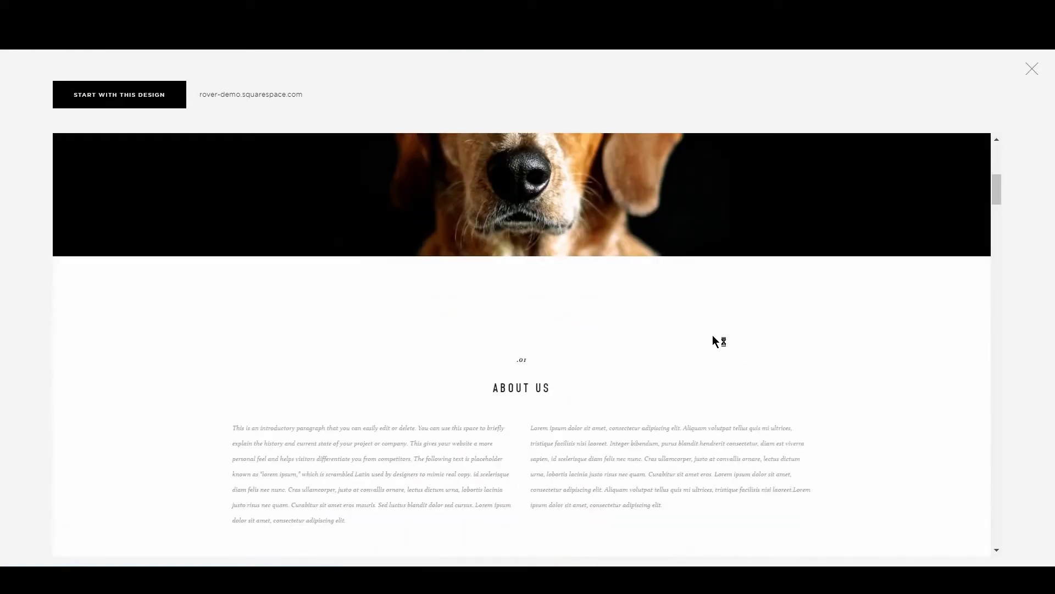
{"action": "scroll", "scroll_direction": "down", "scroll_amount": 3}
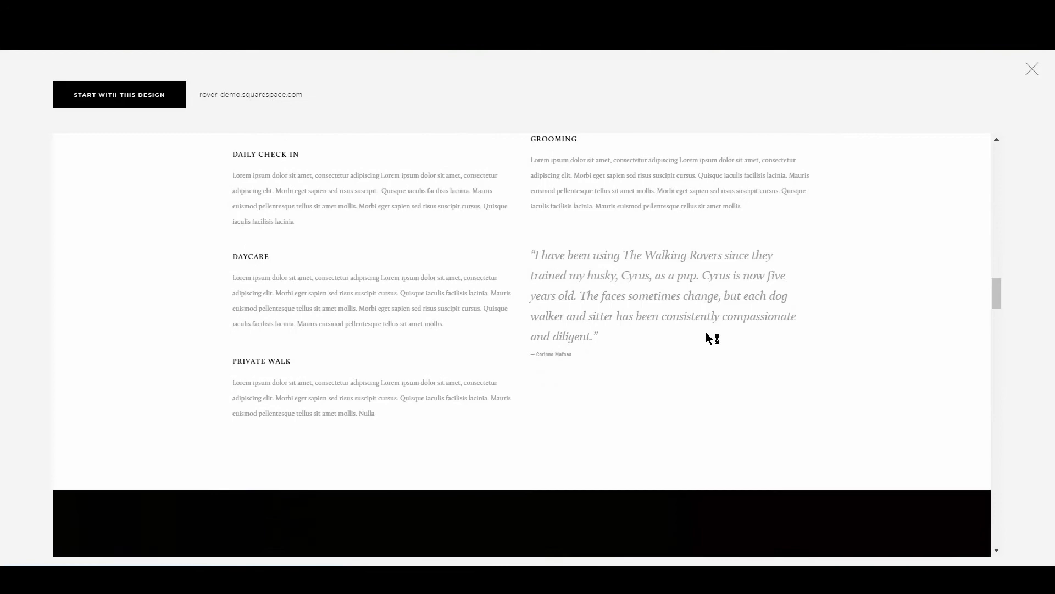
{"action": "left_click", "coordinate": [1032, 68]}
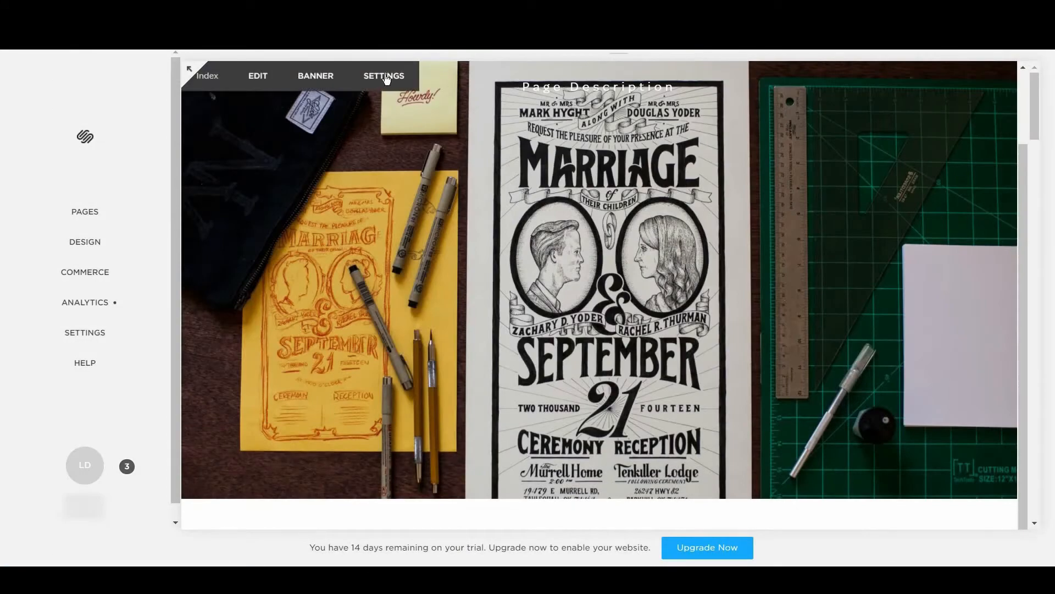
{"action": "mouse_move", "coordinate": [627, 103]}
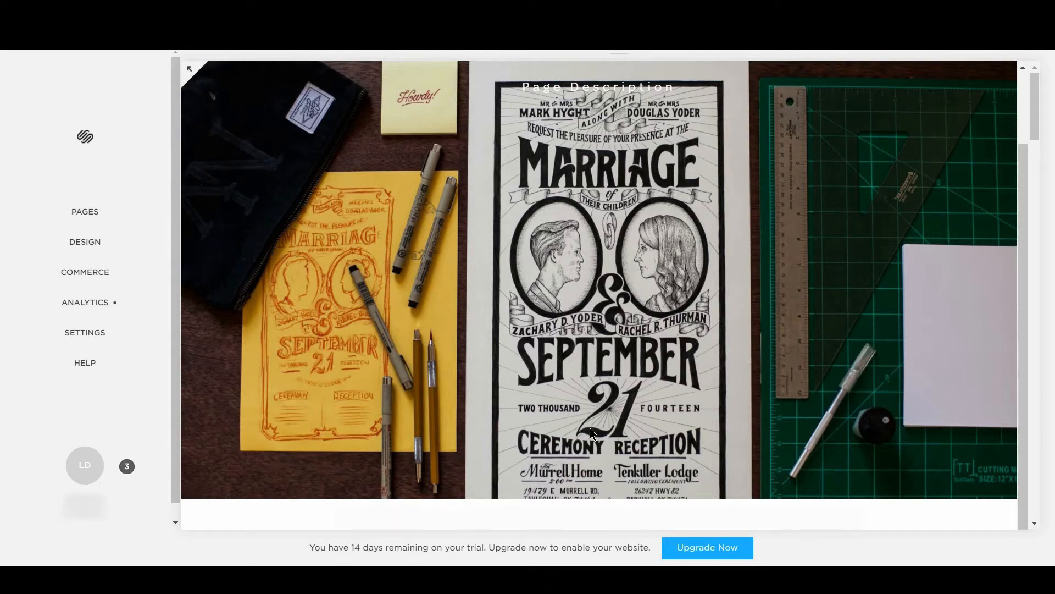
{"action": "scroll", "scroll_direction": "down", "scroll_amount": 3}
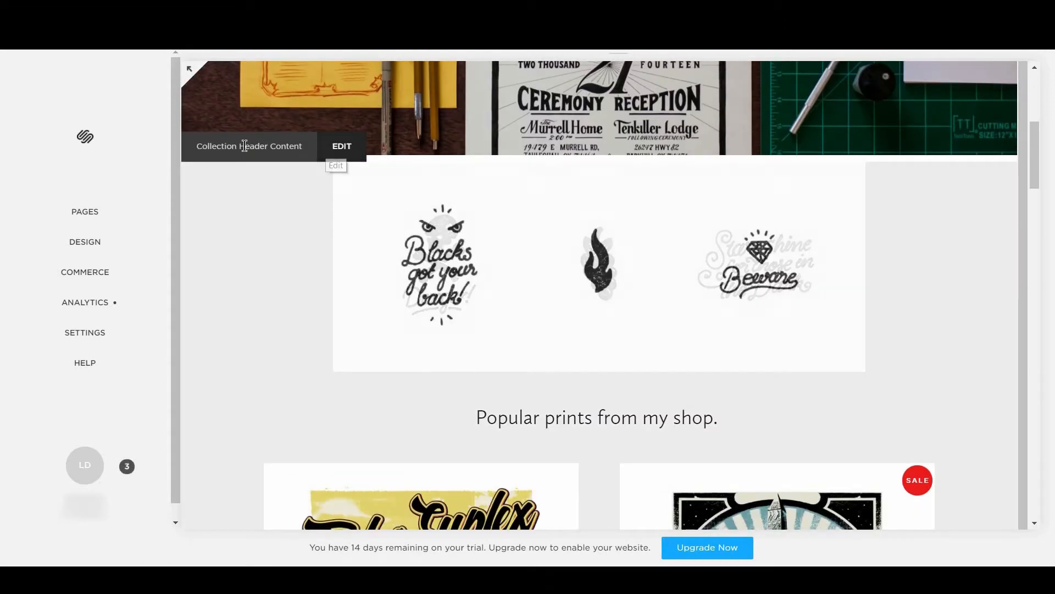
{"action": "scroll", "scroll_direction": "down", "scroll_amount": 3}
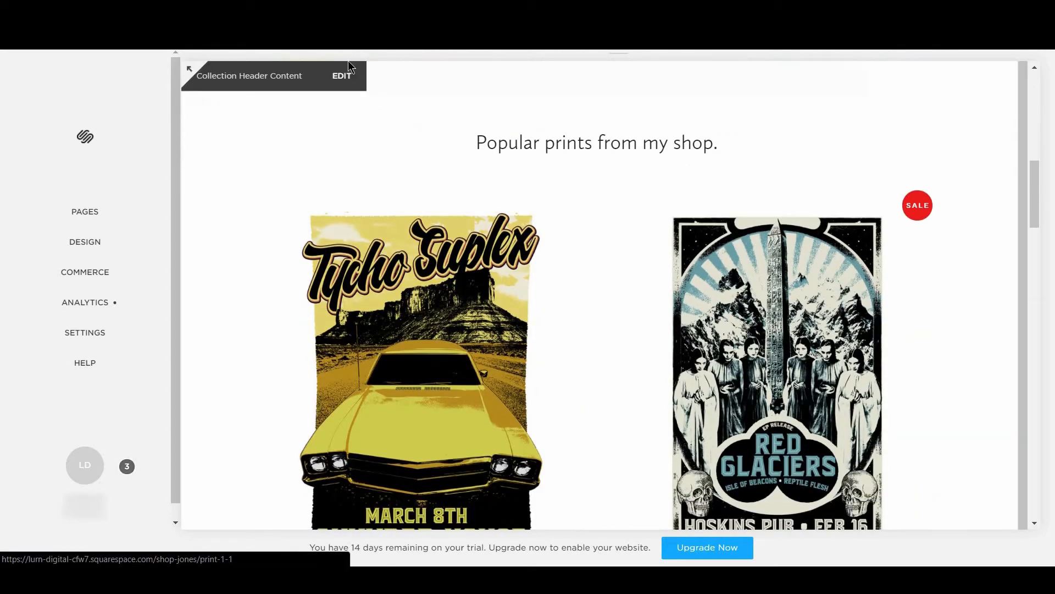
{"action": "scroll", "scroll_direction": "down", "scroll_amount": 3}
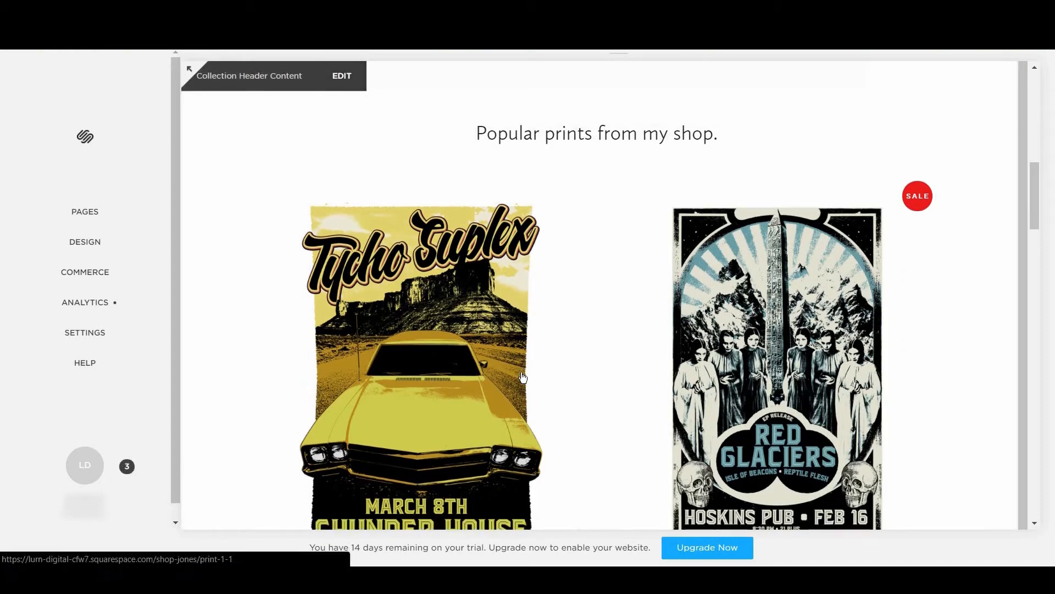
{"action": "scroll", "scroll_direction": "down", "scroll_amount": 3}
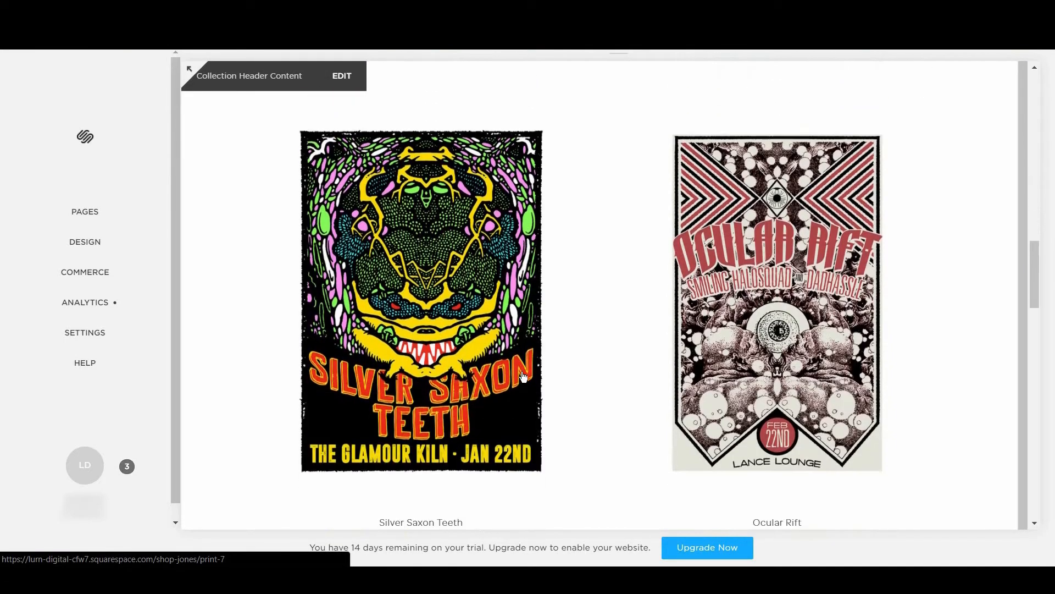
{"action": "left_click", "coordinate": [85, 242]}
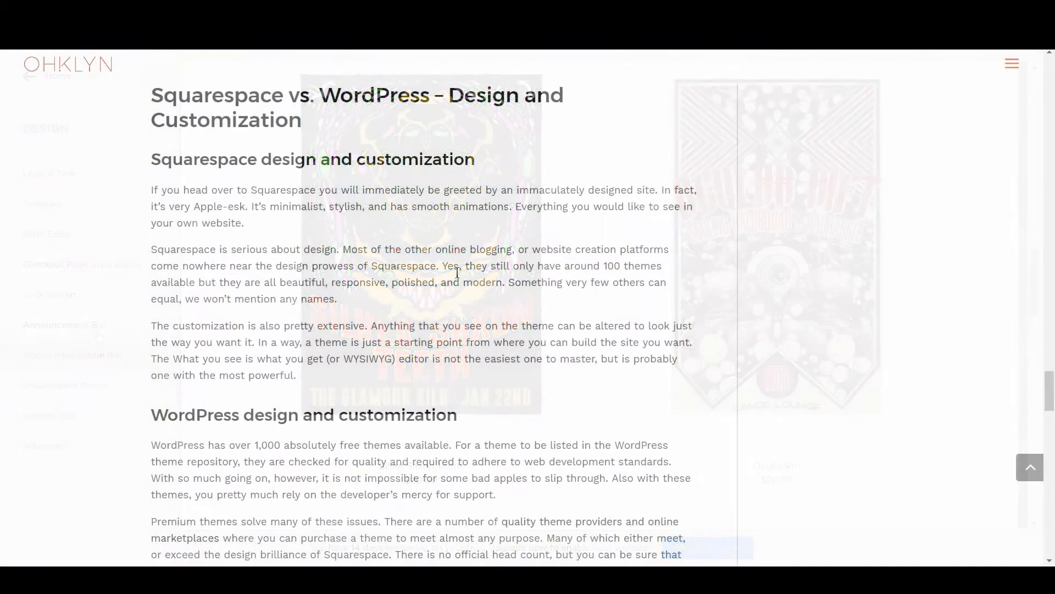
{"action": "scroll", "scroll_direction": "down", "scroll_amount": 3}
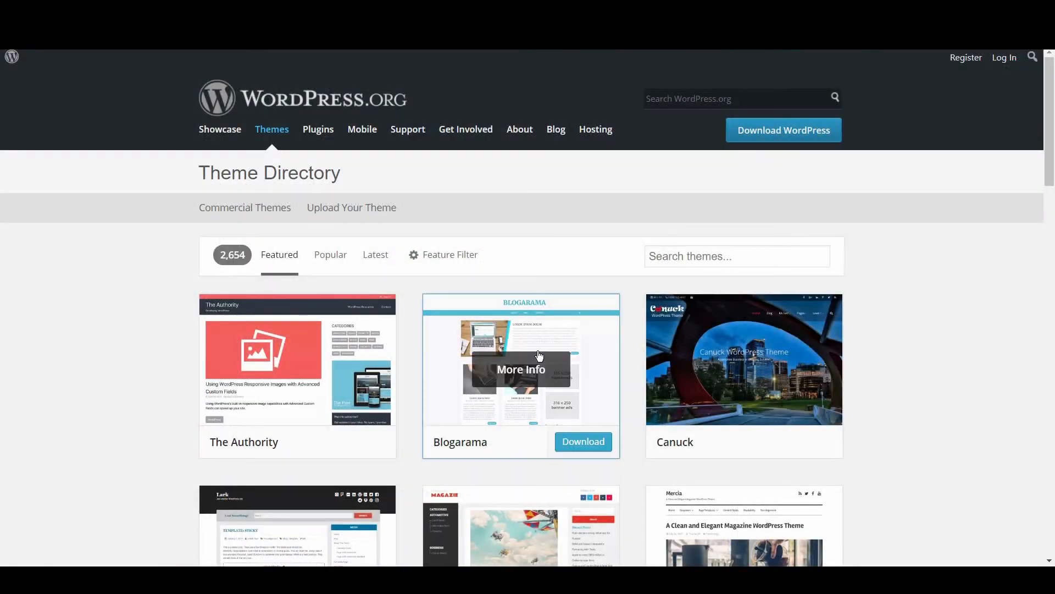
Browse the Theme Directory's Featured list and view More Info for the Construction Base theme
{"action": "scroll", "scroll_direction": "down", "scroll_amount": 3}
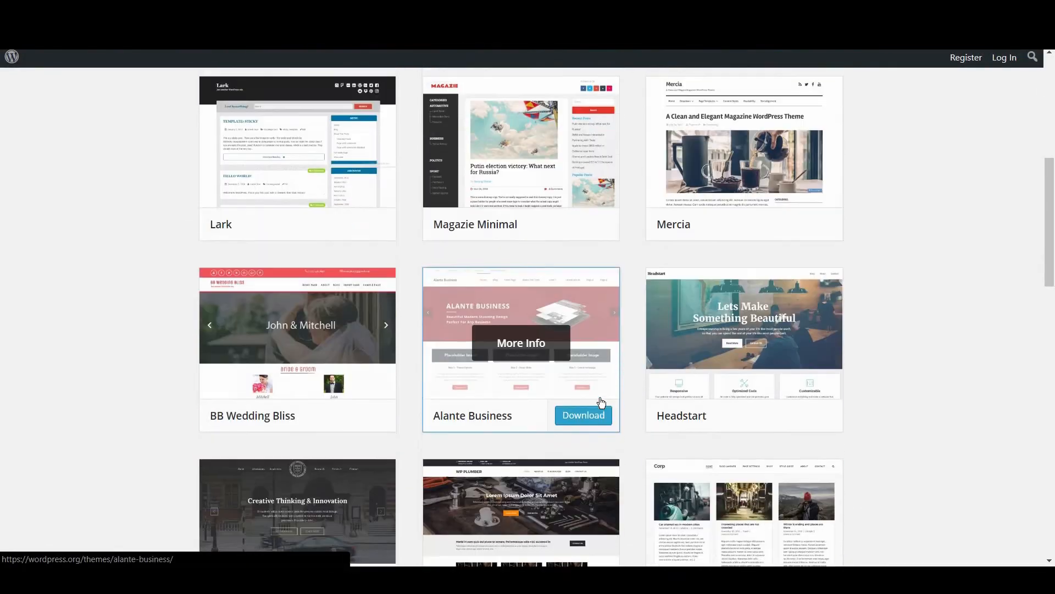
{"action": "scroll", "scroll_direction": "down", "scroll_amount": 3}
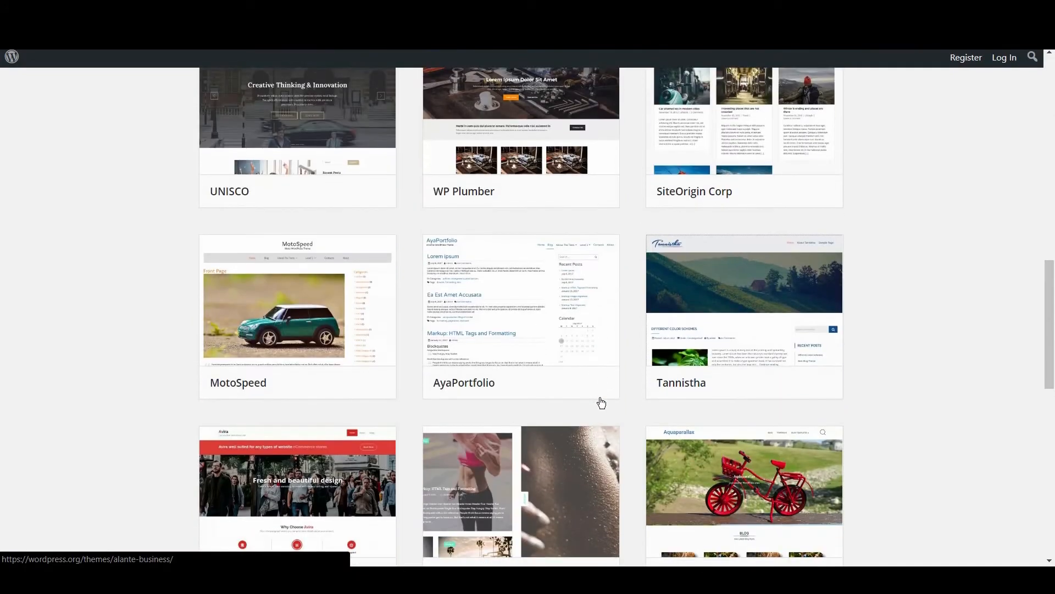
{"action": "scroll", "scroll_direction": "down", "scroll_amount": 3}
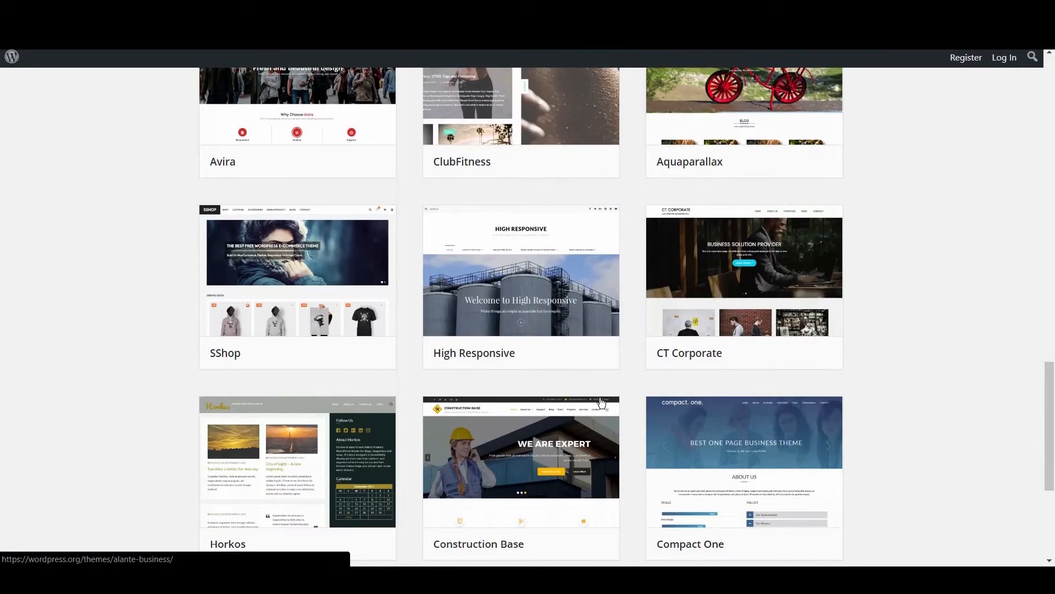
{"action": "scroll", "scroll_direction": "down", "scroll_amount": 3}
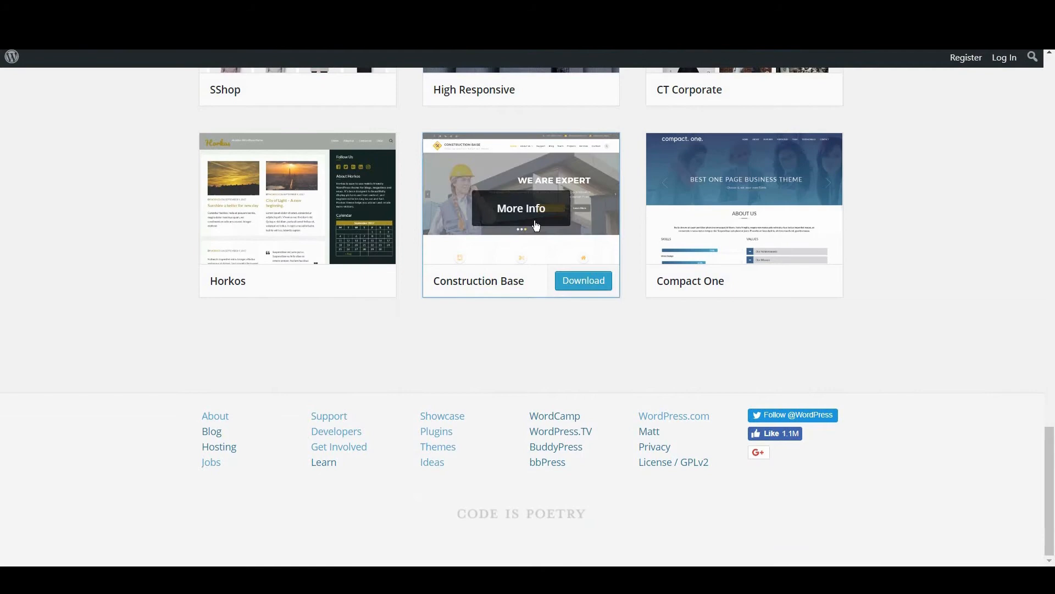
{"action": "left_click", "coordinate": [521, 208]}
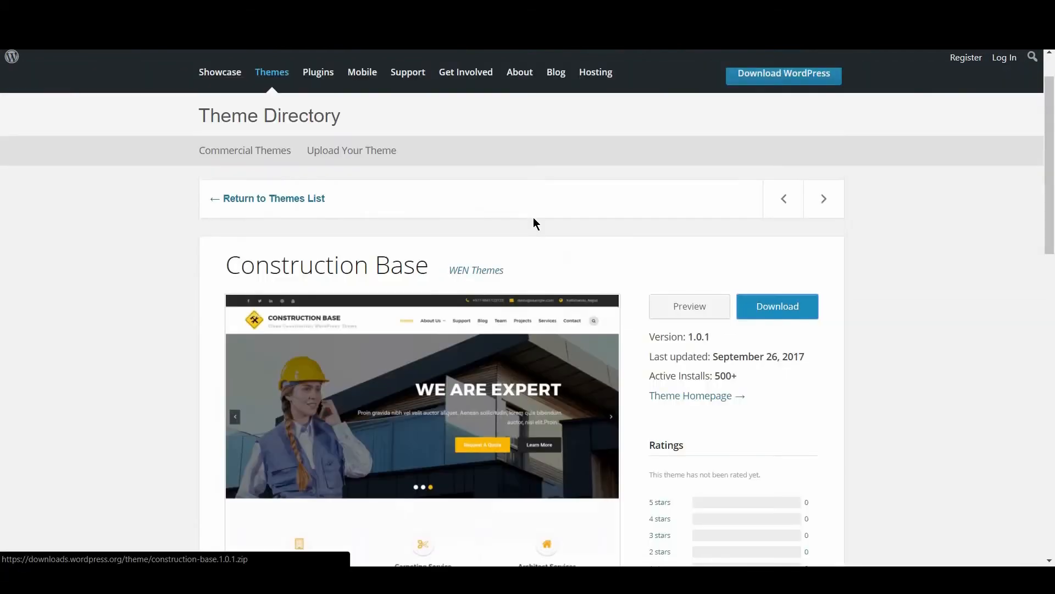
{"action": "scroll", "scroll_direction": "down", "scroll_amount": 3}
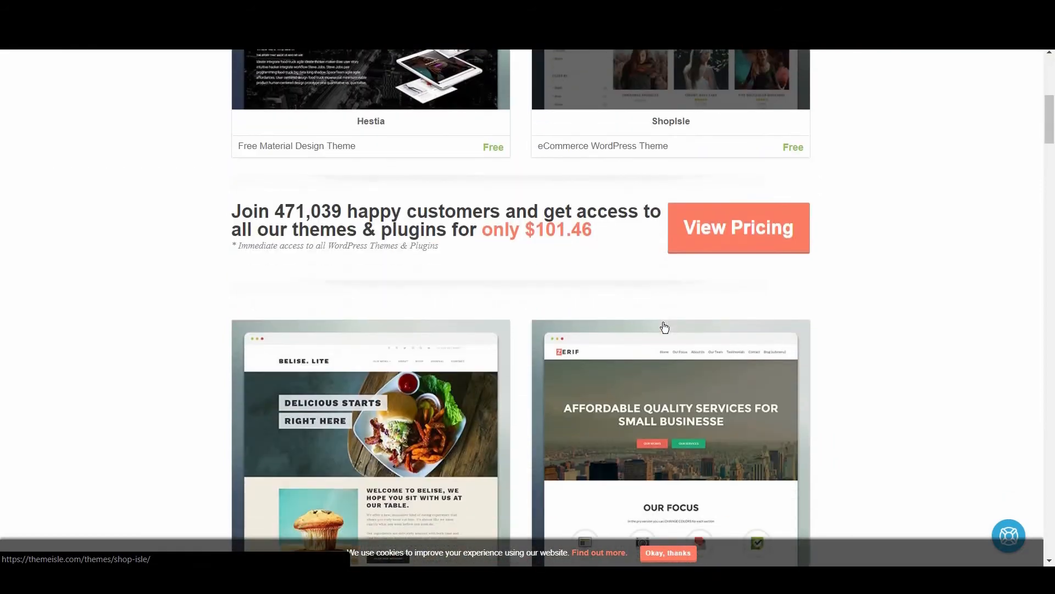
Scroll through the ThemeIsle, TemplateMonster, ThemeForest and StudioPress premium theme listings
{"action": "scroll", "scroll_direction": "down", "scroll_amount": 3}
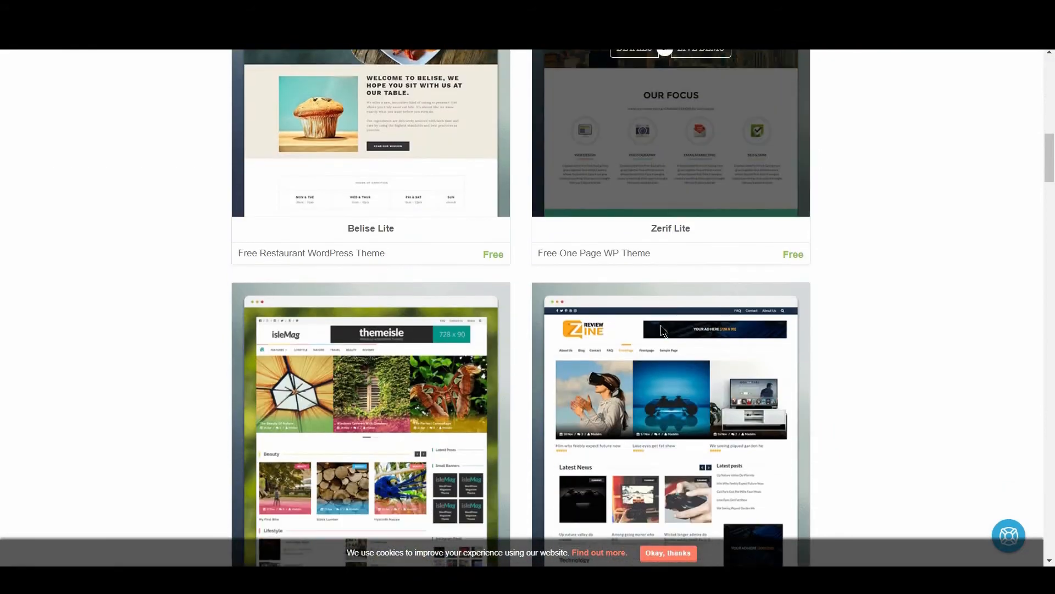
{"action": "scroll", "scroll_direction": "down", "scroll_amount": 3}
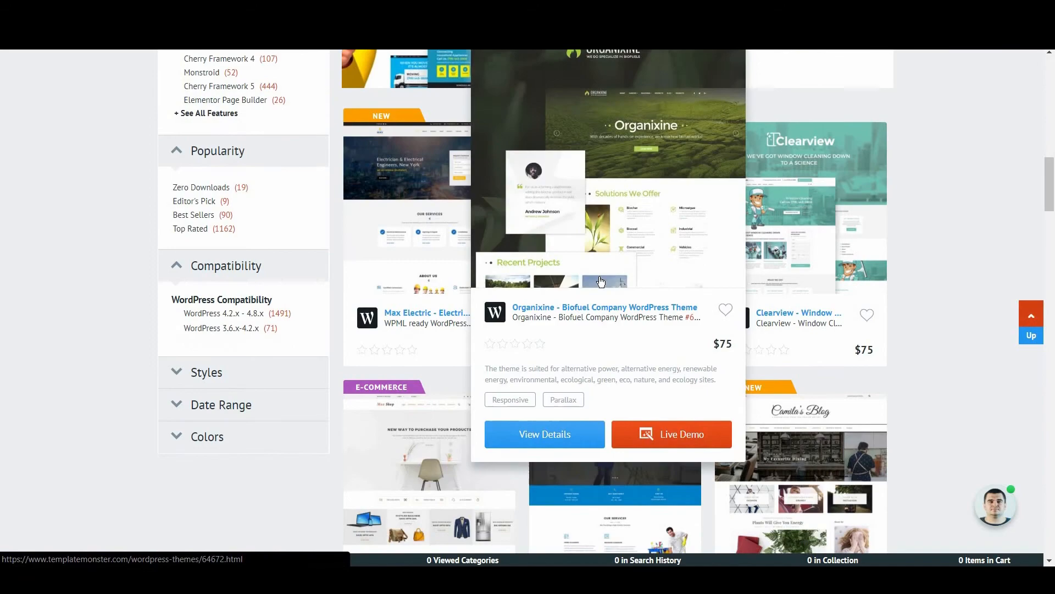
{"action": "scroll", "scroll_direction": "down", "scroll_amount": 3}
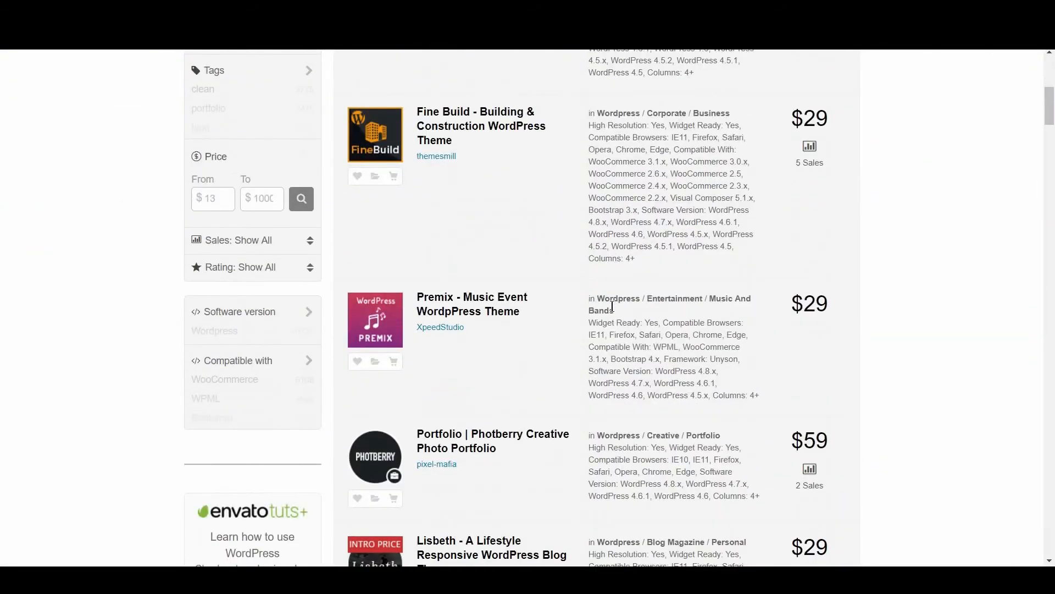
{"action": "scroll", "scroll_direction": "down", "scroll_amount": 3}
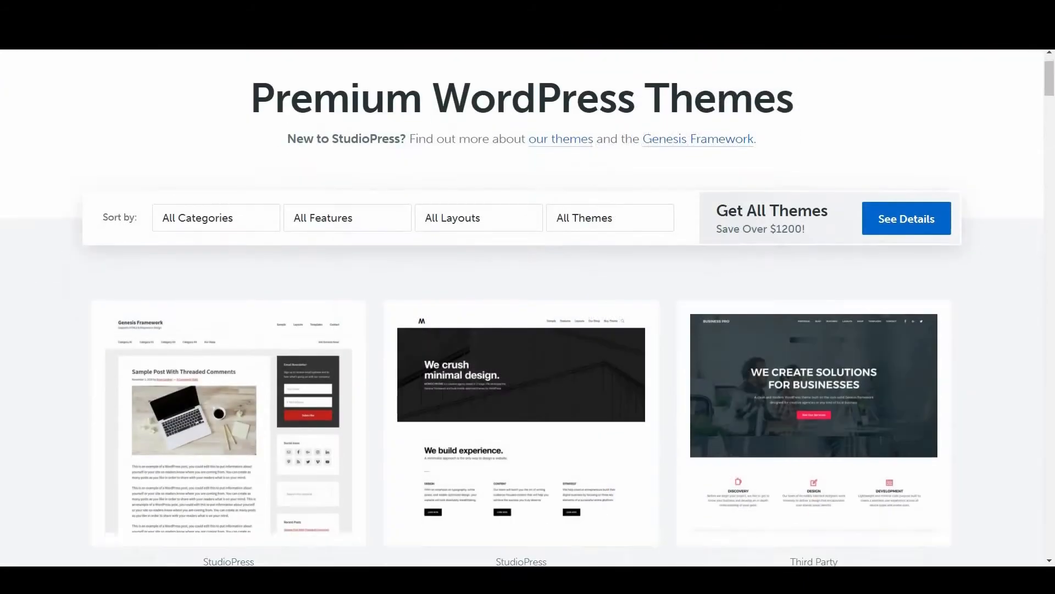
{"action": "scroll", "scroll_direction": "down", "scroll_amount": 3}
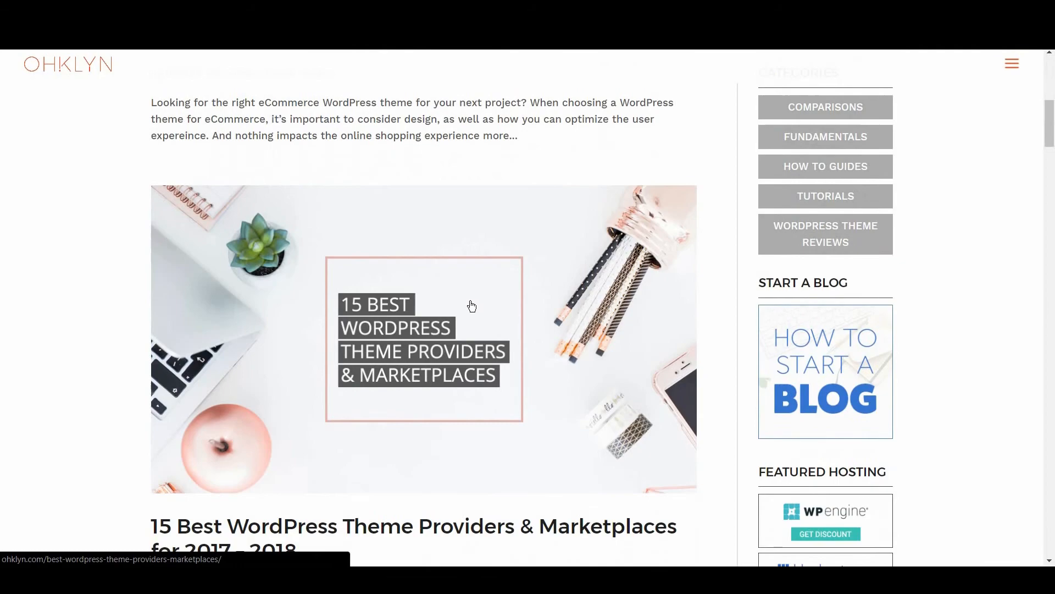
{"action": "scroll", "scroll_direction": "down", "scroll_amount": 3}
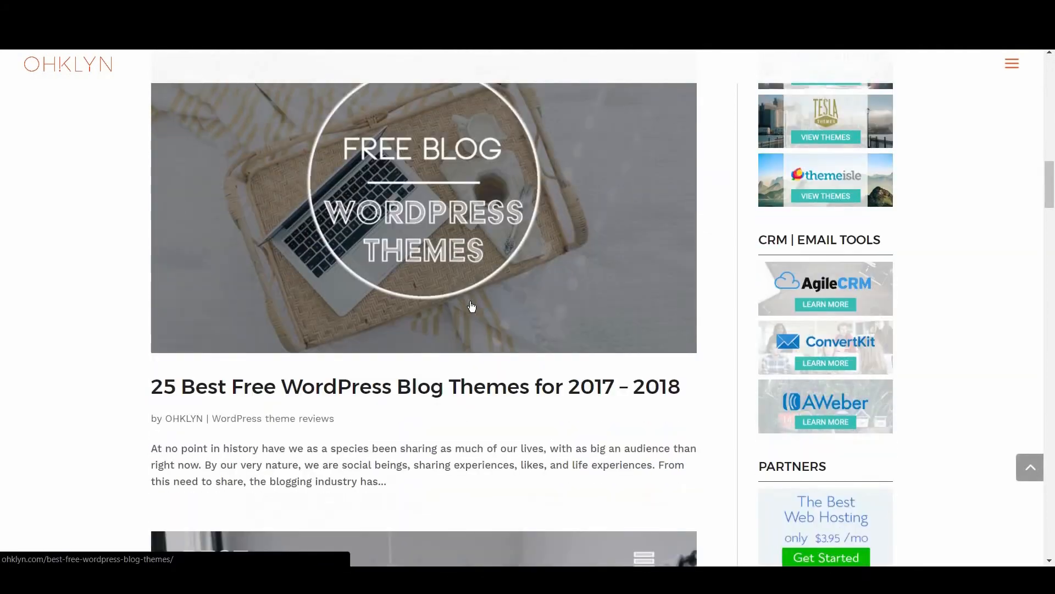
{"action": "scroll", "scroll_direction": "down", "scroll_amount": 3}
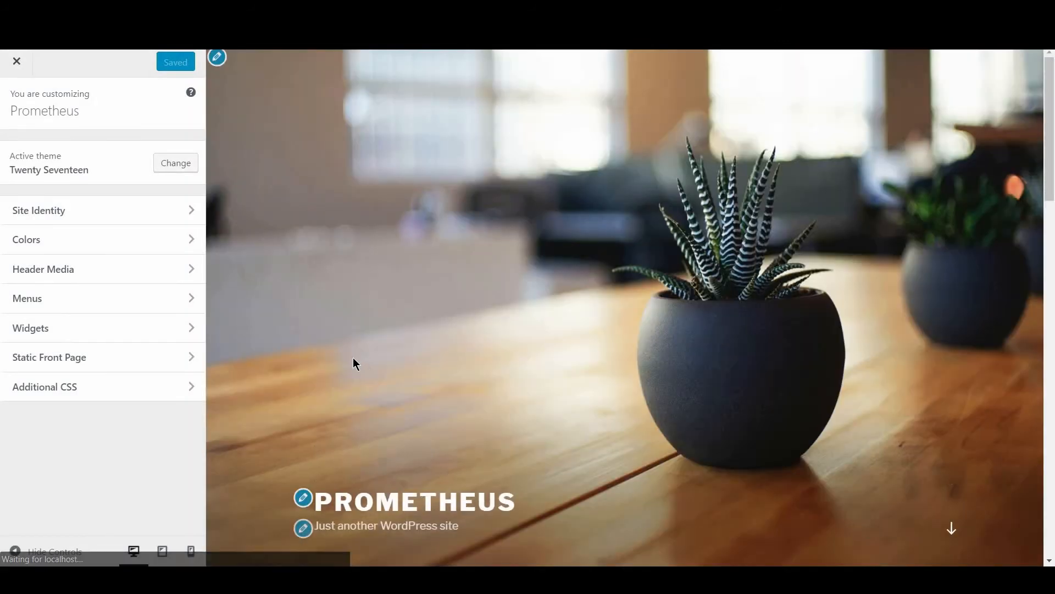
{"action": "scroll", "scroll_direction": "down", "scroll_amount": 3}
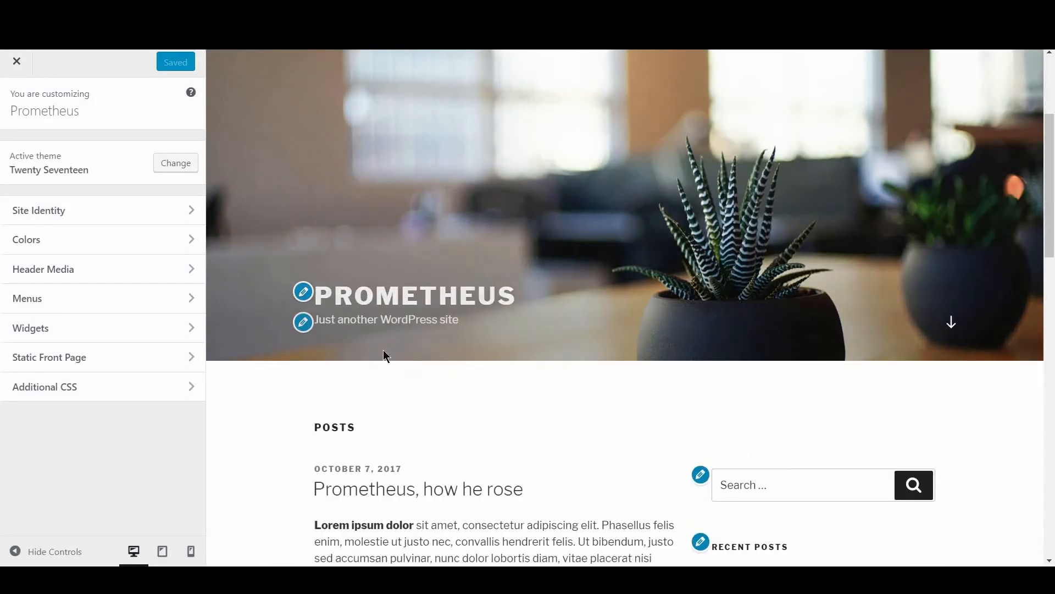
{"action": "scroll", "scroll_direction": "down", "scroll_amount": 3}
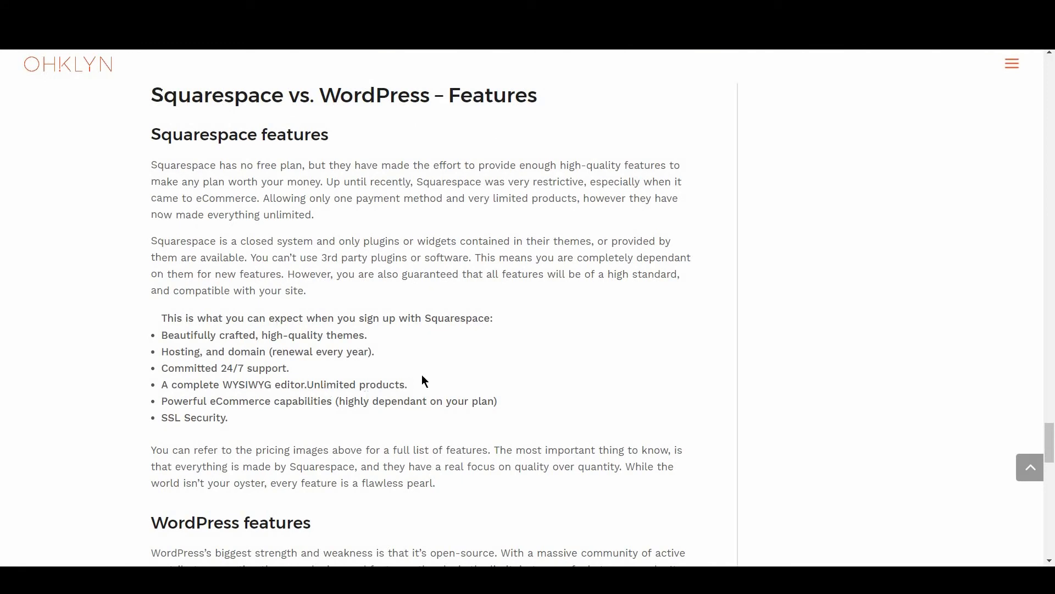
Show Squarespace's Websites pricing with the Personal $12 and Business $18 plans
{"action": "scroll", "scroll_direction": "up", "scroll_amount": 3}
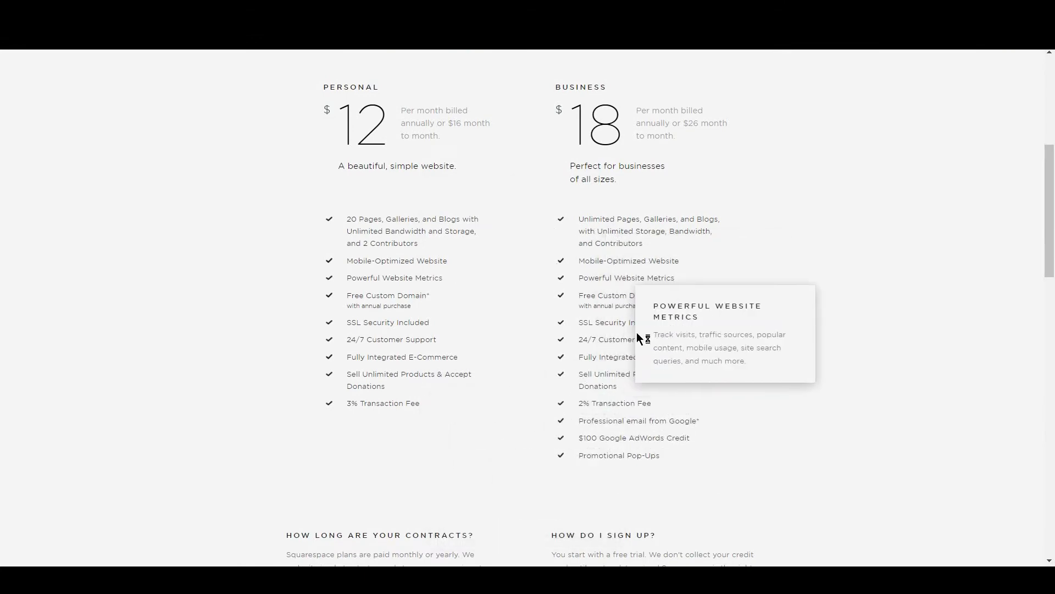
Switch Squarespace pricing to the Online Stores plans and read through their details
{"action": "scroll", "scroll_direction": "up", "scroll_amount": 3}
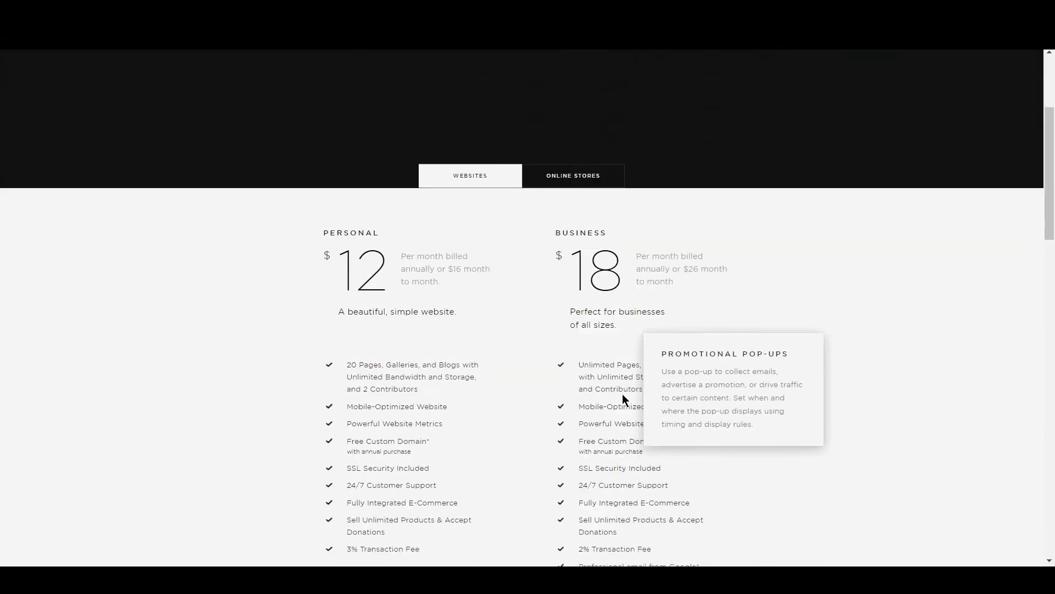
{"action": "left_click", "coordinate": [573, 175]}
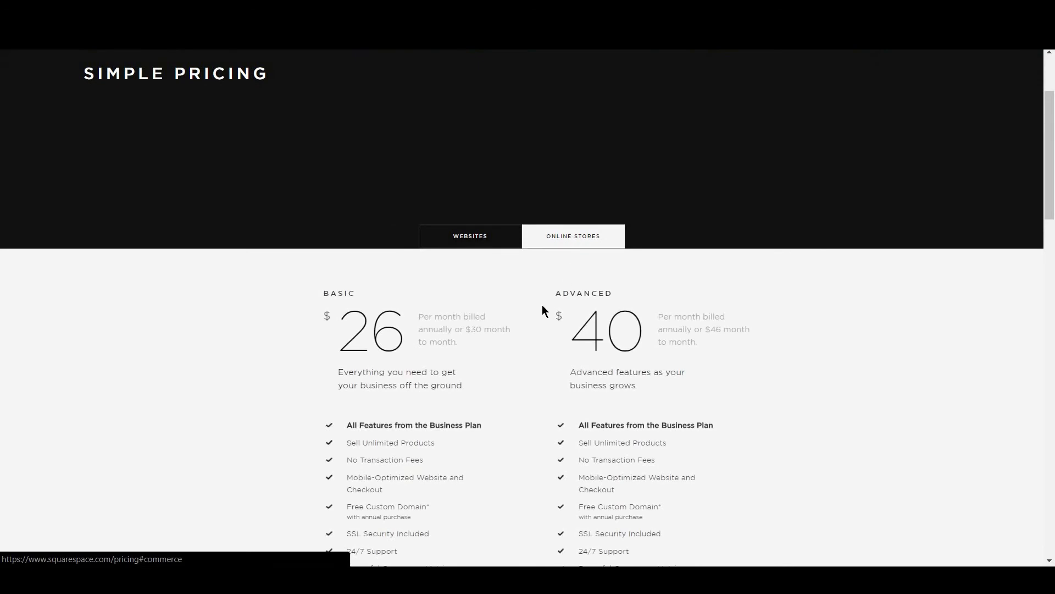
{"action": "scroll", "scroll_direction": "down", "scroll_amount": 3}
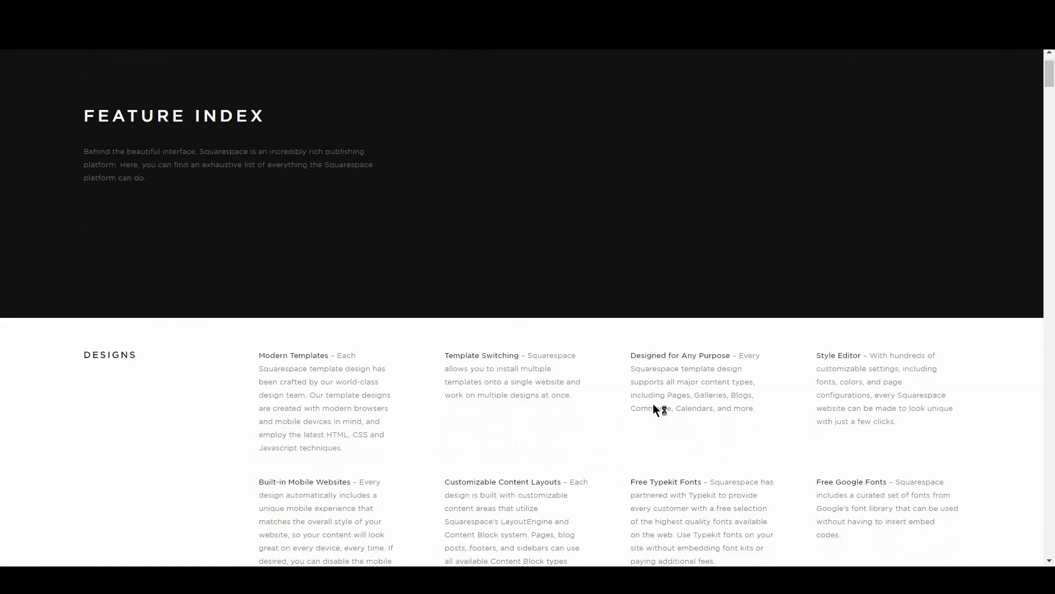
{"action": "scroll", "scroll_direction": "down", "scroll_amount": 3}
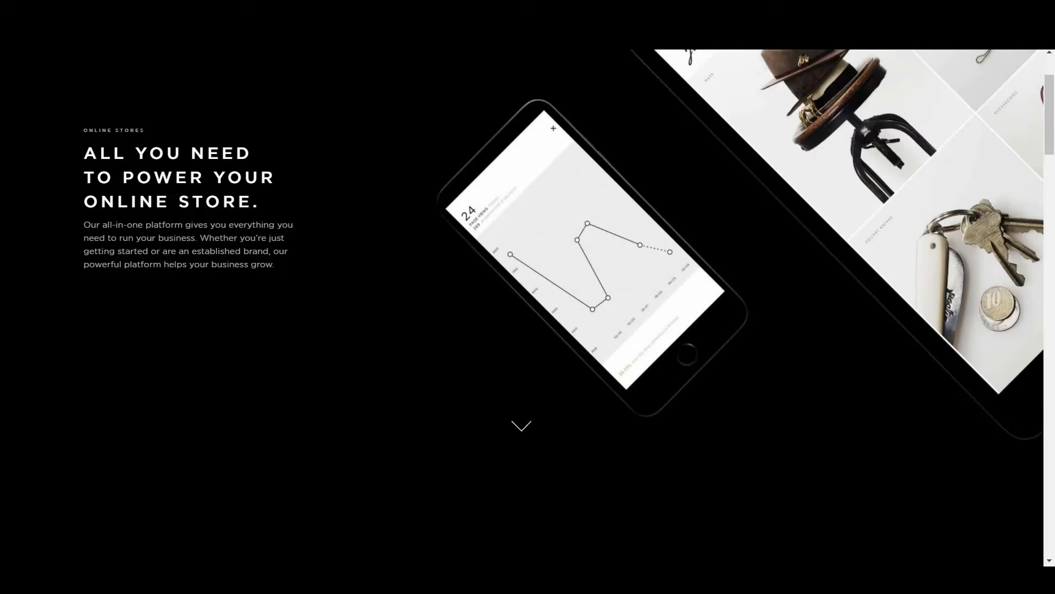
Scroll through Squarespace's Feature Index, online store, mobile apps and About Us pages and the article's WordPress features
{"action": "scroll", "scroll_direction": "down", "scroll_amount": 3}
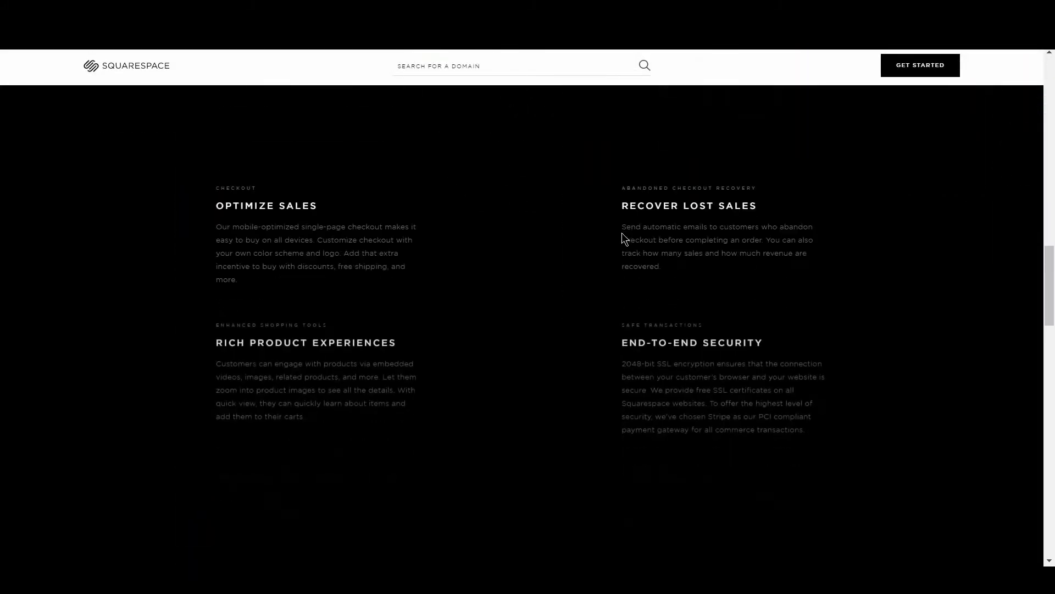
{"action": "scroll", "scroll_direction": "down", "scroll_amount": 3}
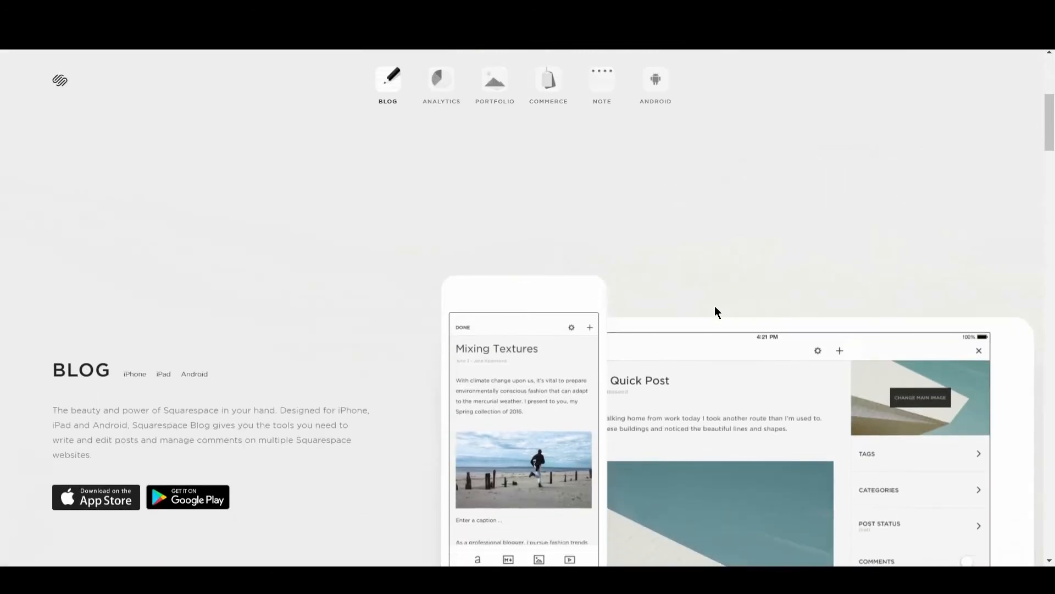
{"action": "scroll", "scroll_direction": "down", "scroll_amount": 3}
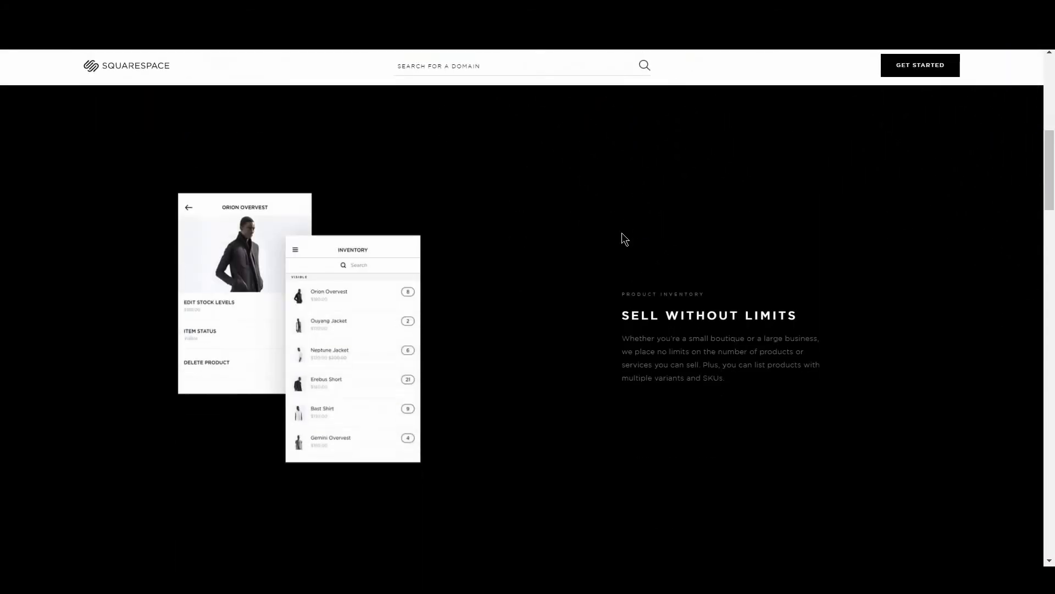
{"action": "scroll", "scroll_direction": "down", "scroll_amount": 3}
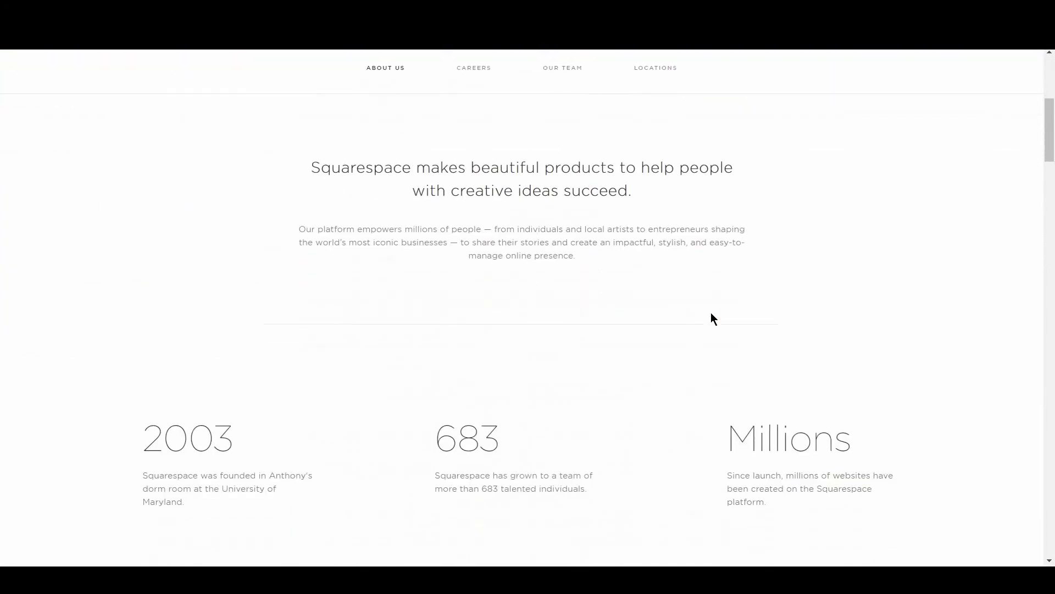
{"action": "scroll", "scroll_direction": "down", "scroll_amount": 3}
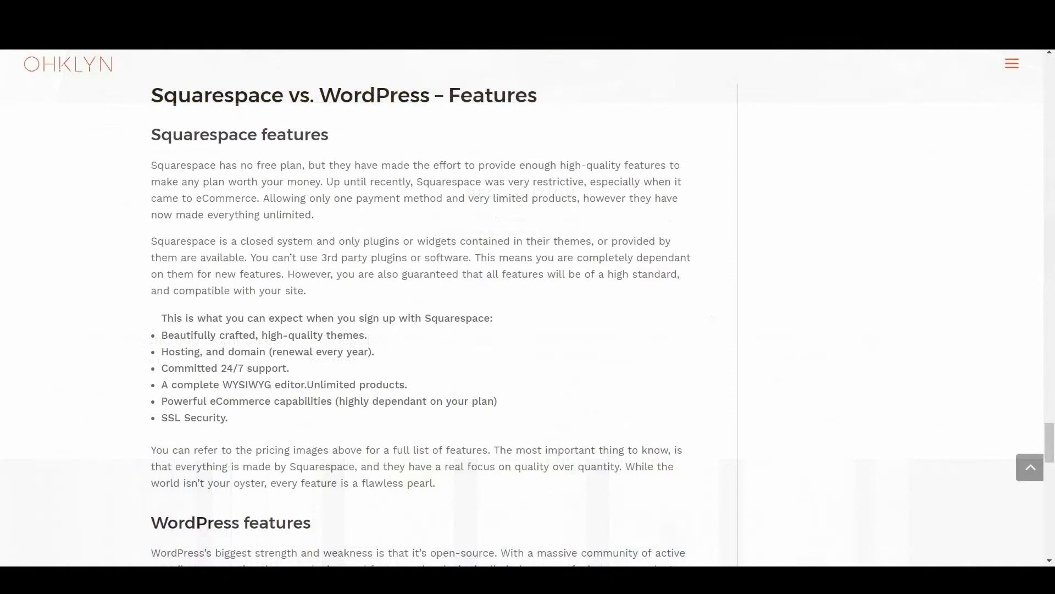
{"action": "scroll", "scroll_direction": "down", "scroll_amount": 3}
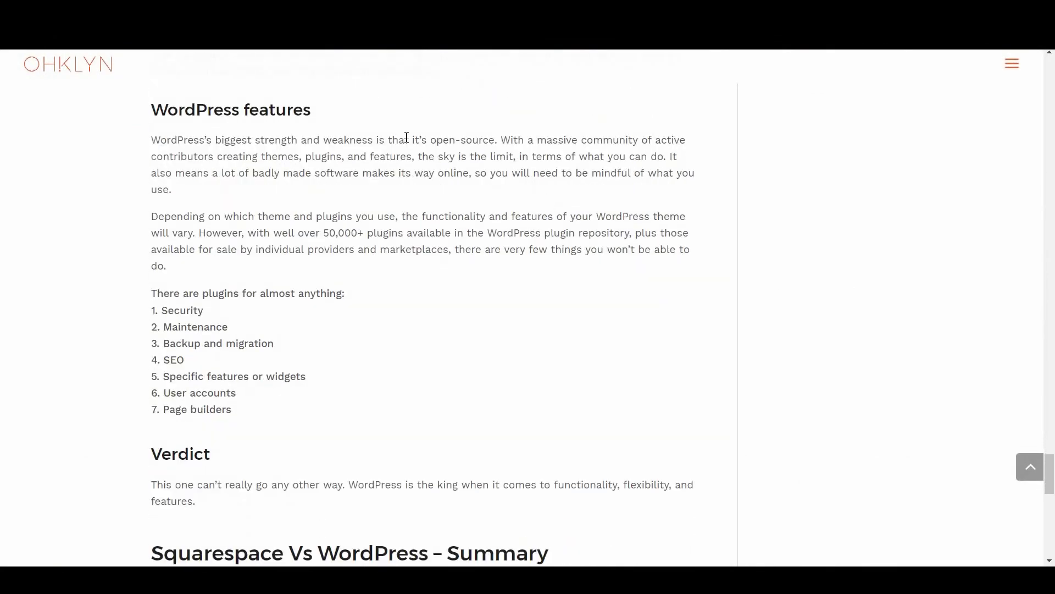
{"action": "mouse_move", "coordinate": [464, 290]}
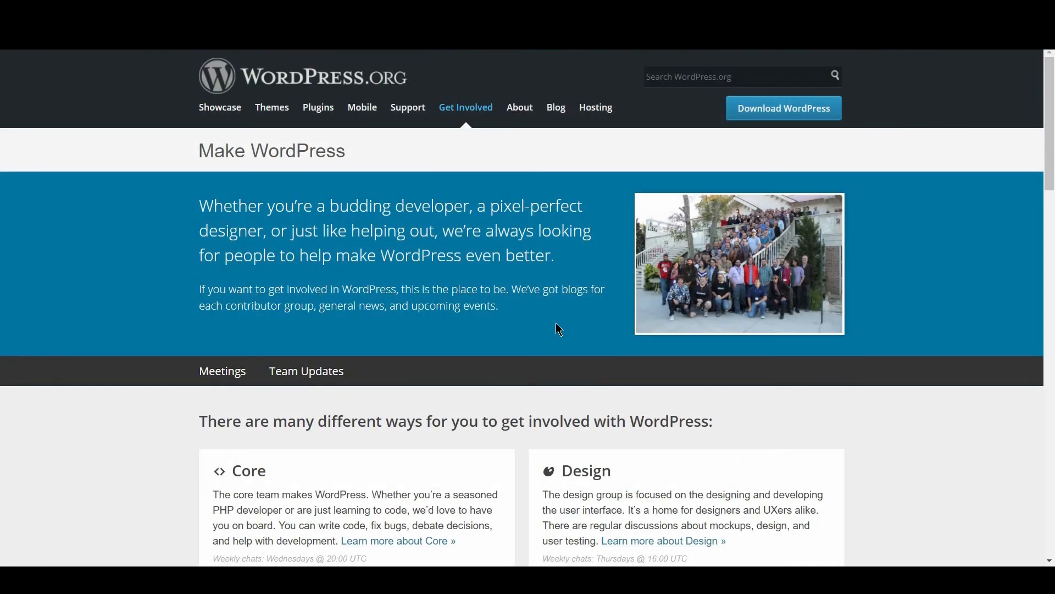
Scroll through the Make WordPress contributor teams and Developer Resources pages
{"action": "scroll", "scroll_direction": "down", "scroll_amount": 3}
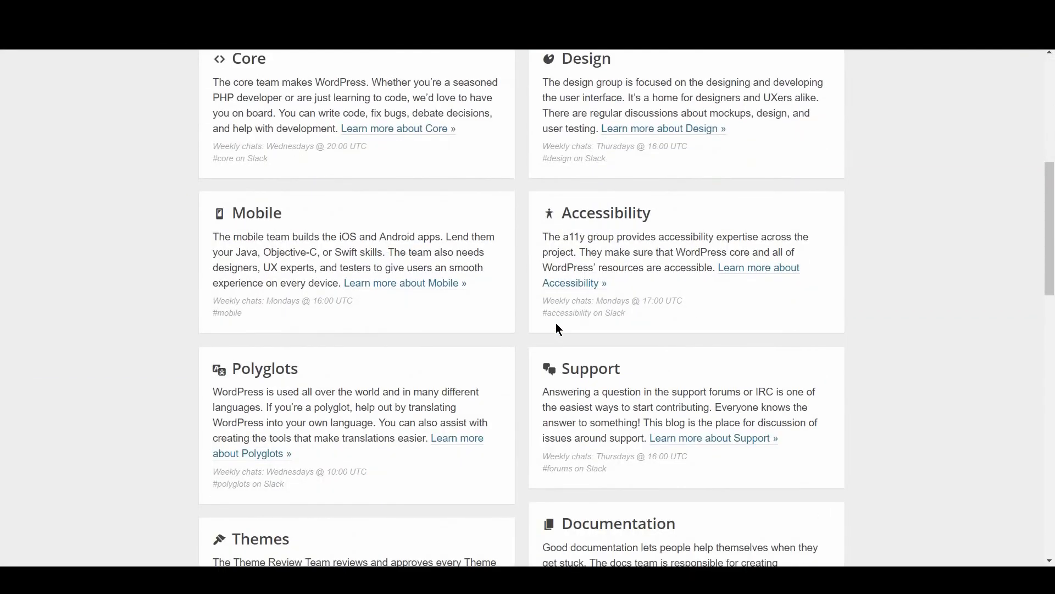
{"action": "scroll", "scroll_direction": "down", "scroll_amount": 3}
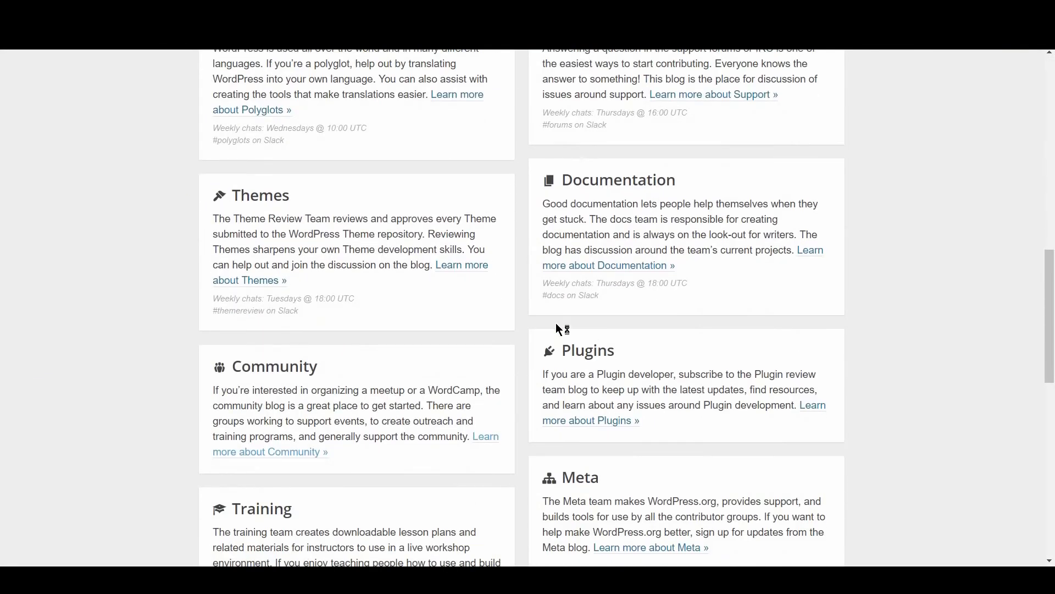
{"action": "scroll", "scroll_direction": "down", "scroll_amount": 3}
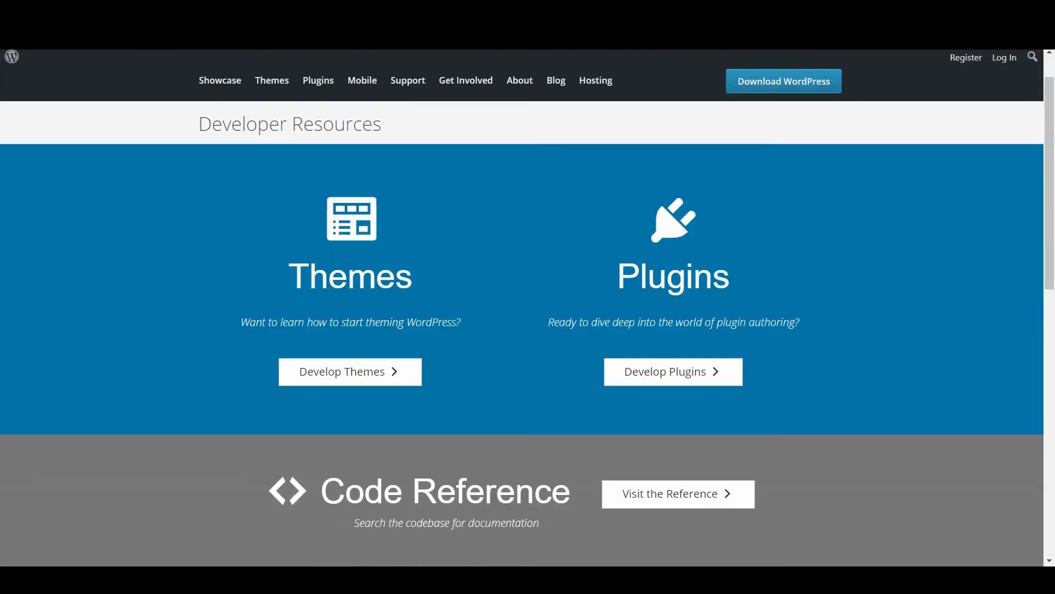
{"action": "scroll", "scroll_direction": "down", "scroll_amount": 3}
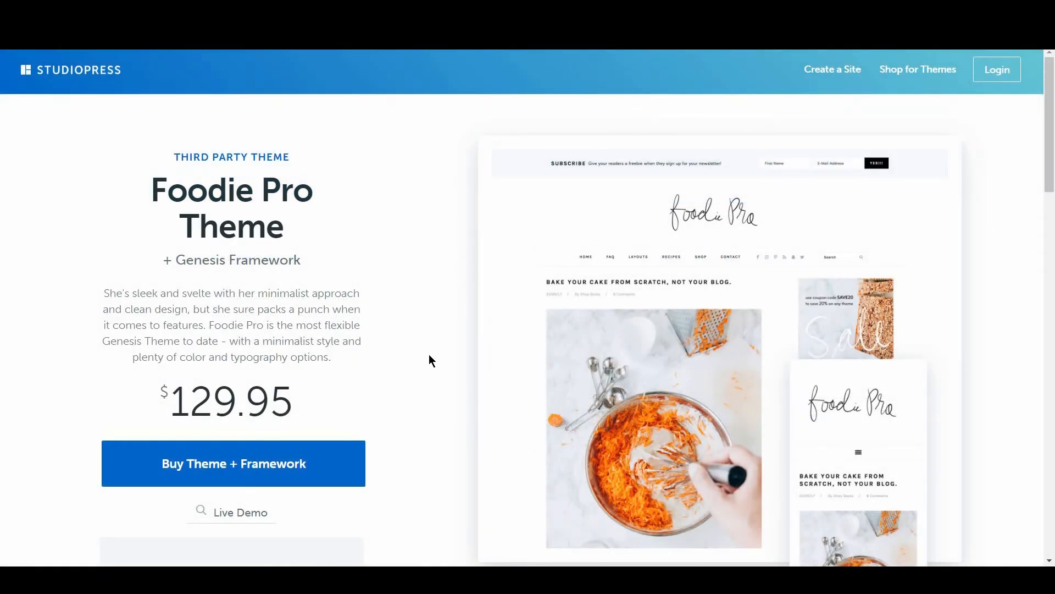
{"action": "scroll", "scroll_direction": "down", "scroll_amount": 3}
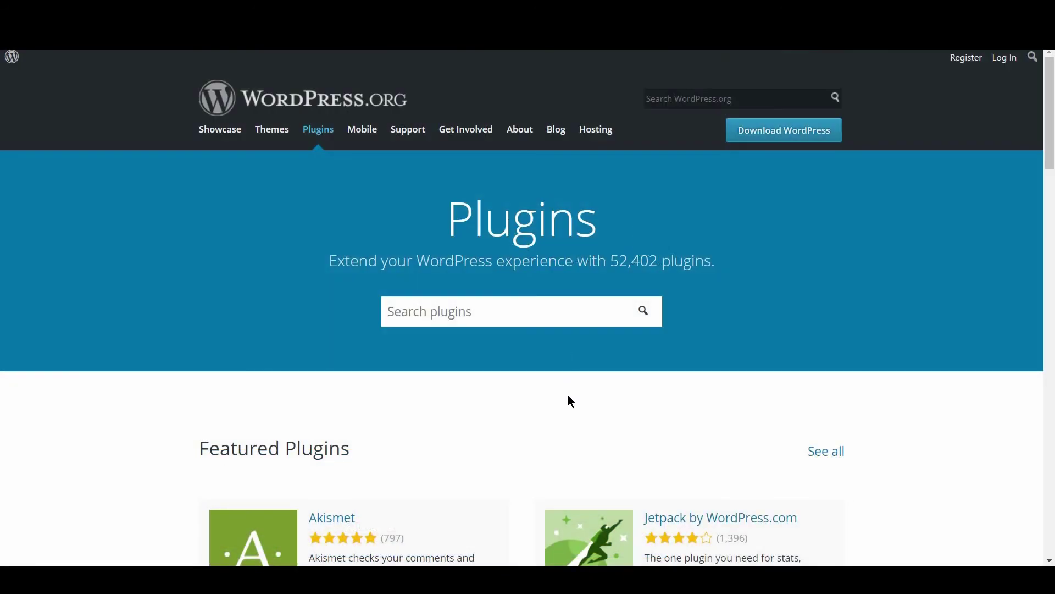
Browse the StudioPress Foodie Pro theme and Plugin Directory, then return to the article's Summary section
{"action": "scroll", "scroll_direction": "down", "scroll_amount": 3}
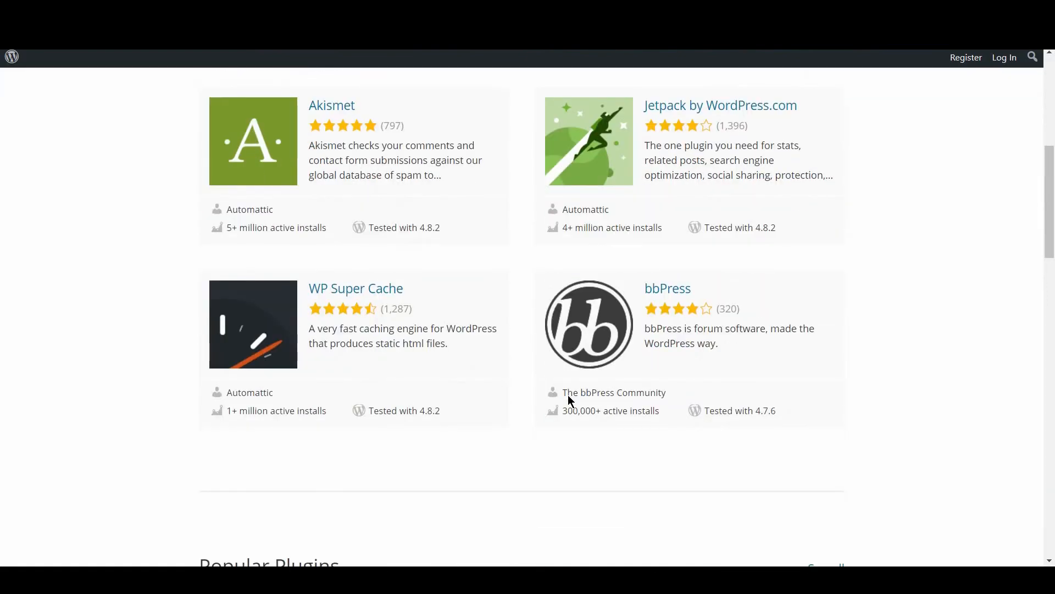
{"action": "scroll", "scroll_direction": "down", "scroll_amount": 3}
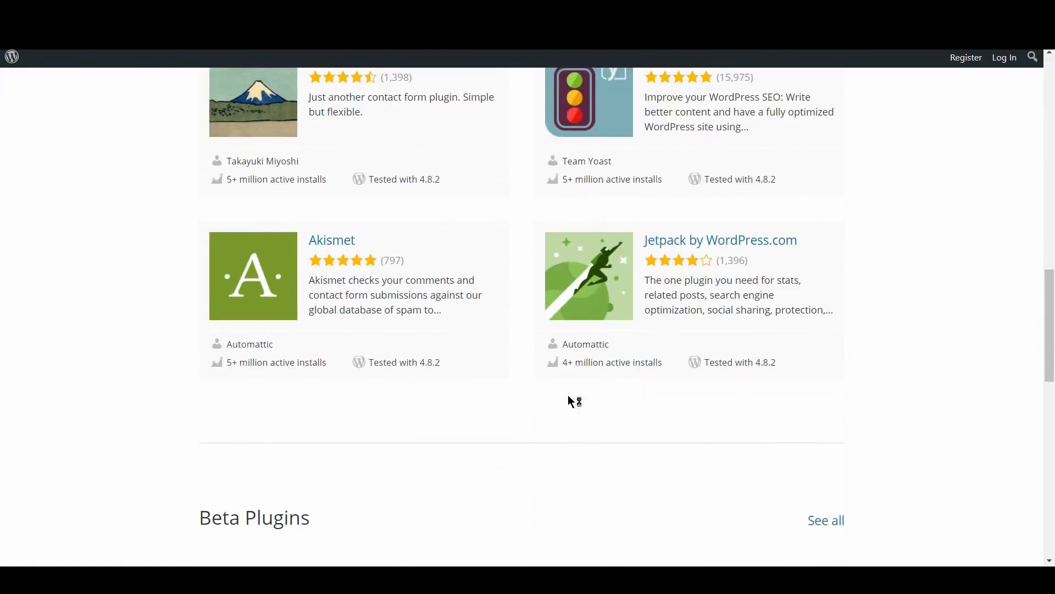
{"action": "scroll", "scroll_direction": "down", "scroll_amount": 3}
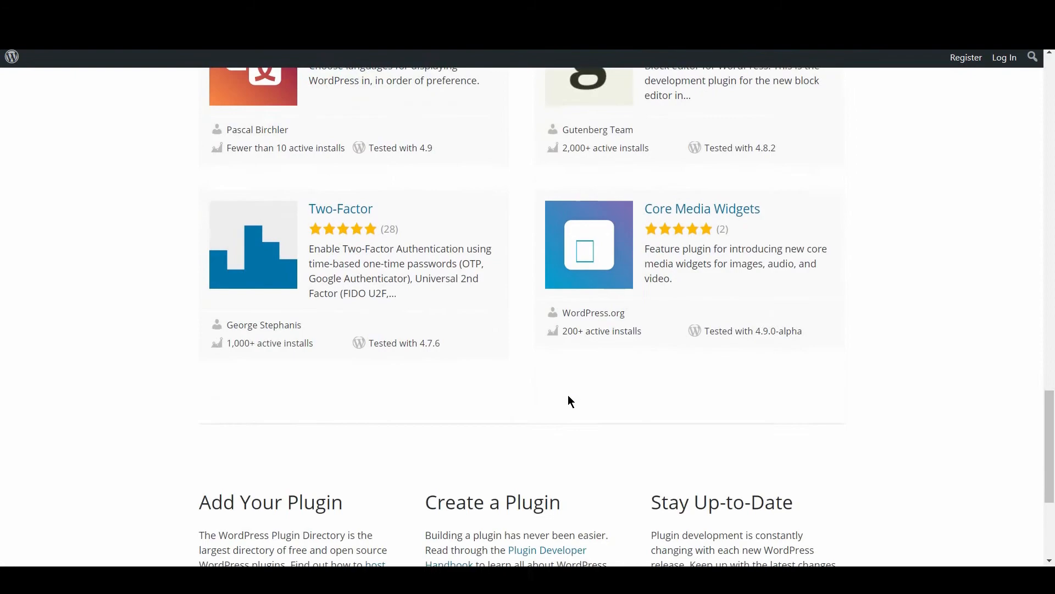
{"action": "left_click", "coordinate": [340, 208]}
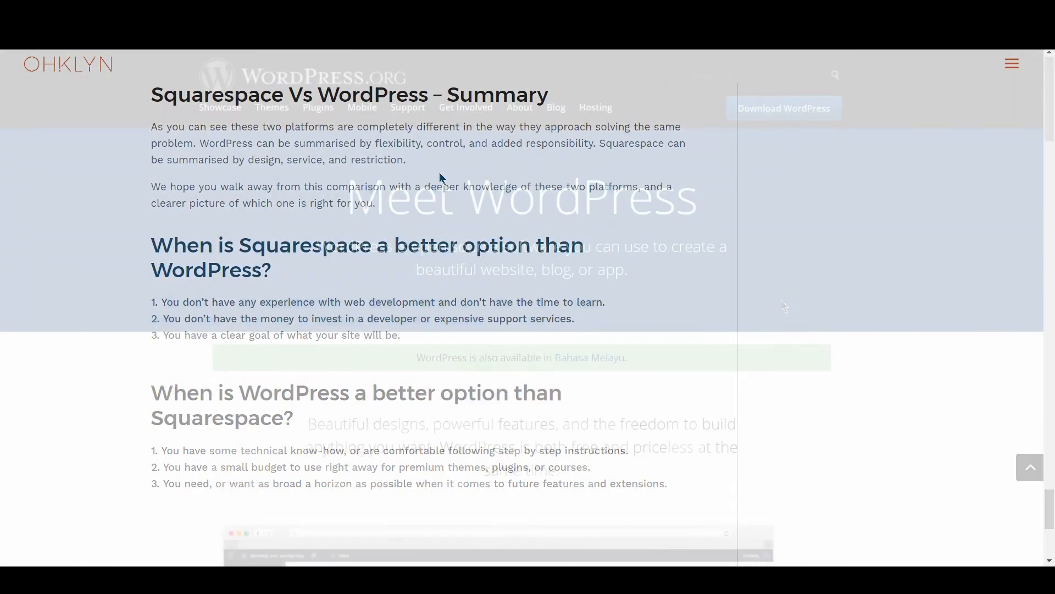
Scroll WordPress.org's Meet WordPress homepage and Squarespace's Trusted by the World's Best showcase
{"action": "scroll", "scroll_direction": "down", "scroll_amount": 3}
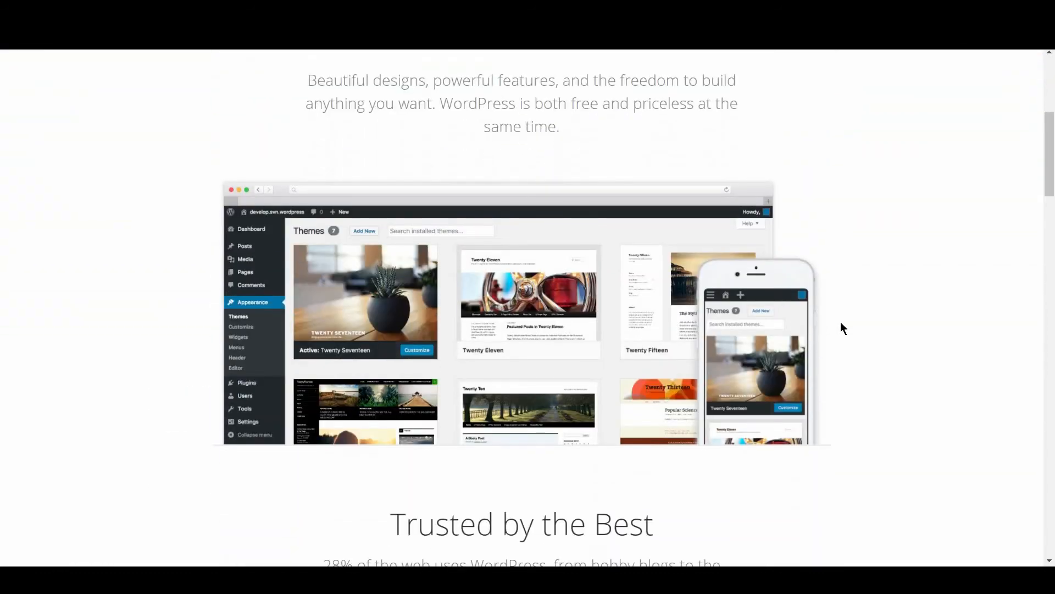
{"action": "scroll", "scroll_direction": "down", "scroll_amount": 3}
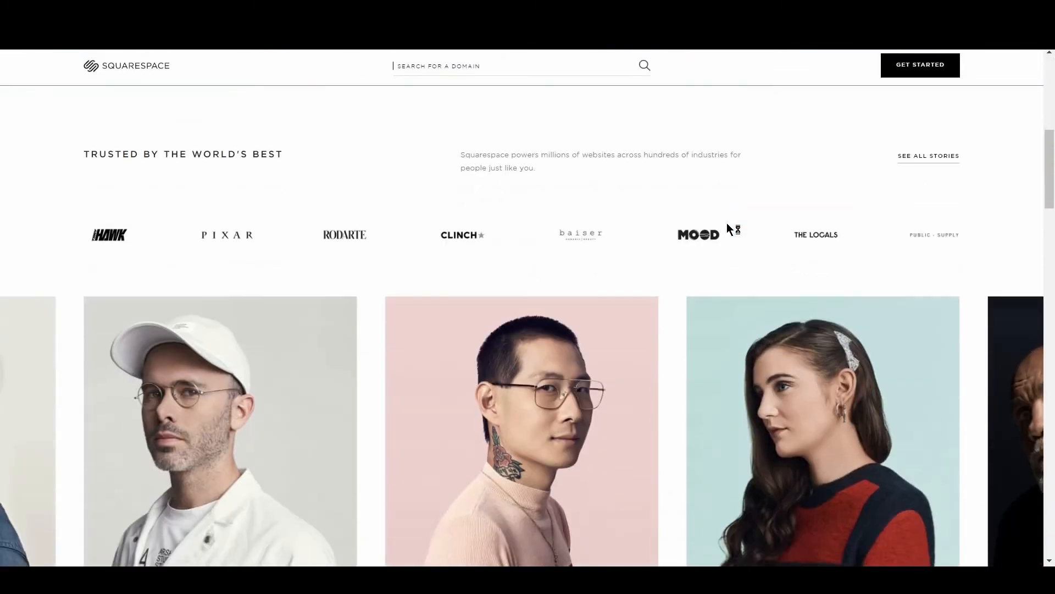
{"action": "scroll", "scroll_direction": "down", "scroll_amount": 3}
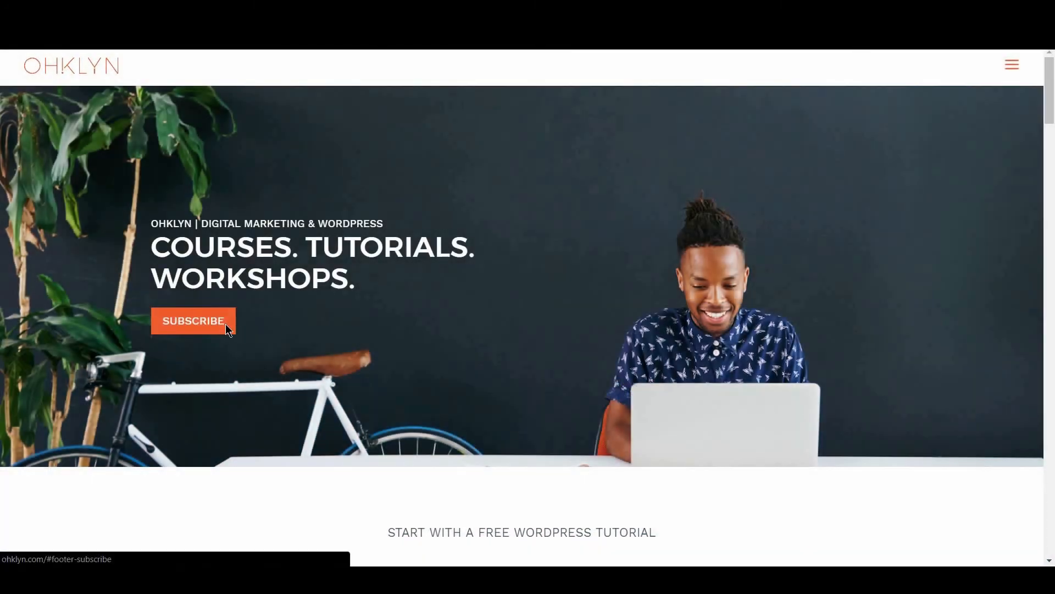
Jump from the OHKLYN hero banner to the footer newsletter signup form
{"action": "left_click", "coordinate": [193, 320]}
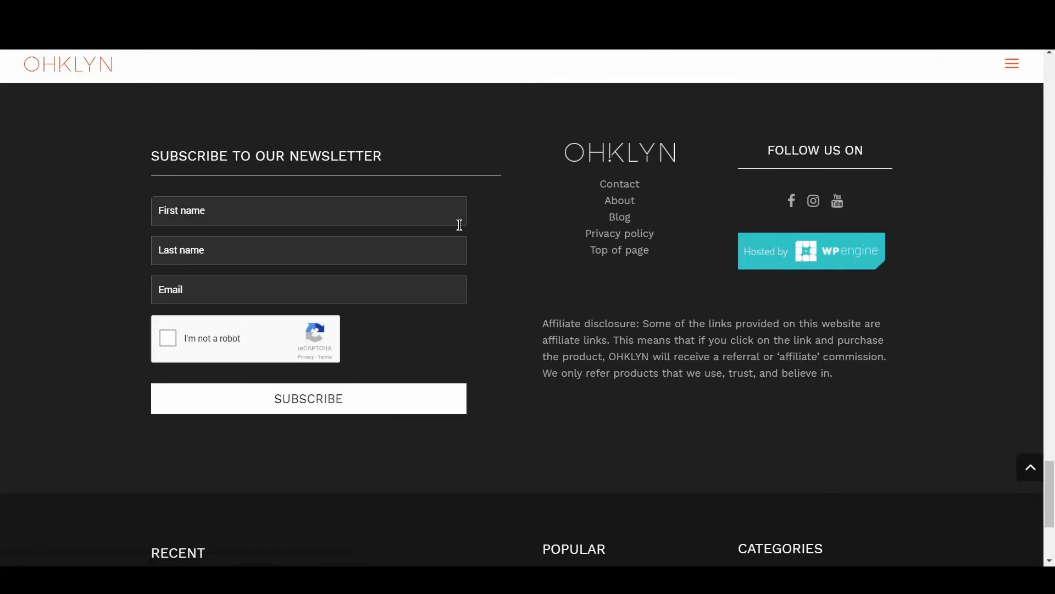